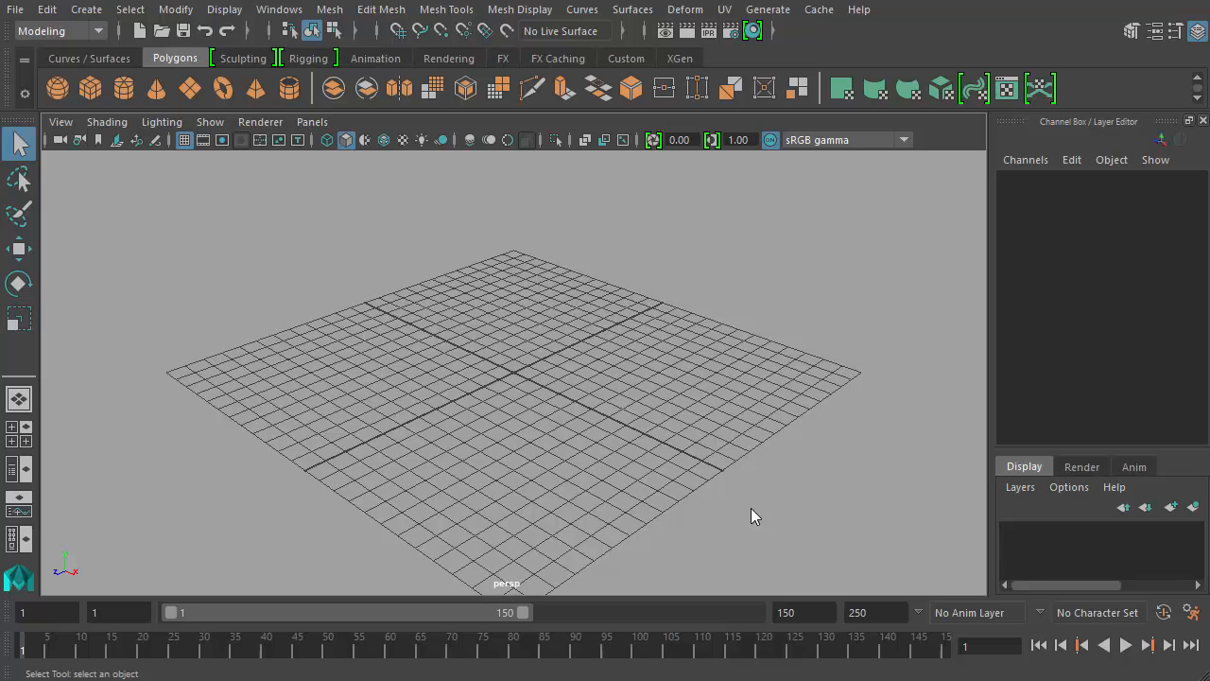
pyautogui.moveTo(684, 371)
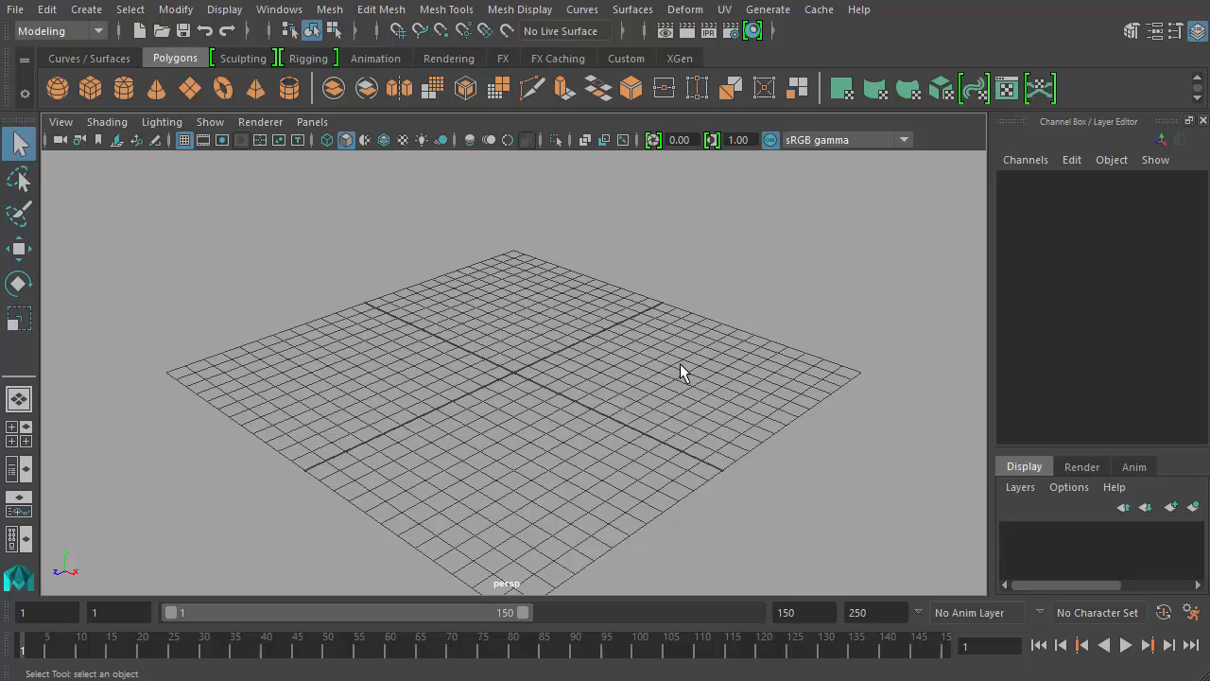
pyautogui.moveTo(818, 658)
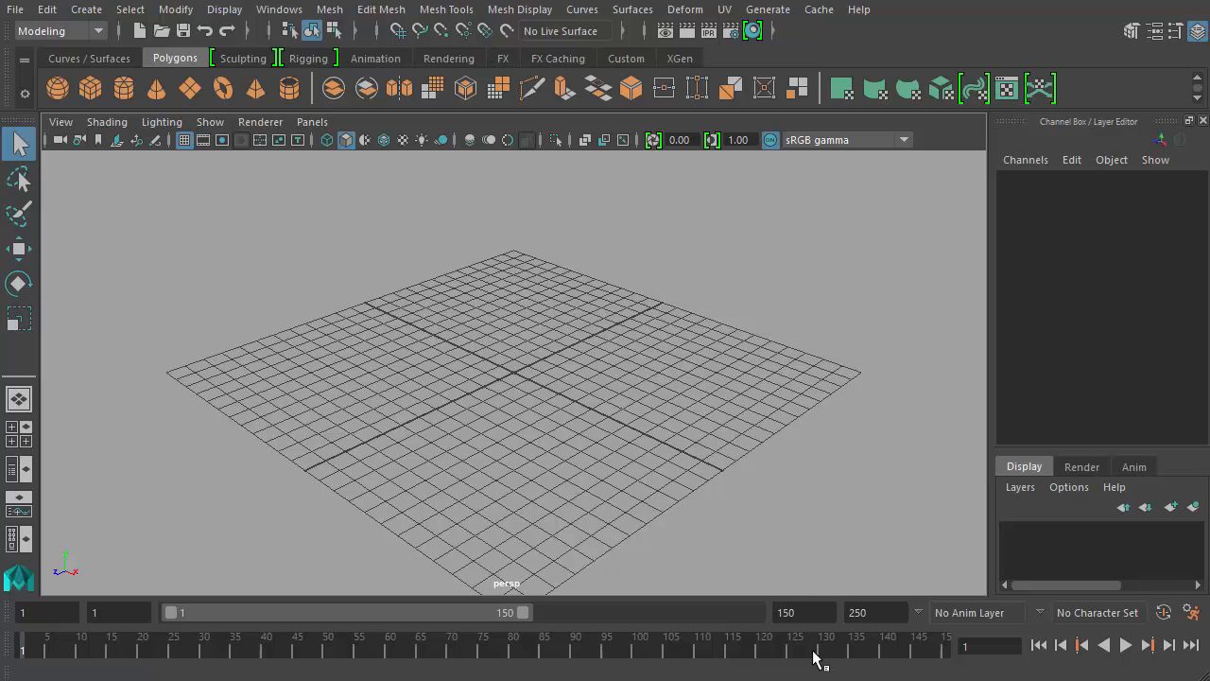
# Step: Scrub the timeline to frame 150, return to frame 1, and play the animation
pyautogui.click(1125, 643)
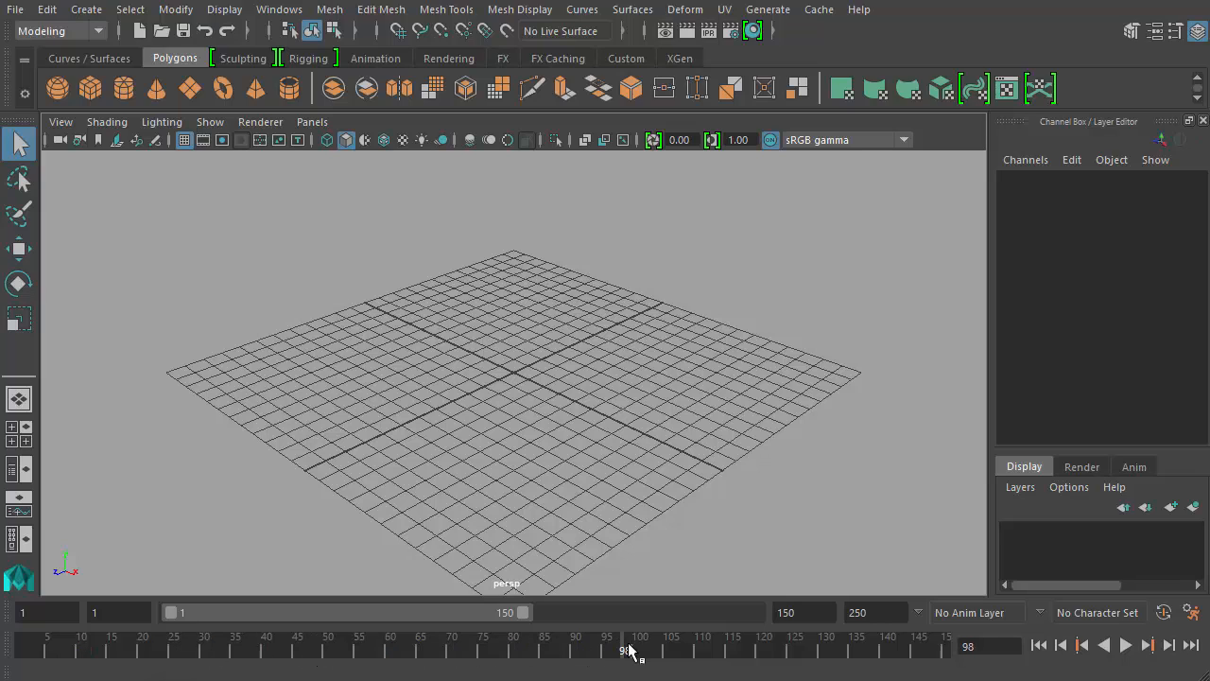
pyautogui.click(29, 648)
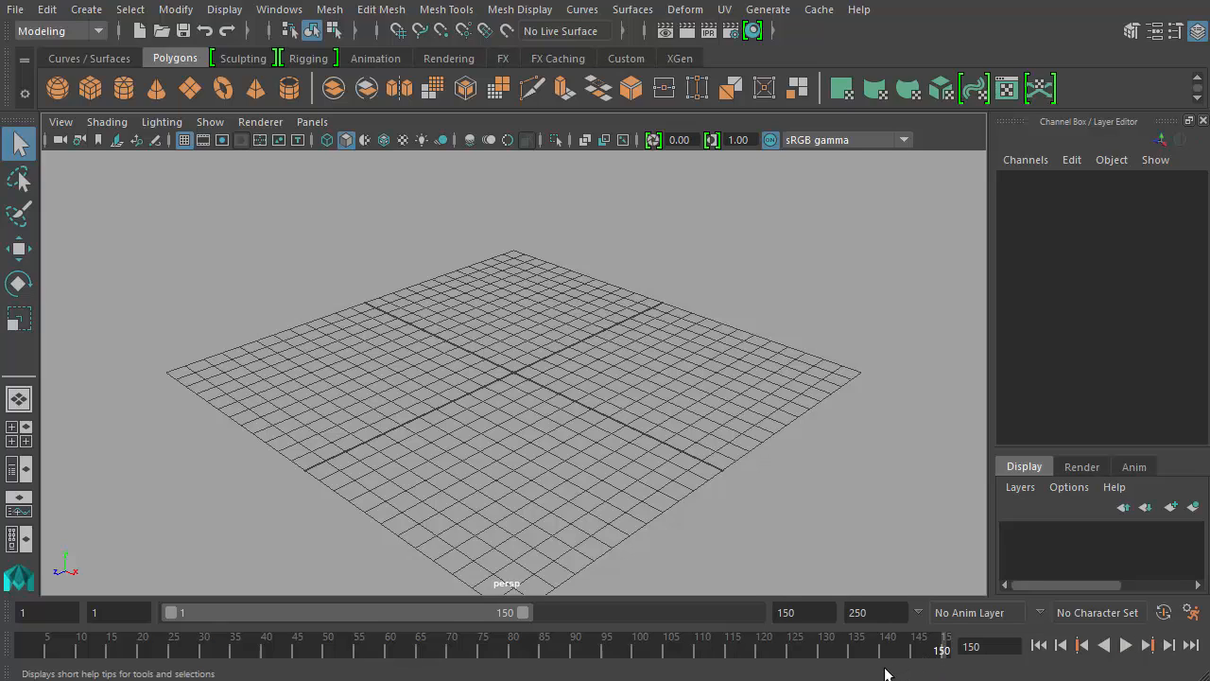
pyautogui.click(1125, 645)
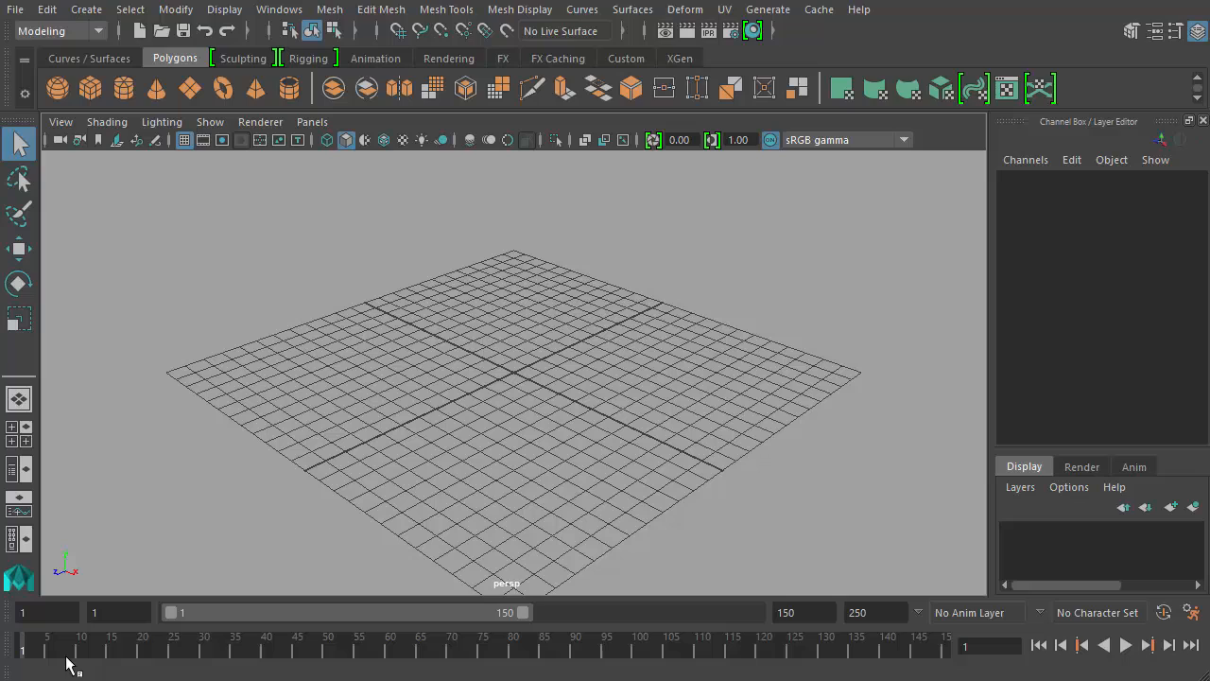
pyautogui.click(1124, 644)
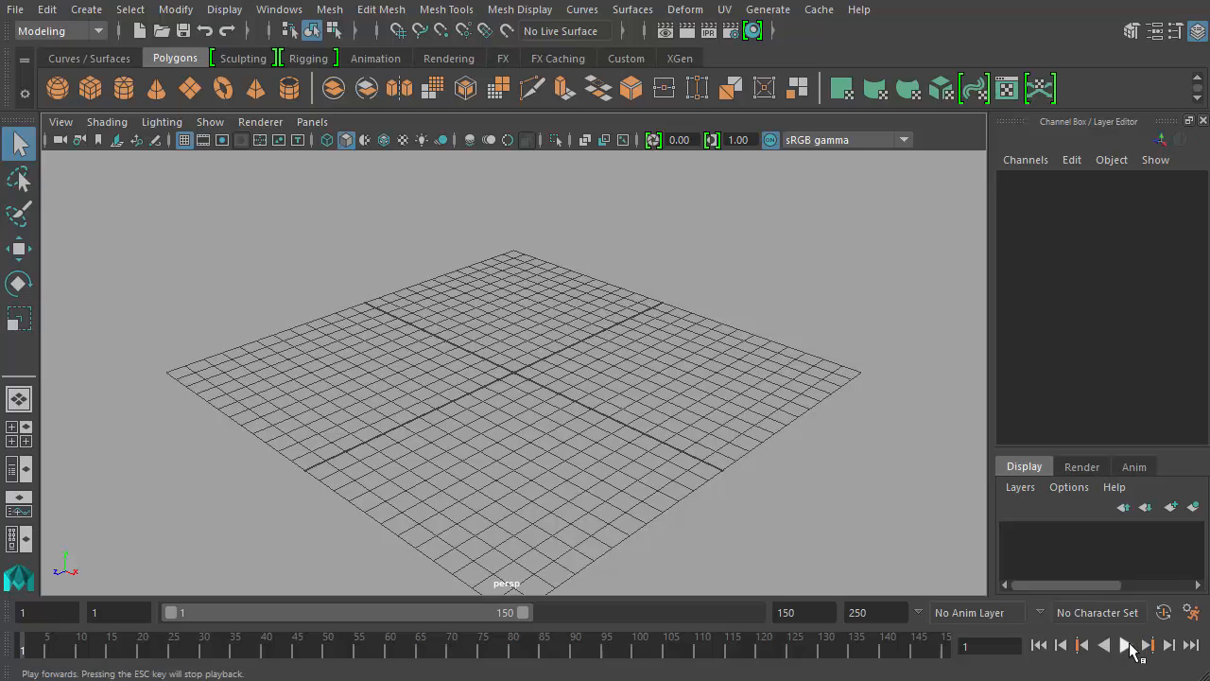
pyautogui.click(1125, 645)
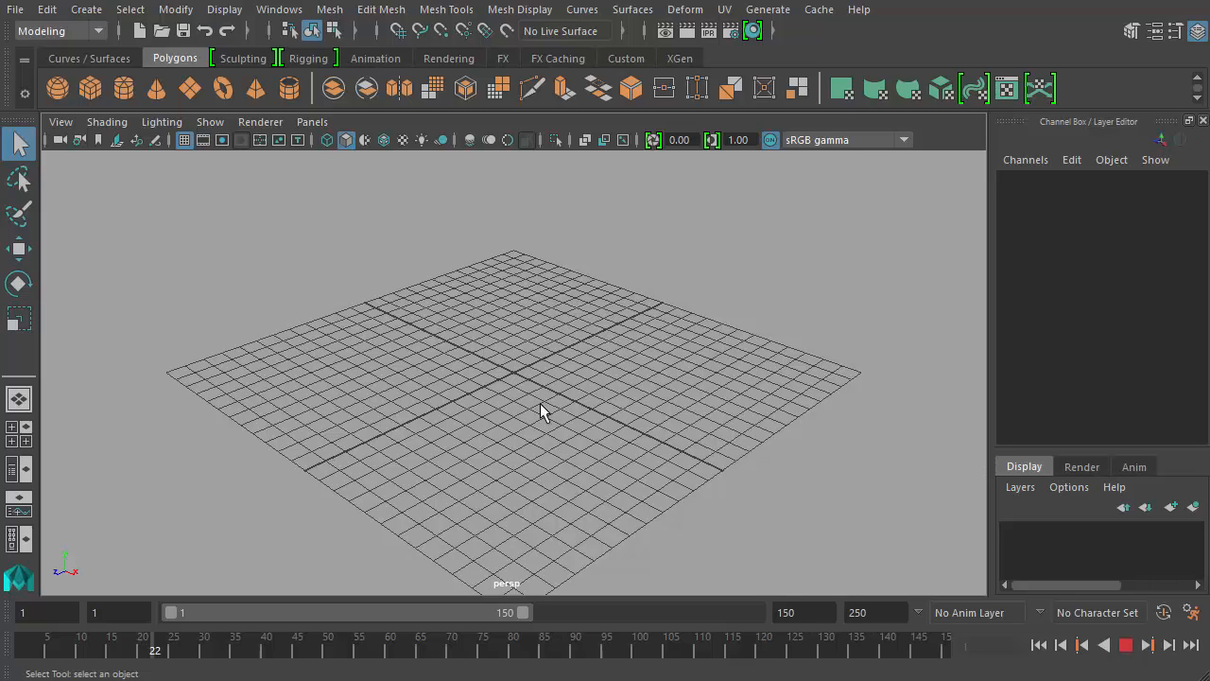
pyautogui.click(539, 643)
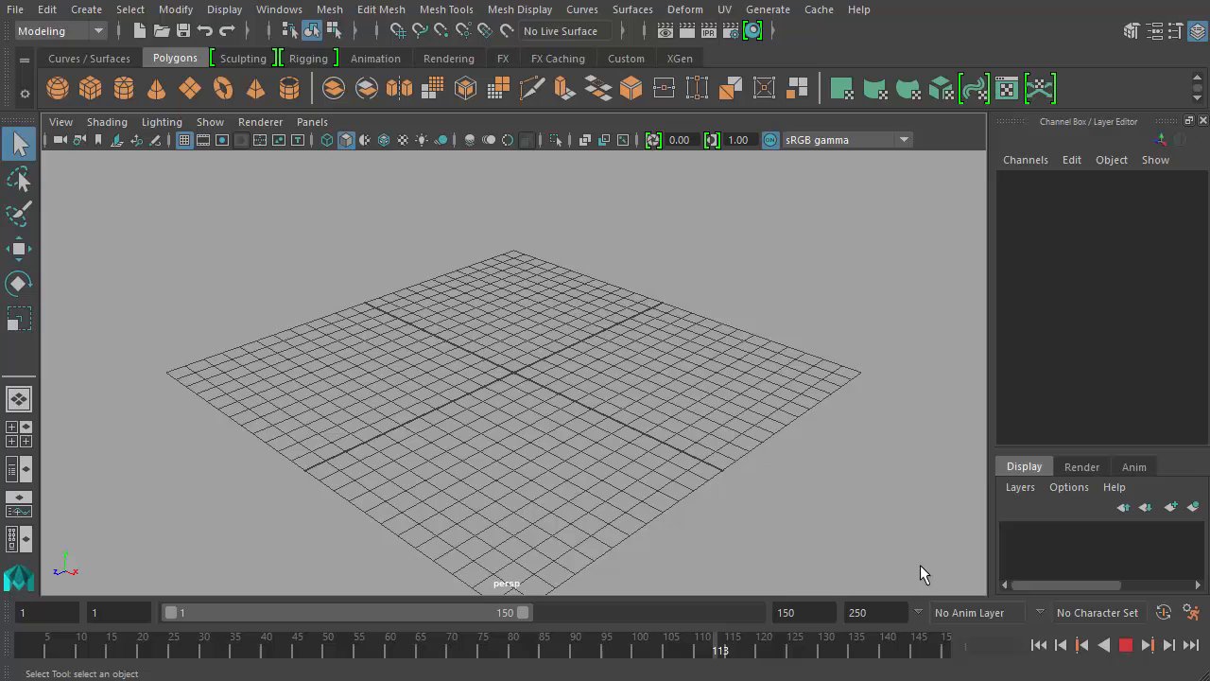
pyautogui.moveTo(766, 476)
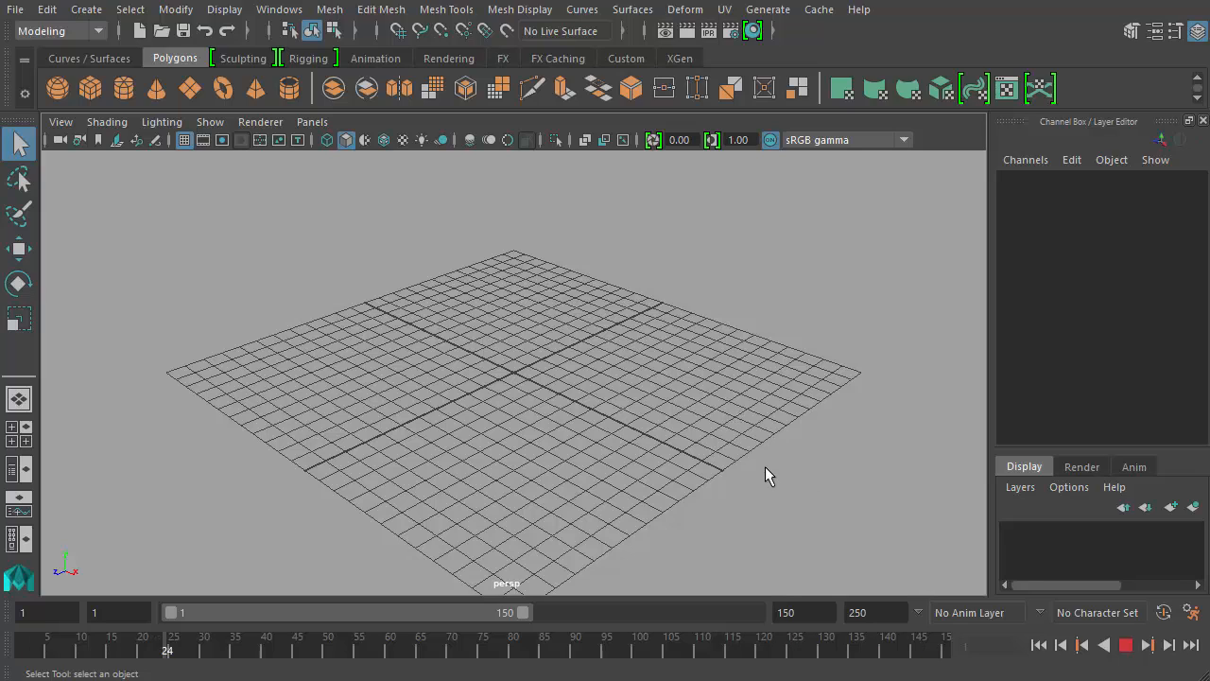
pyautogui.click(1125, 645)
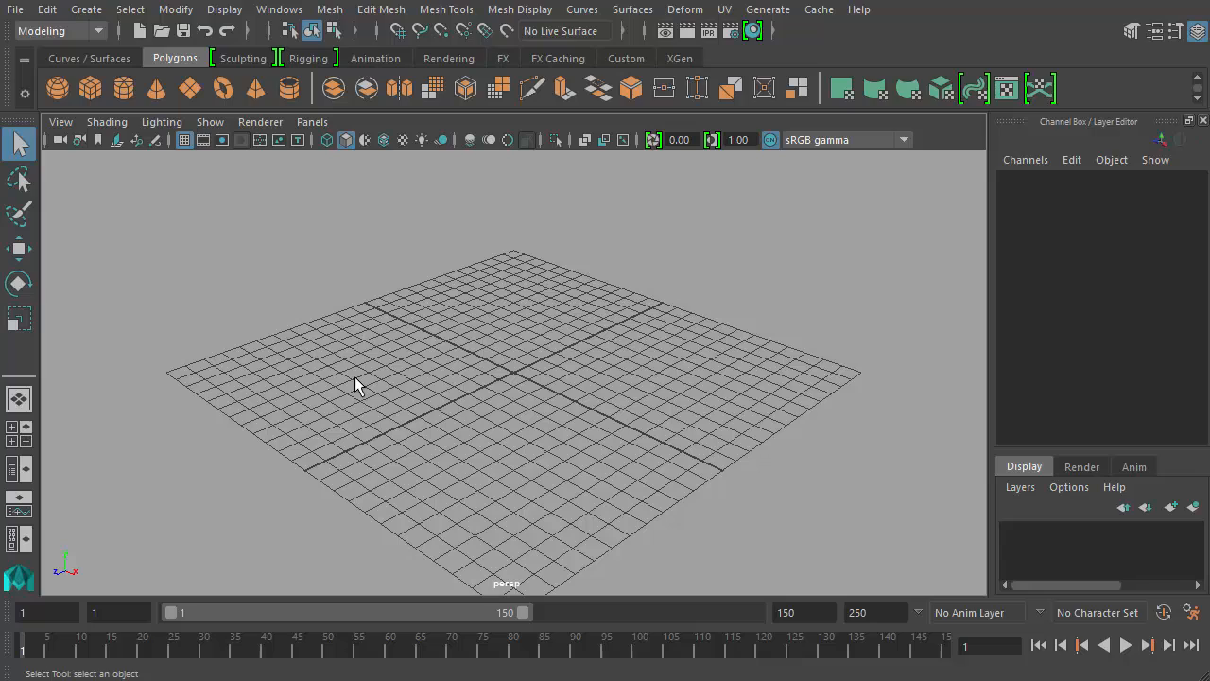
pyautogui.moveTo(446, 469)
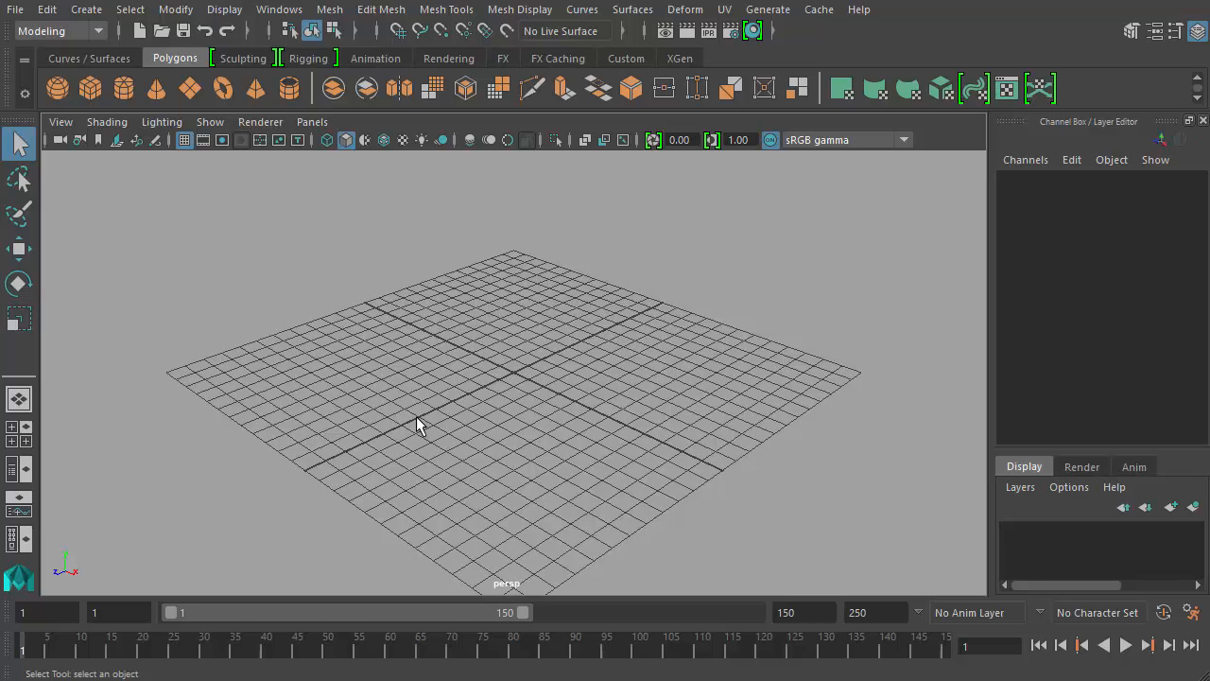
pyautogui.moveTo(194, 555)
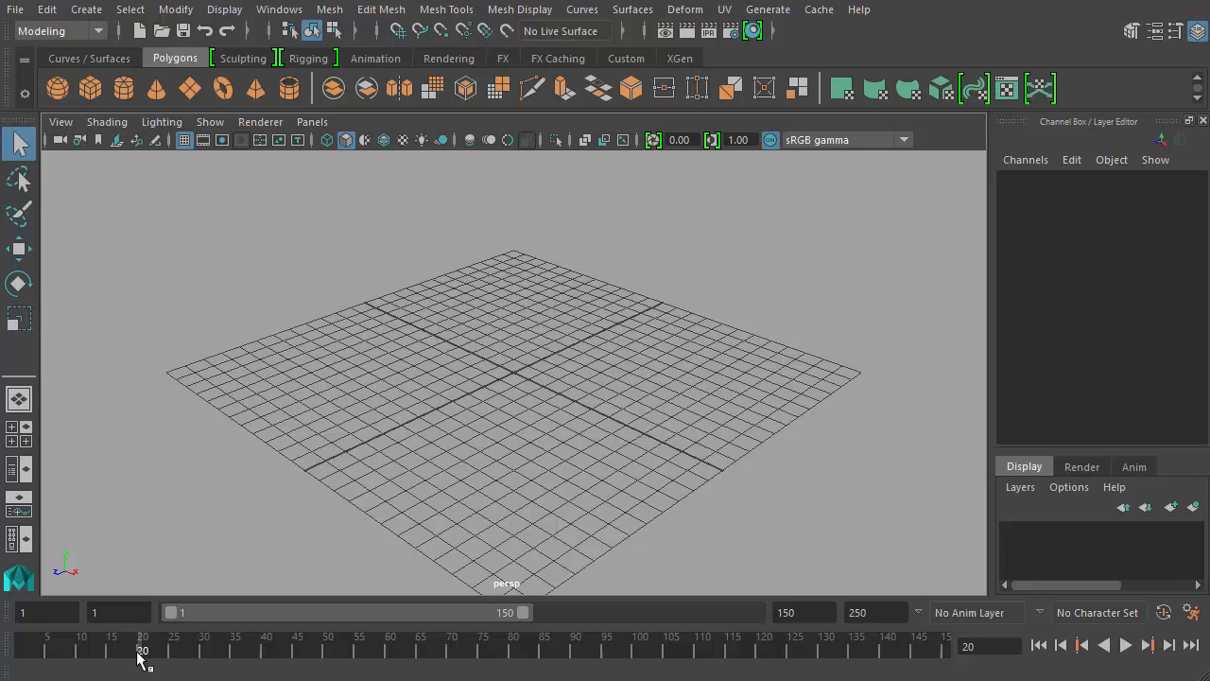
# Step: Replay the animation from frame 45 and frame 9, then add a polygon sphere
pyautogui.click(1124, 644)
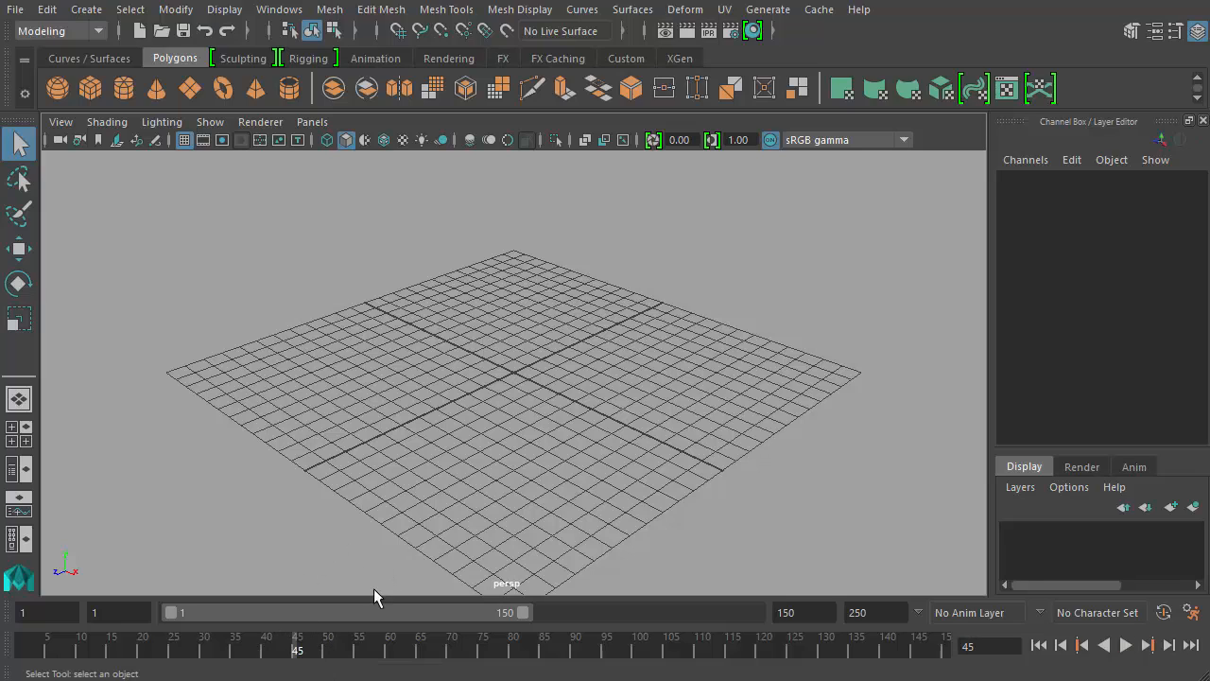
pyautogui.moveTo(380, 650)
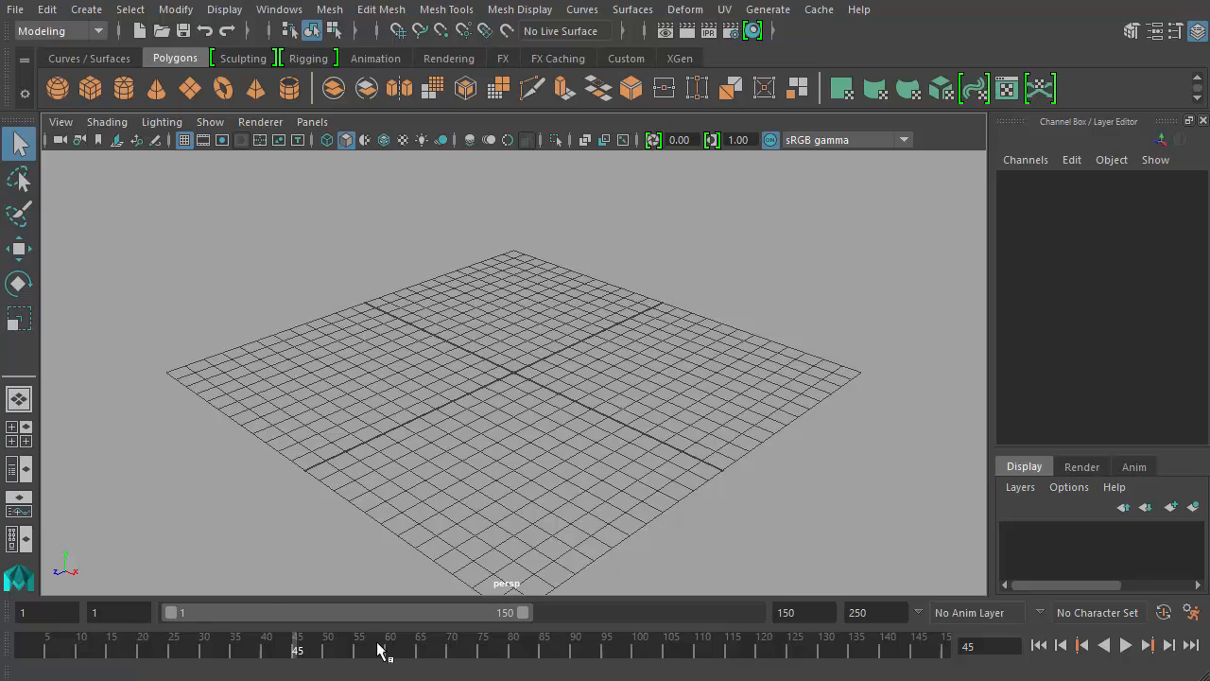
pyautogui.moveTo(359, 651)
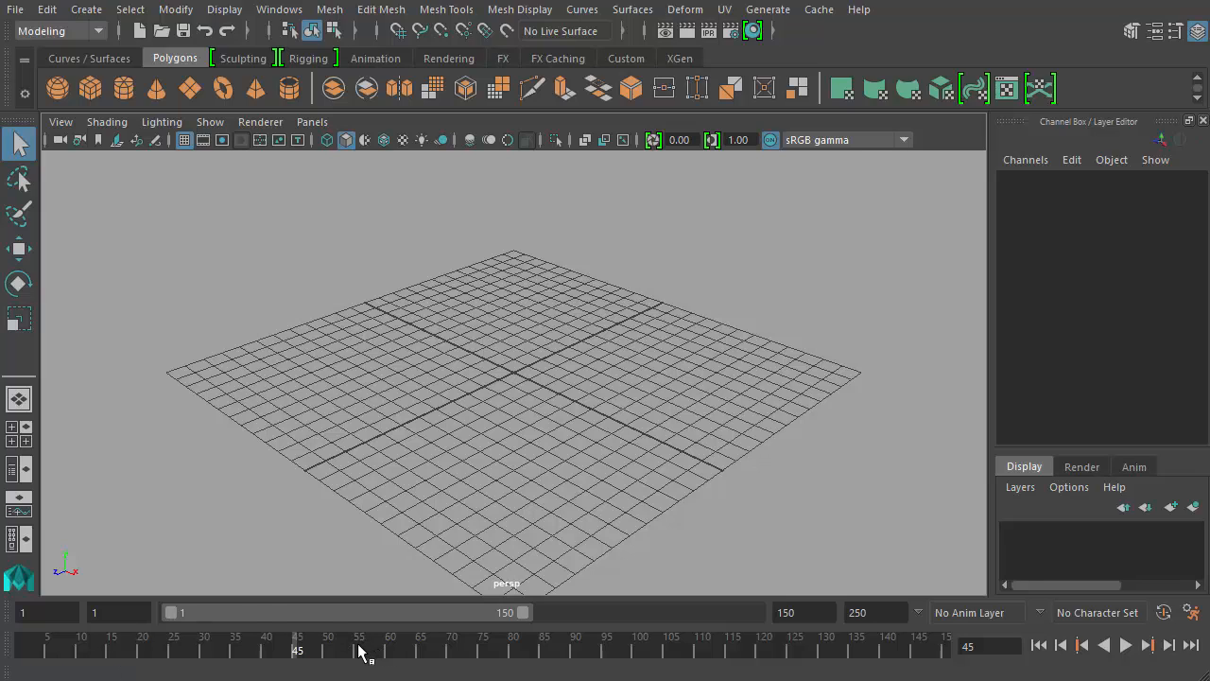
pyautogui.moveTo(245, 617)
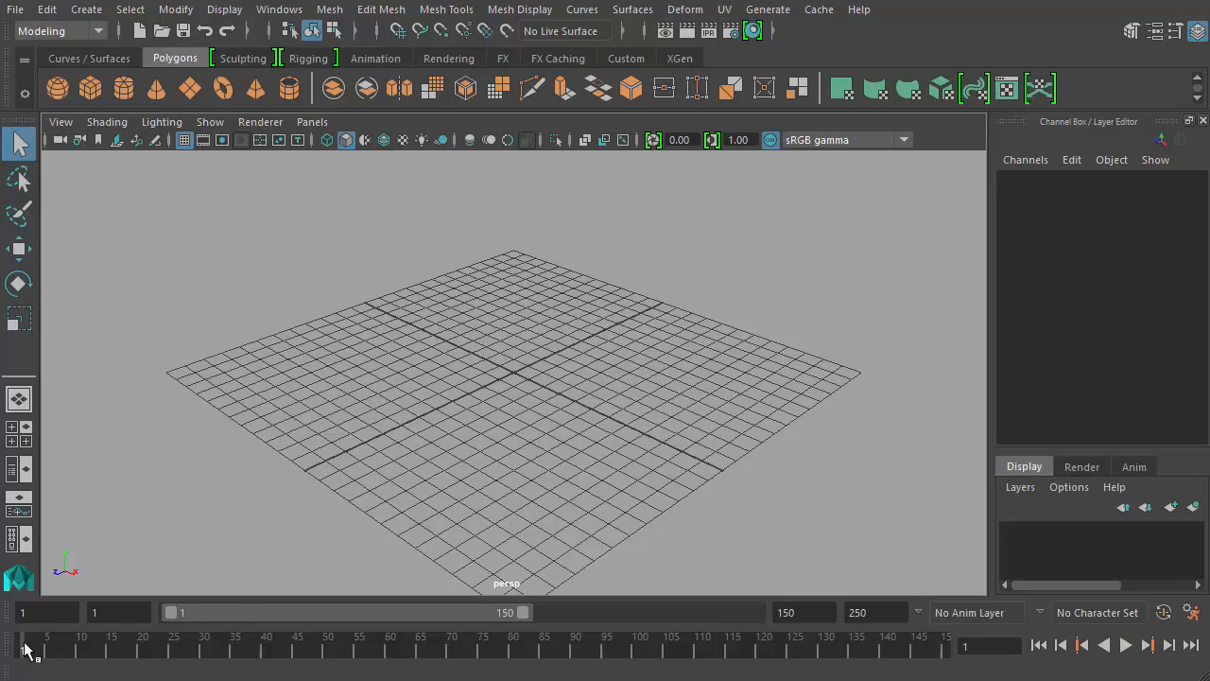
pyautogui.click(1124, 644)
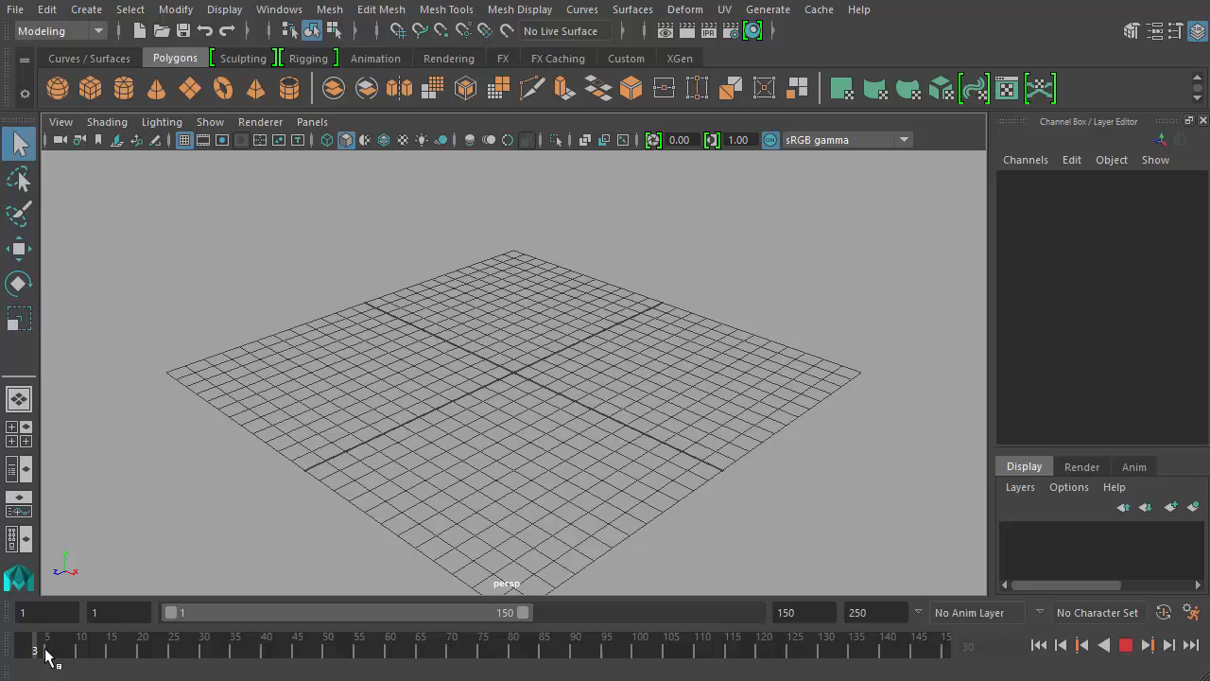
pyautogui.click(1125, 645)
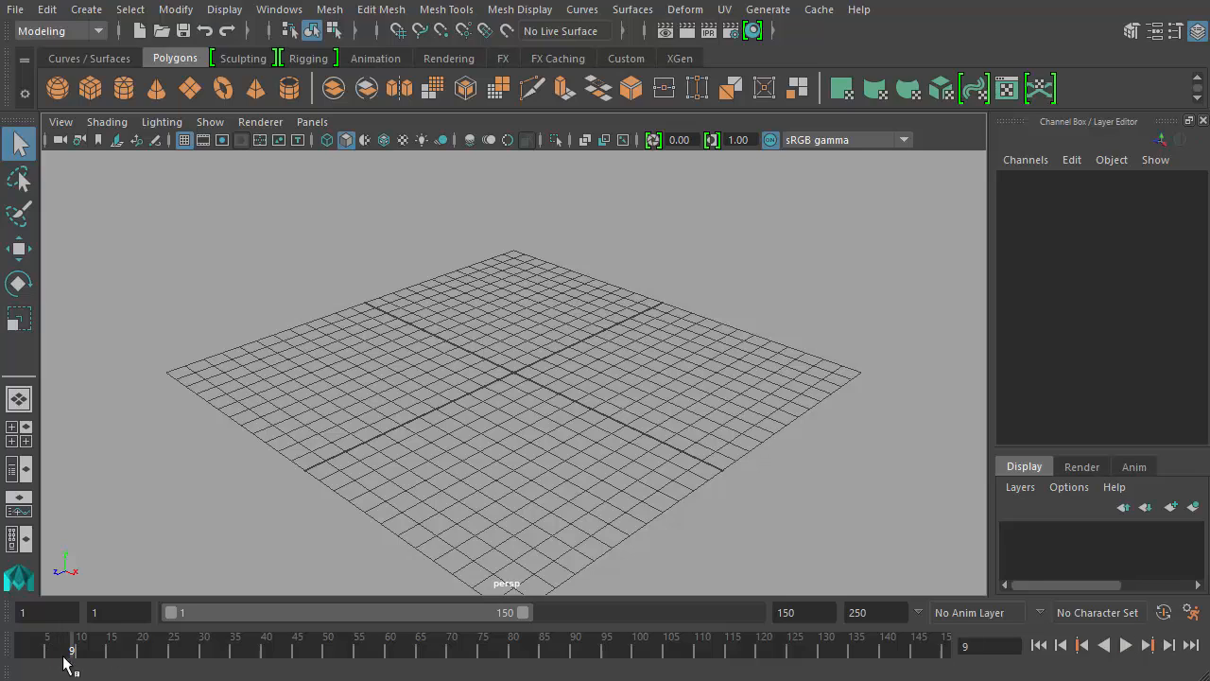
pyautogui.click(1124, 644)
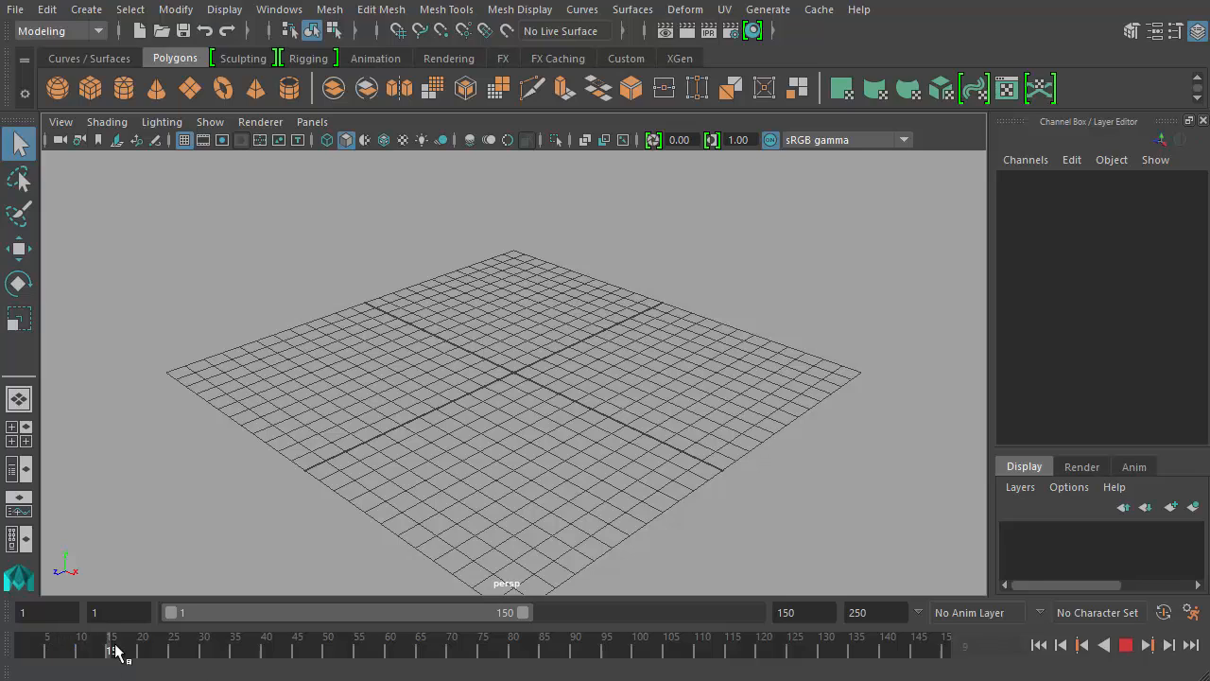
pyautogui.moveTo(28, 647)
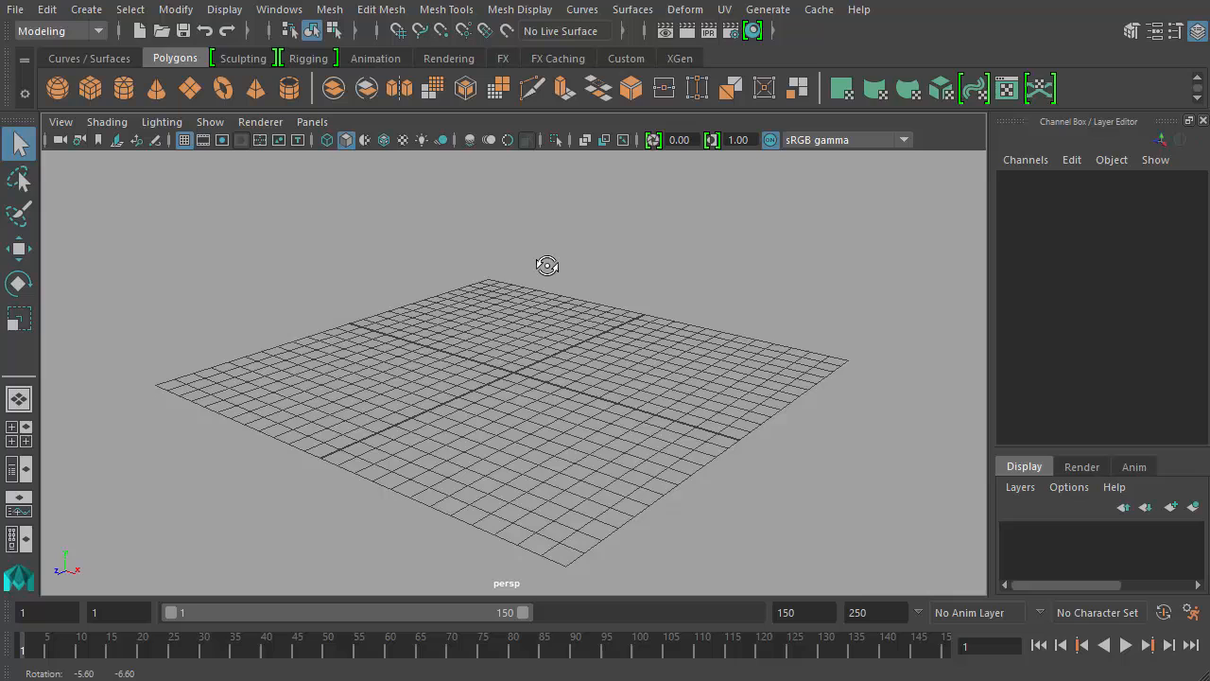
pyautogui.click(86, 9)
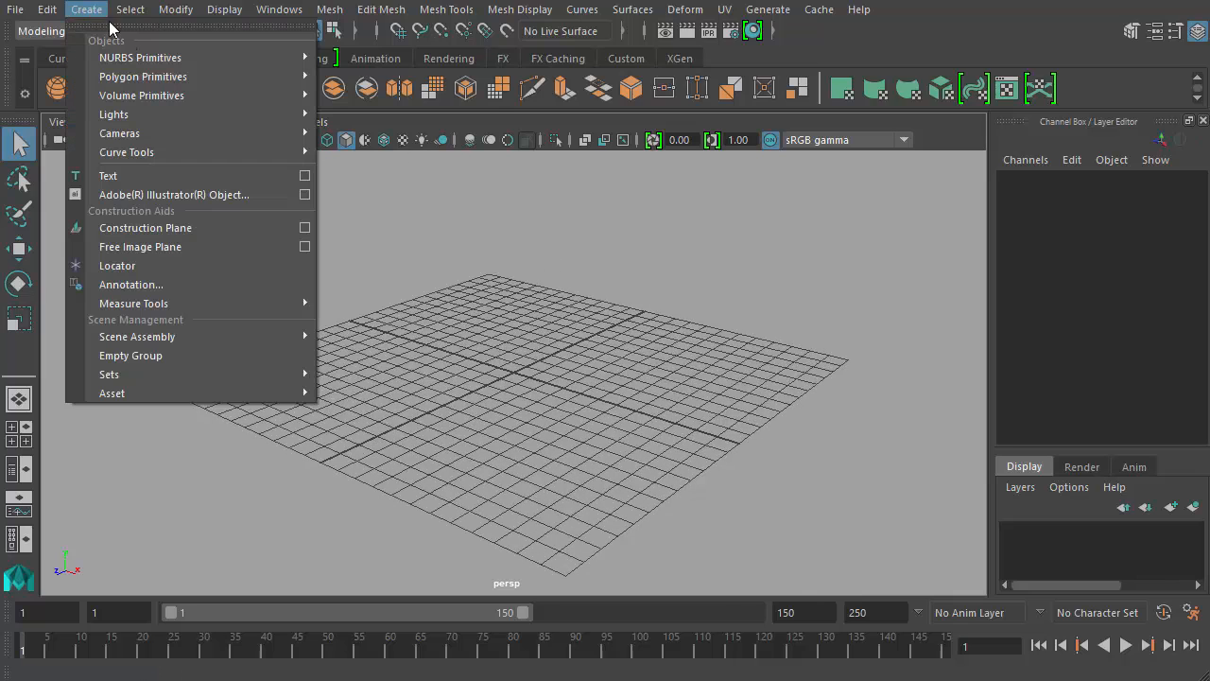
pyautogui.moveTo(143, 76)
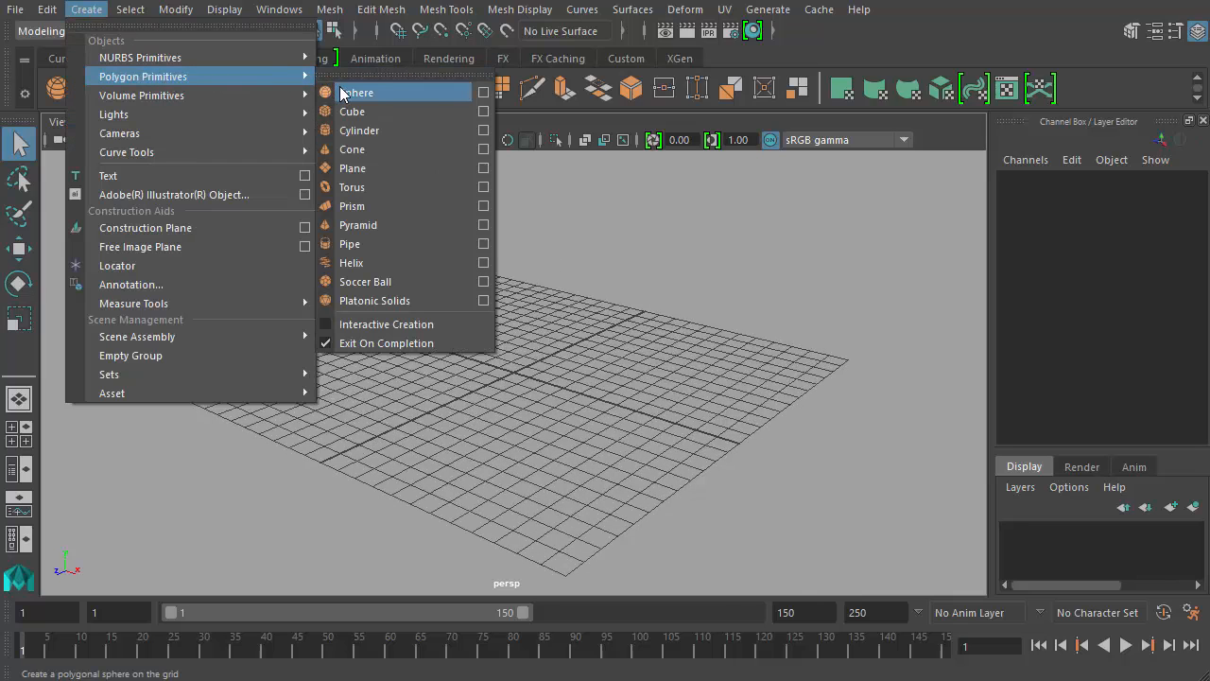
pyautogui.click(356, 92)
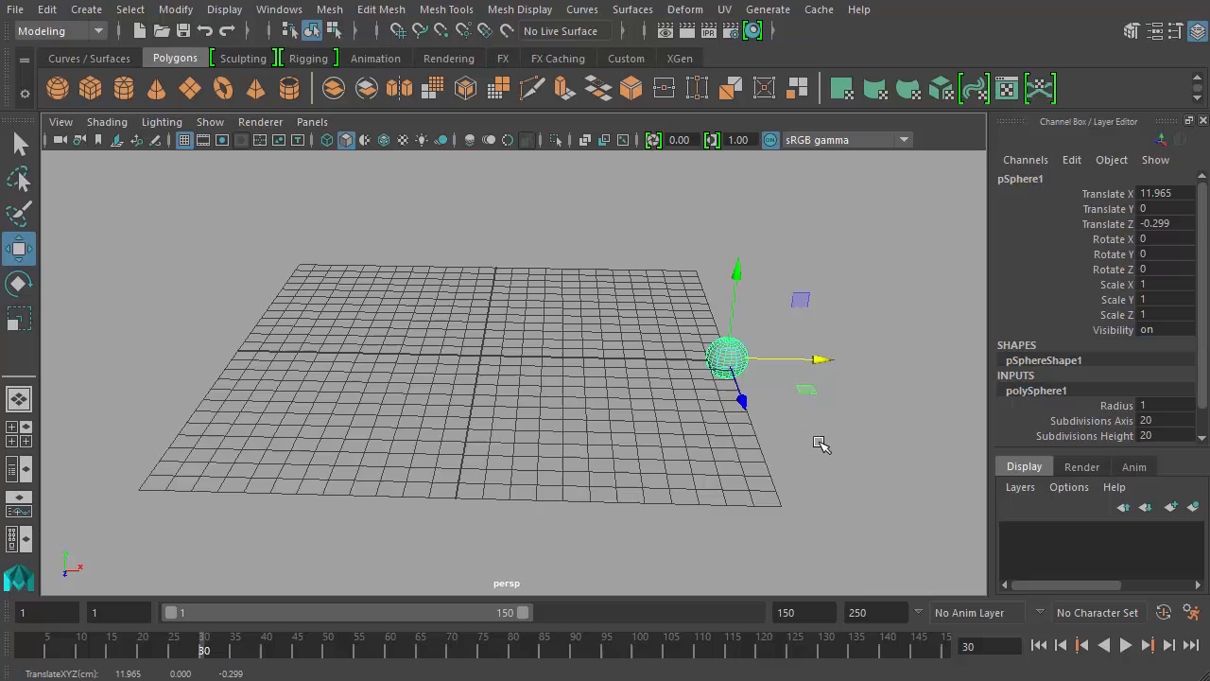
pyautogui.moveTo(652, 449)
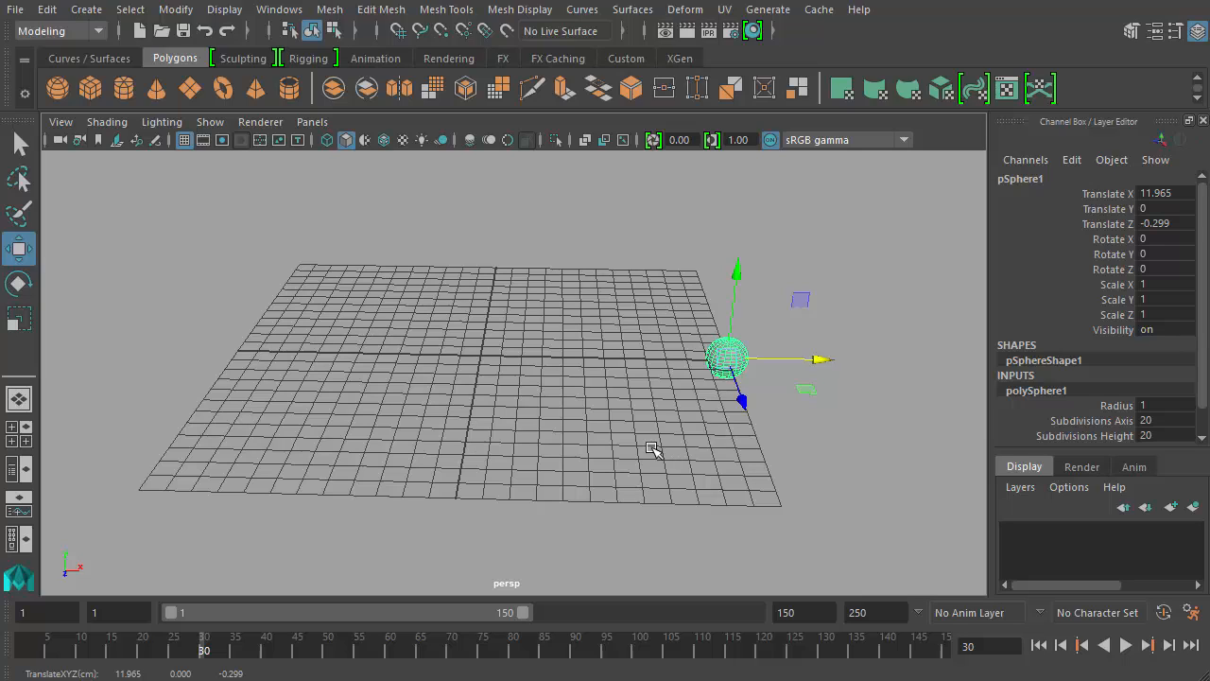
pyautogui.moveTo(903, 418)
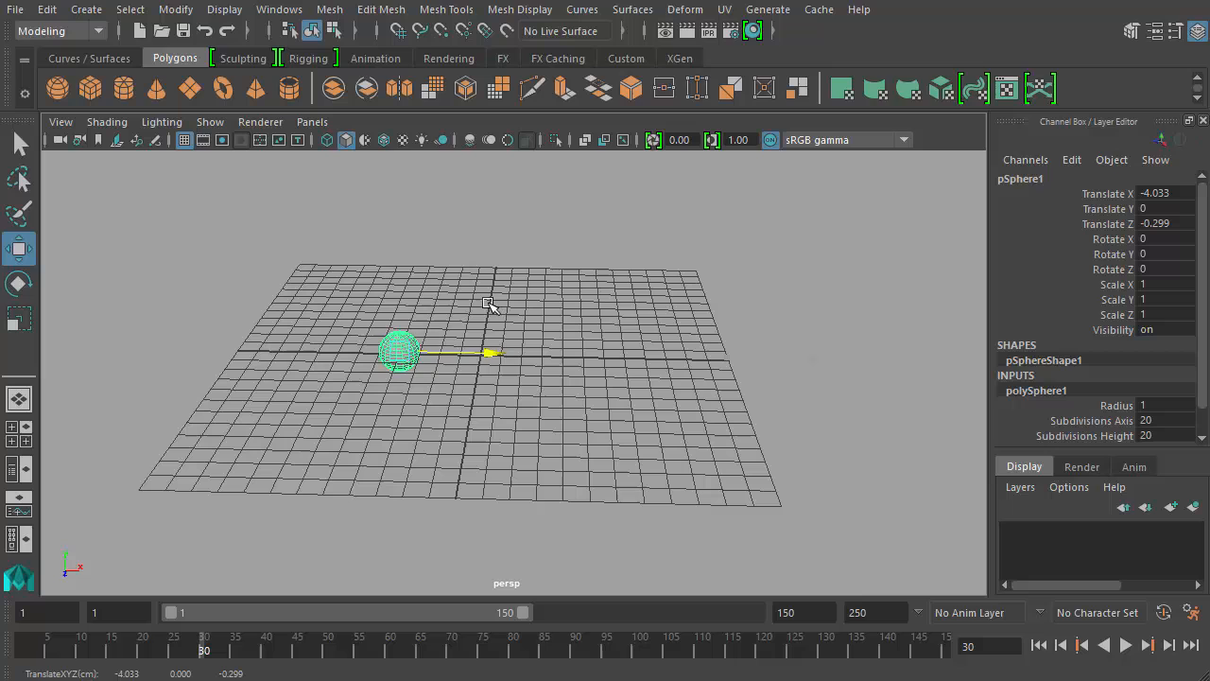
# Step: Slide pSphere1 right, then back past centre to about X -11.91
pyautogui.moveTo(492, 354); pyautogui.dragTo(784, 357)
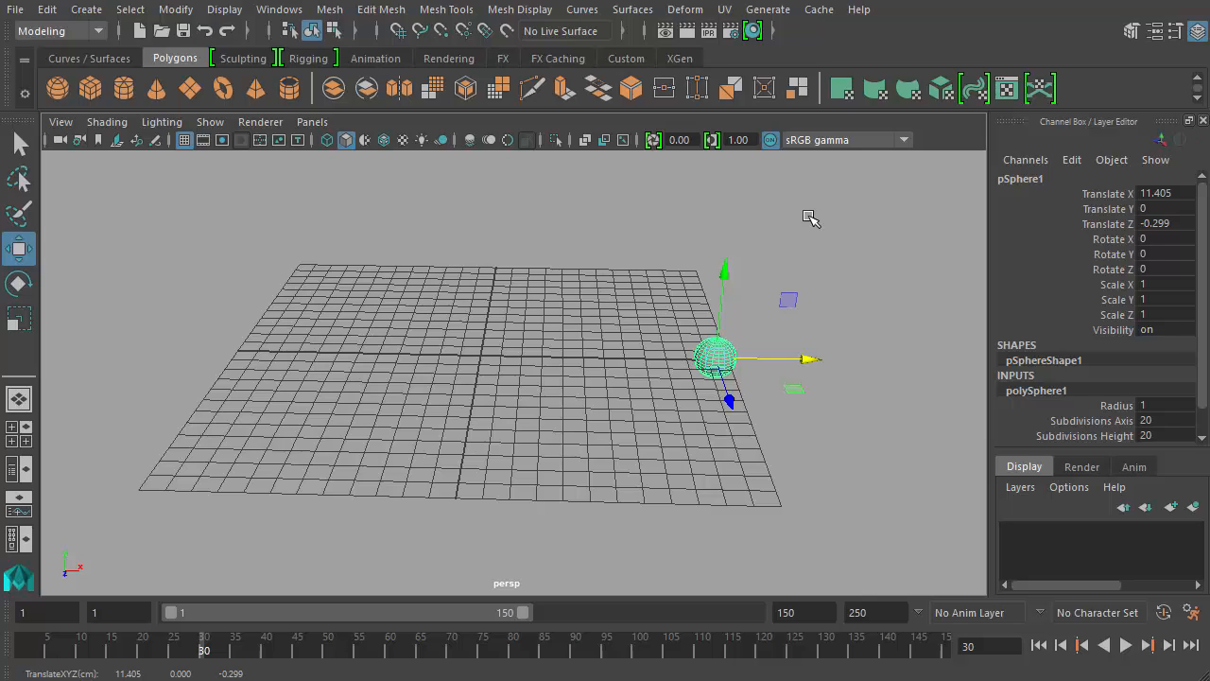
pyautogui.moveTo(766, 355)
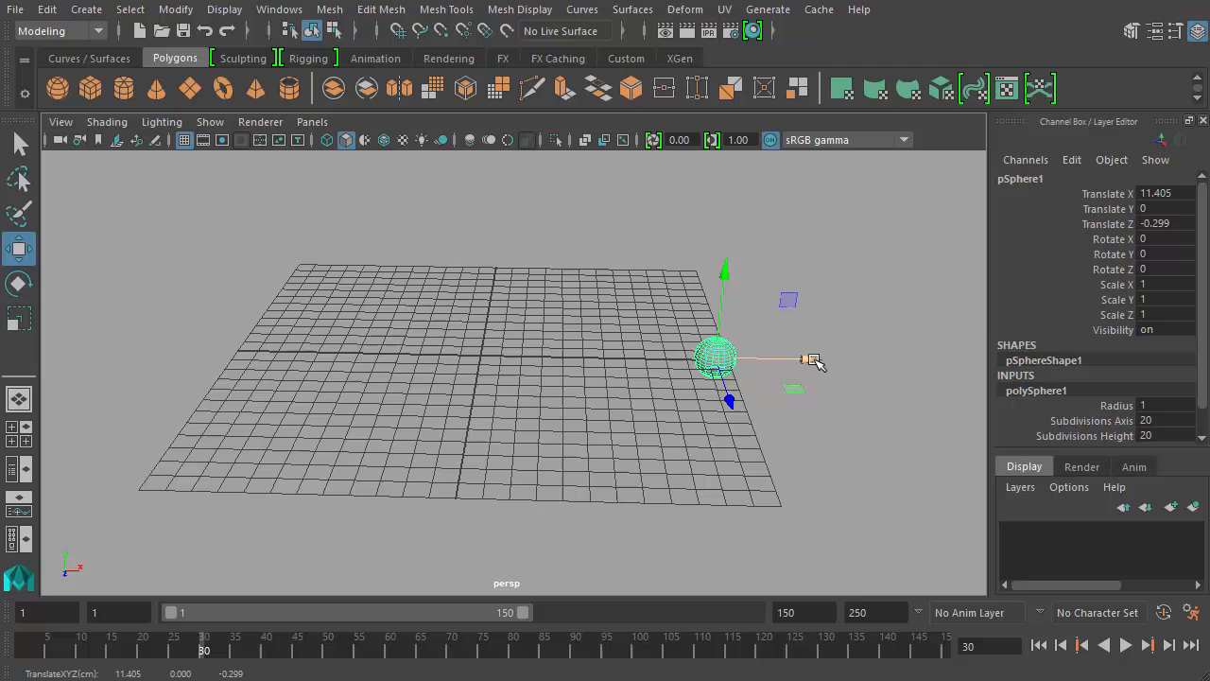
pyautogui.moveTo(804, 361); pyautogui.dragTo(761, 359)
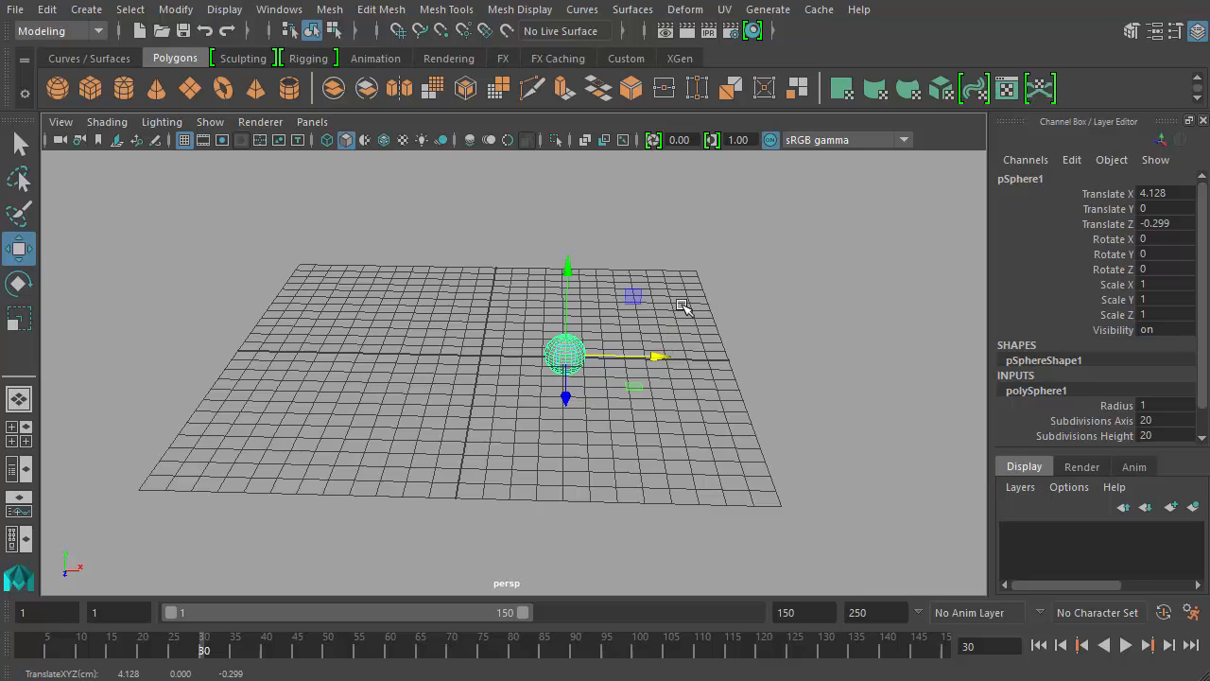
pyautogui.moveTo(657, 356); pyautogui.dragTo(383, 352)
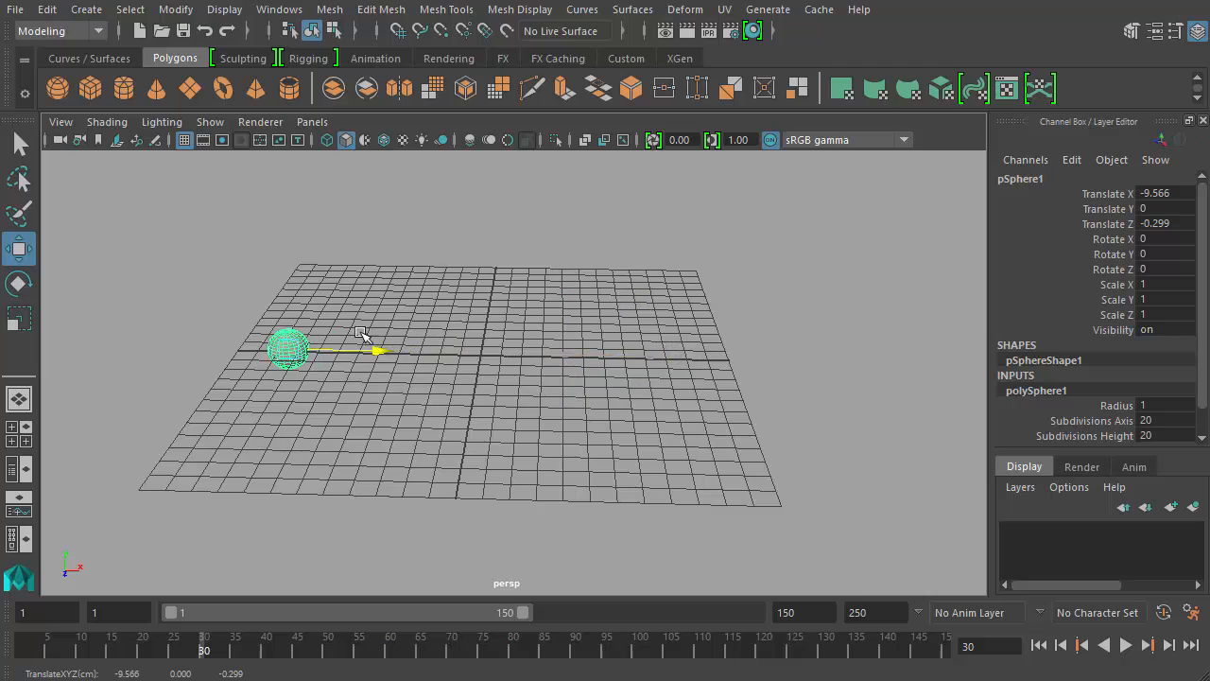
pyautogui.moveTo(378, 352); pyautogui.dragTo(326, 354)
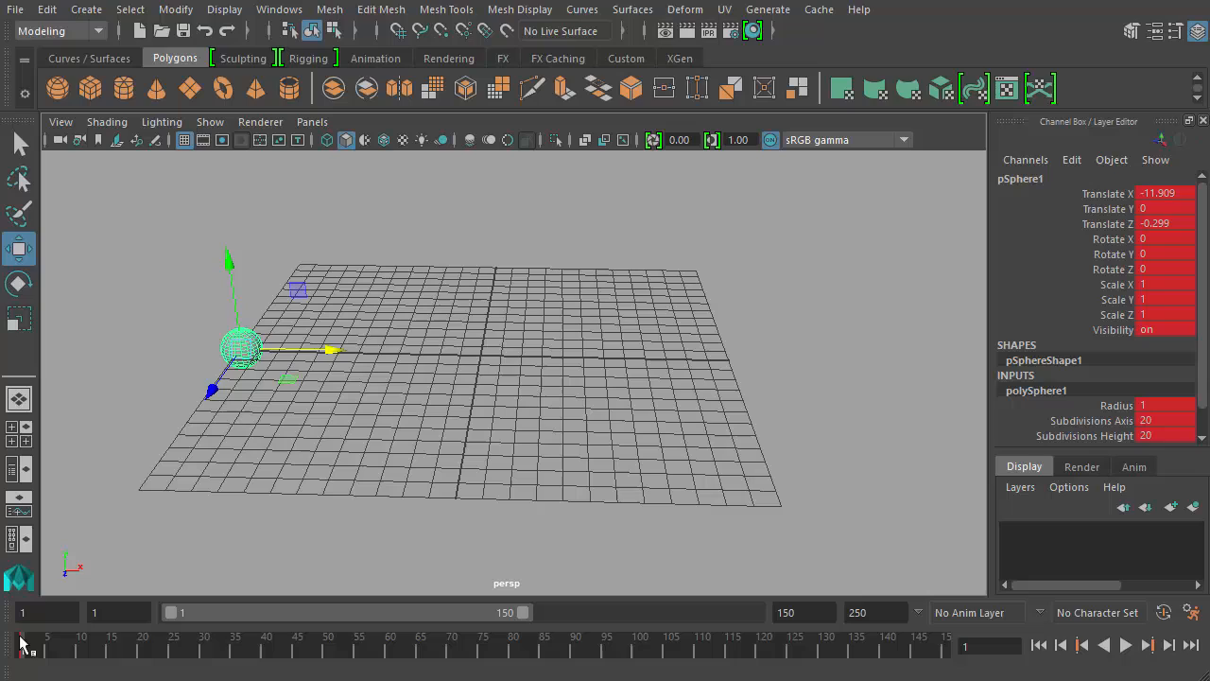
pyautogui.moveTo(64, 651)
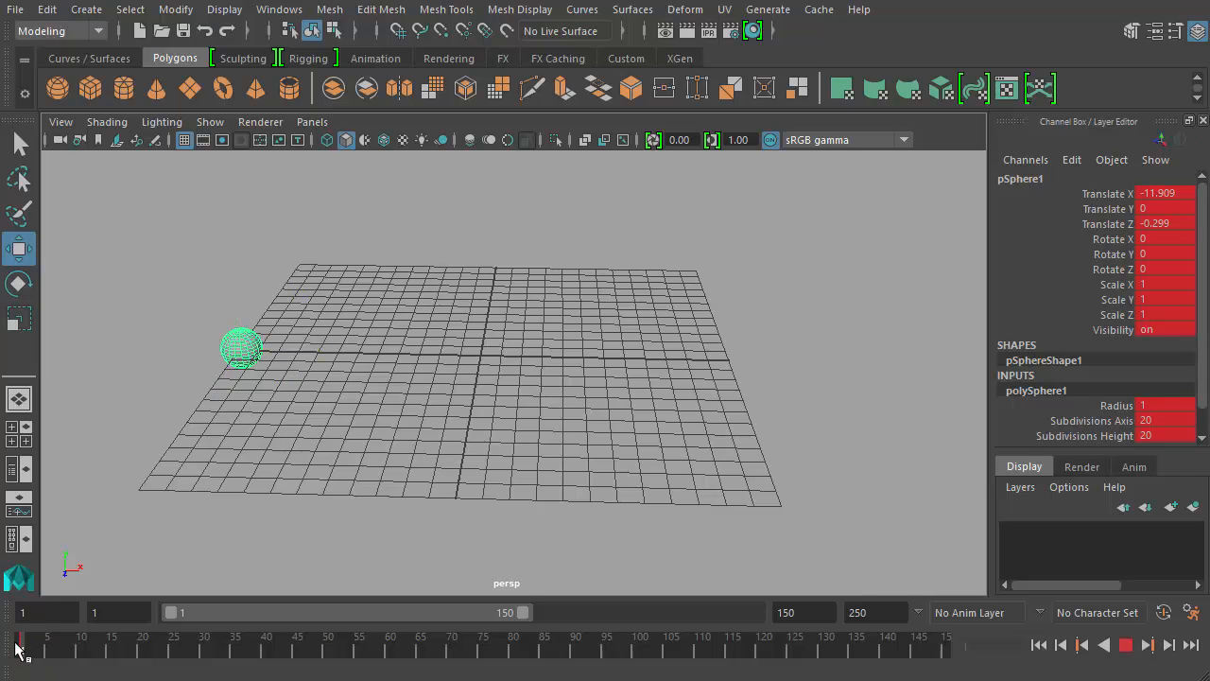
pyautogui.press('w')
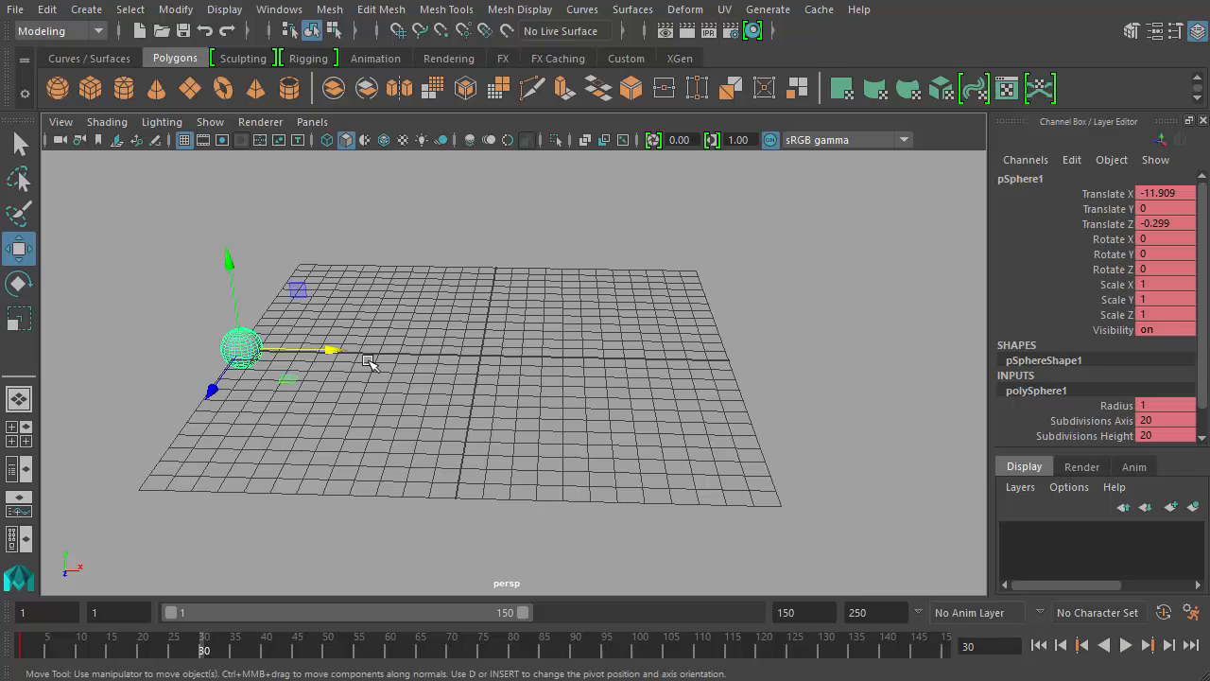
pyautogui.moveTo(331, 351); pyautogui.dragTo(704, 357)
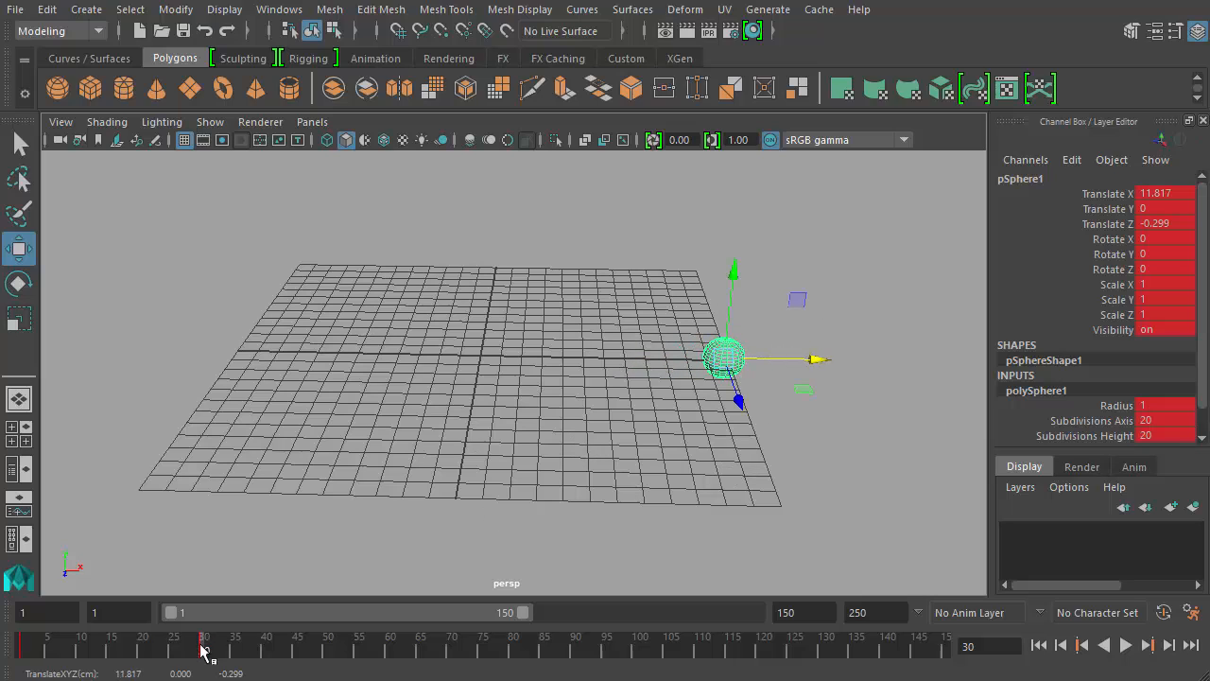
pyautogui.moveTo(204, 650); pyautogui.dragTo(229, 650)
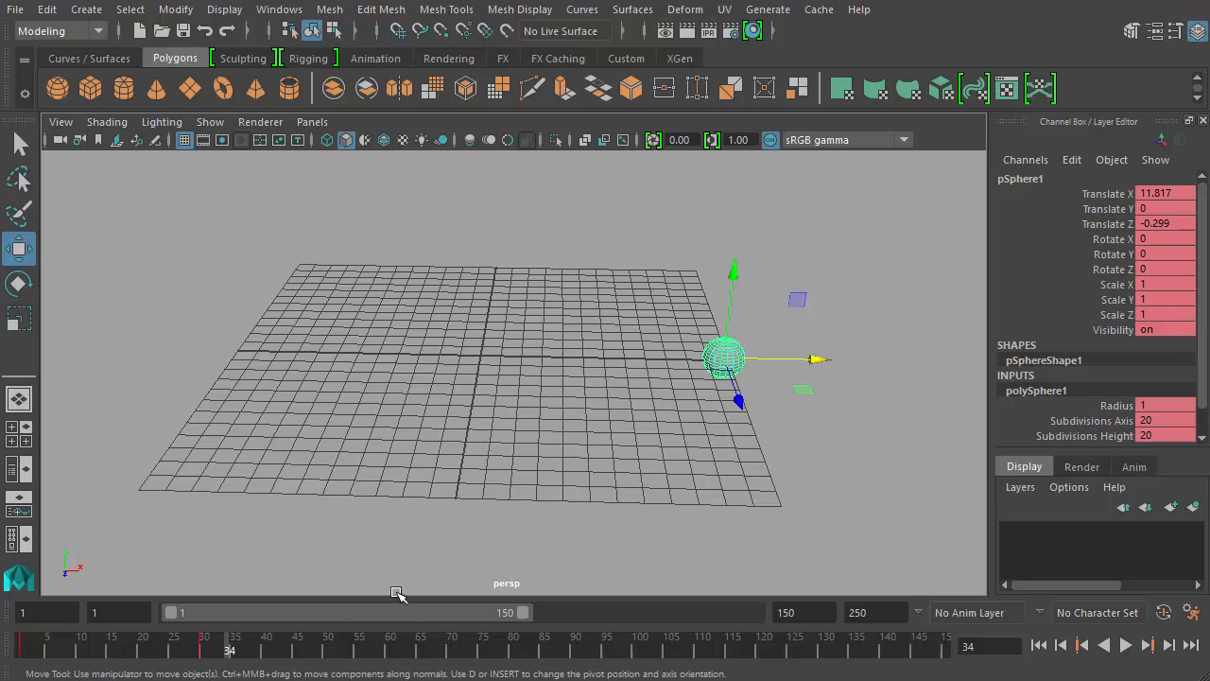
pyautogui.moveTo(237, 607)
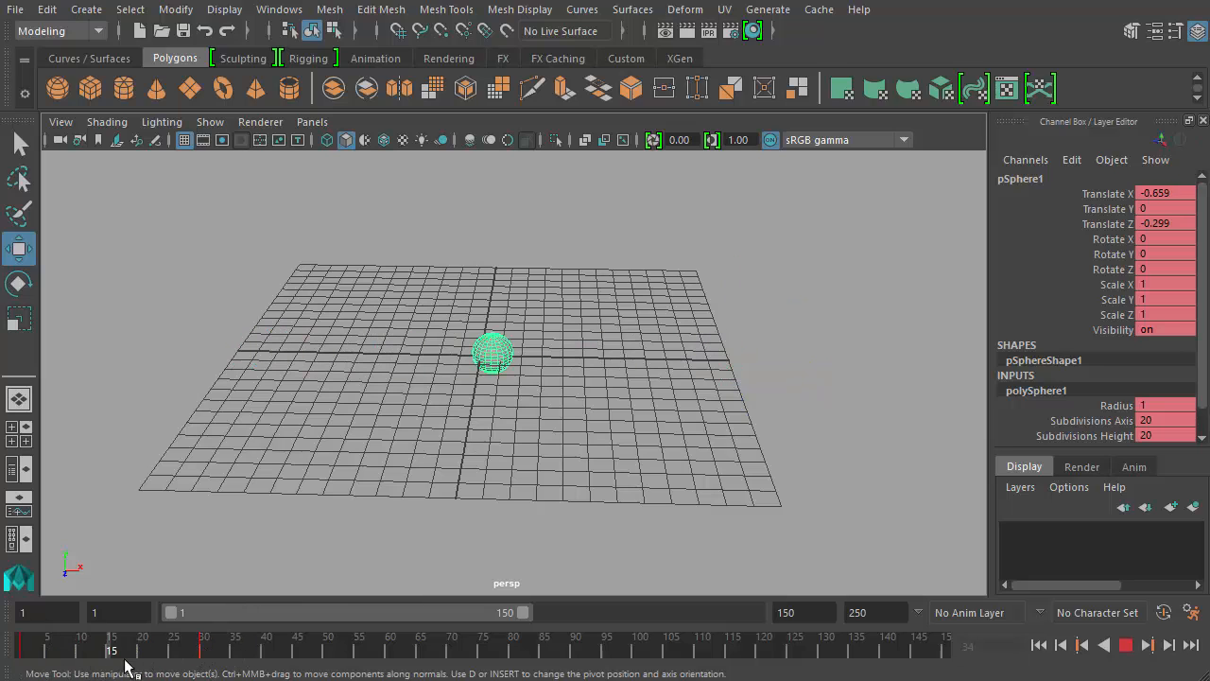
pyautogui.moveTo(492, 354); pyautogui.dragTo(395, 351)
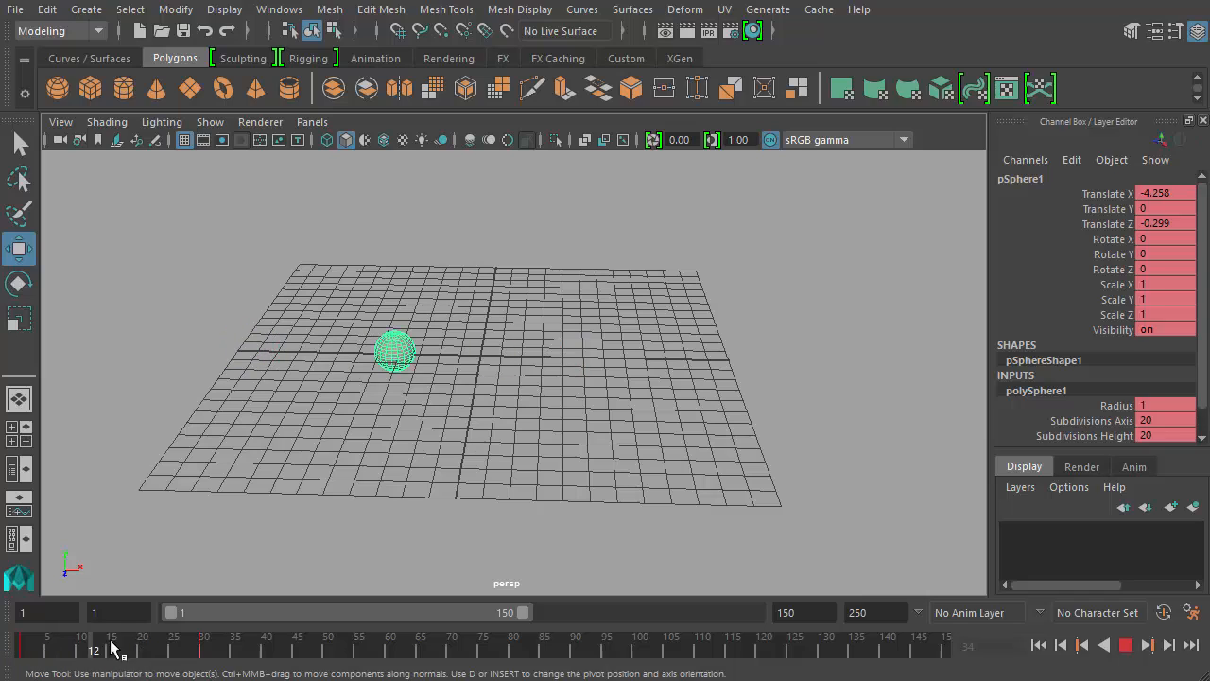
pyautogui.moveTo(395, 352); pyautogui.dragTo(726, 357)
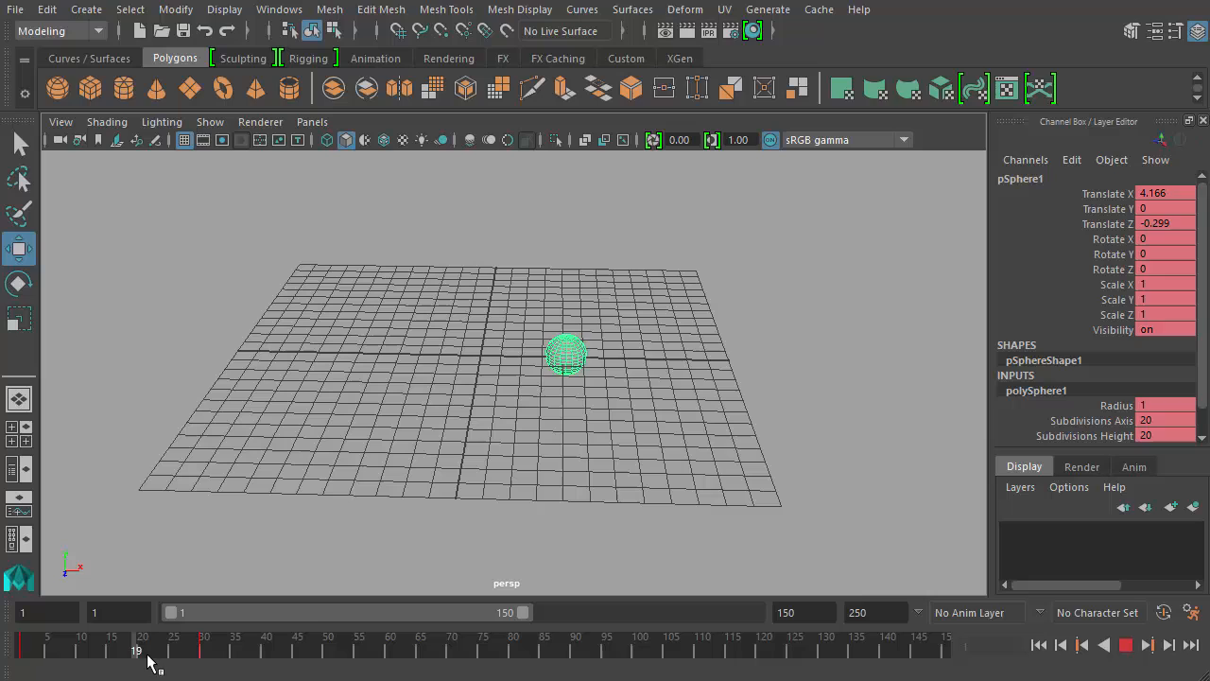
pyautogui.moveTo(565, 355); pyautogui.dragTo(241, 350)
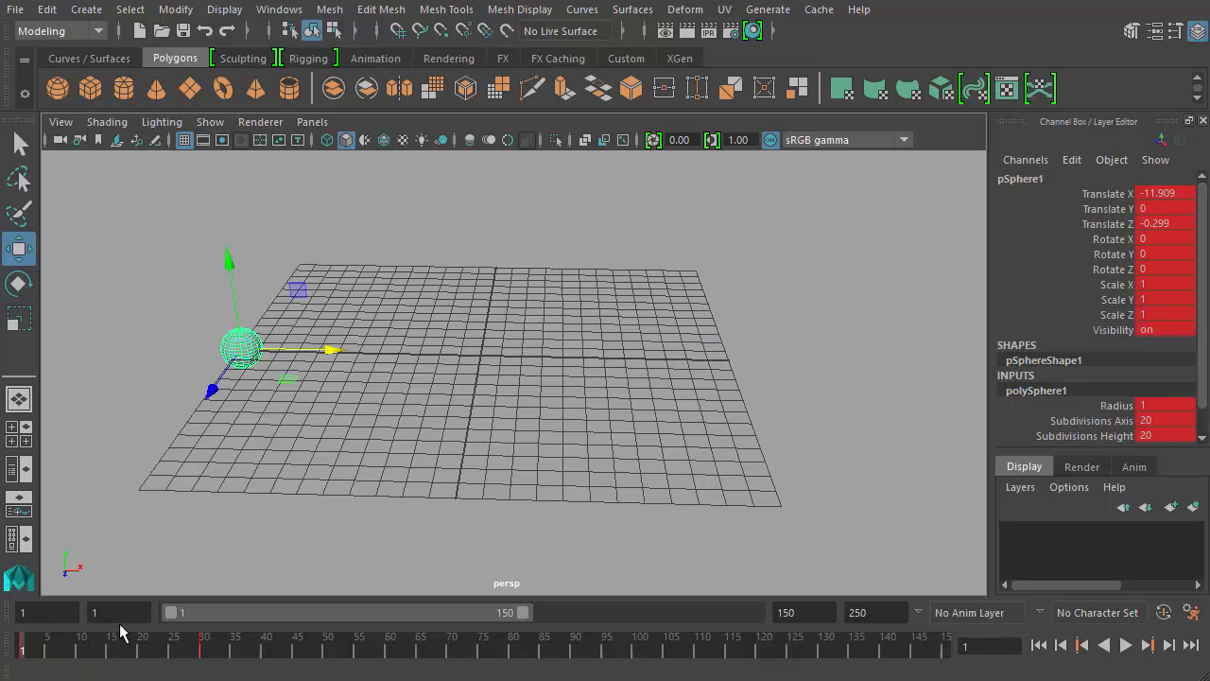
pyautogui.moveTo(330, 466)
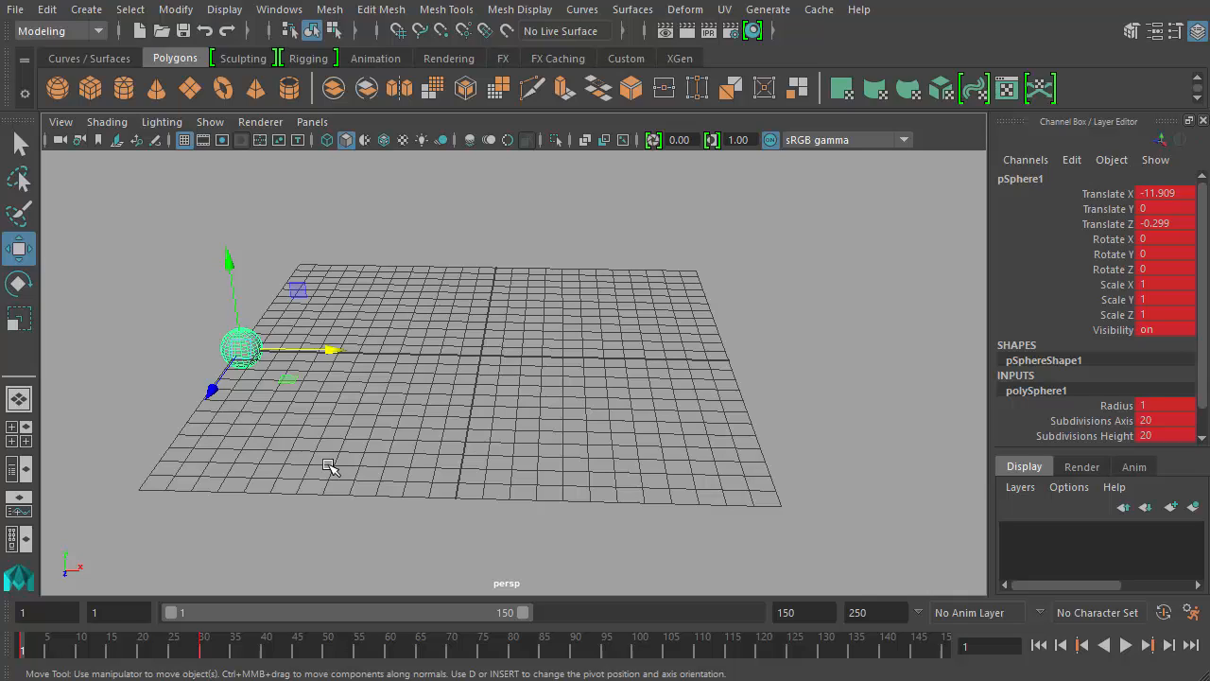
pyautogui.moveTo(369, 445)
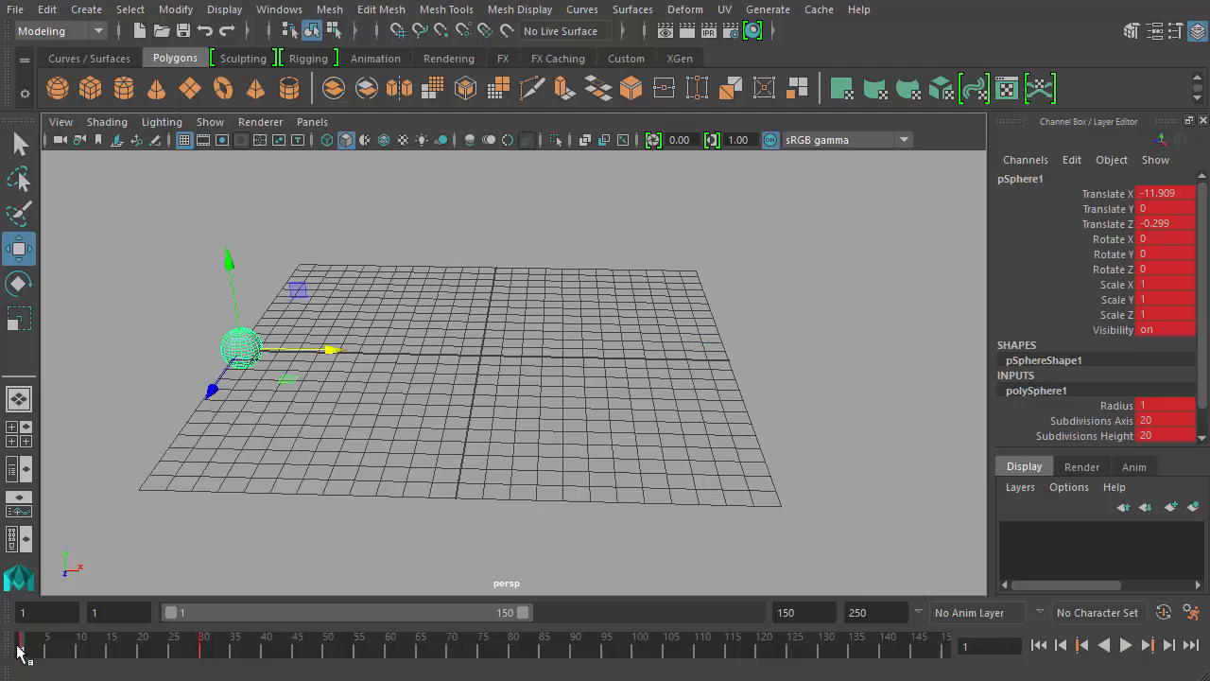
pyautogui.click(1125, 645)
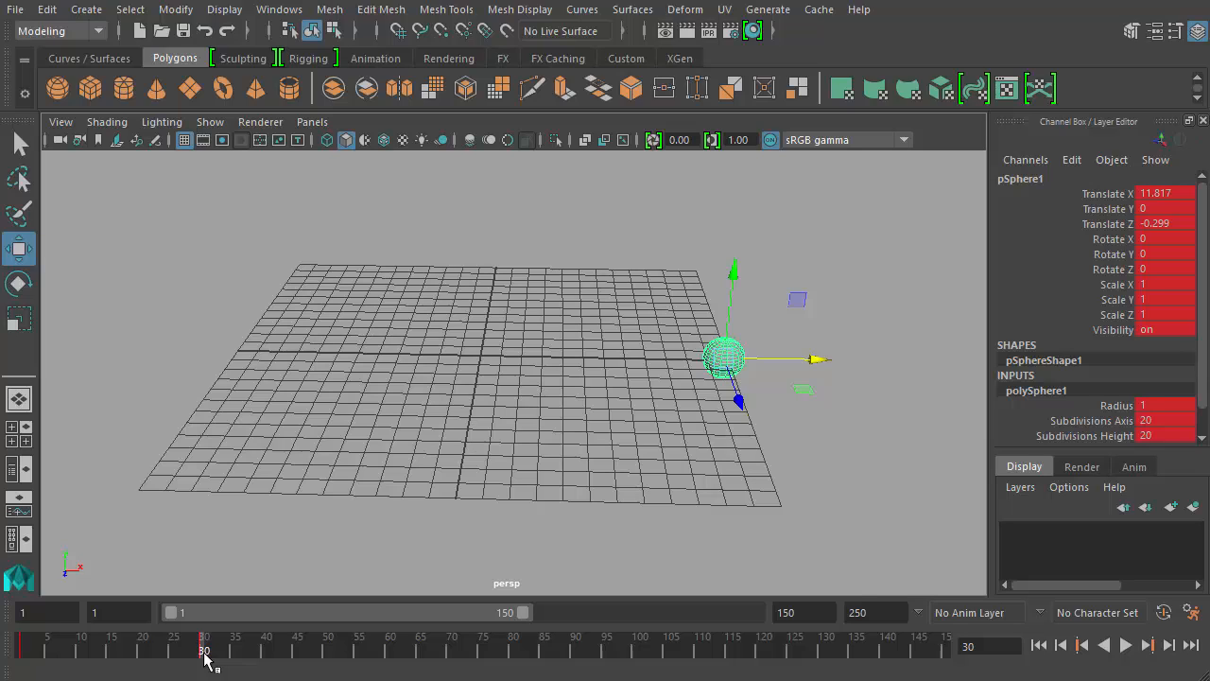
pyautogui.moveTo(385, 484)
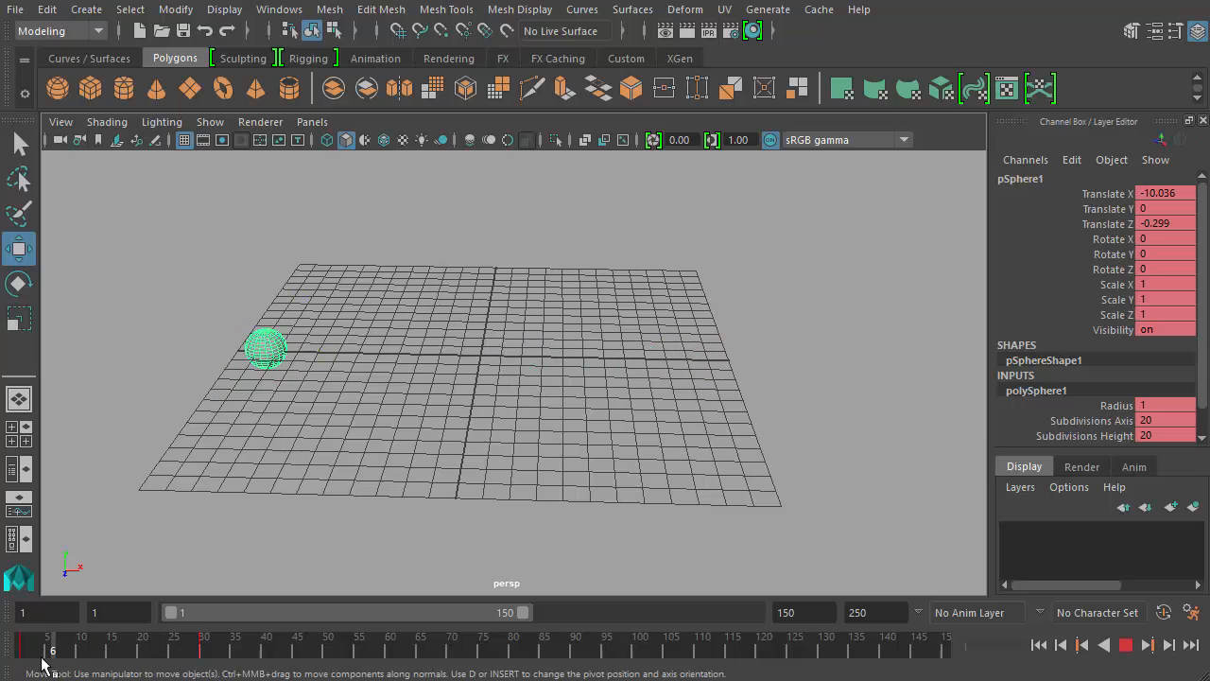
pyautogui.moveTo(265, 349); pyautogui.dragTo(241, 349)
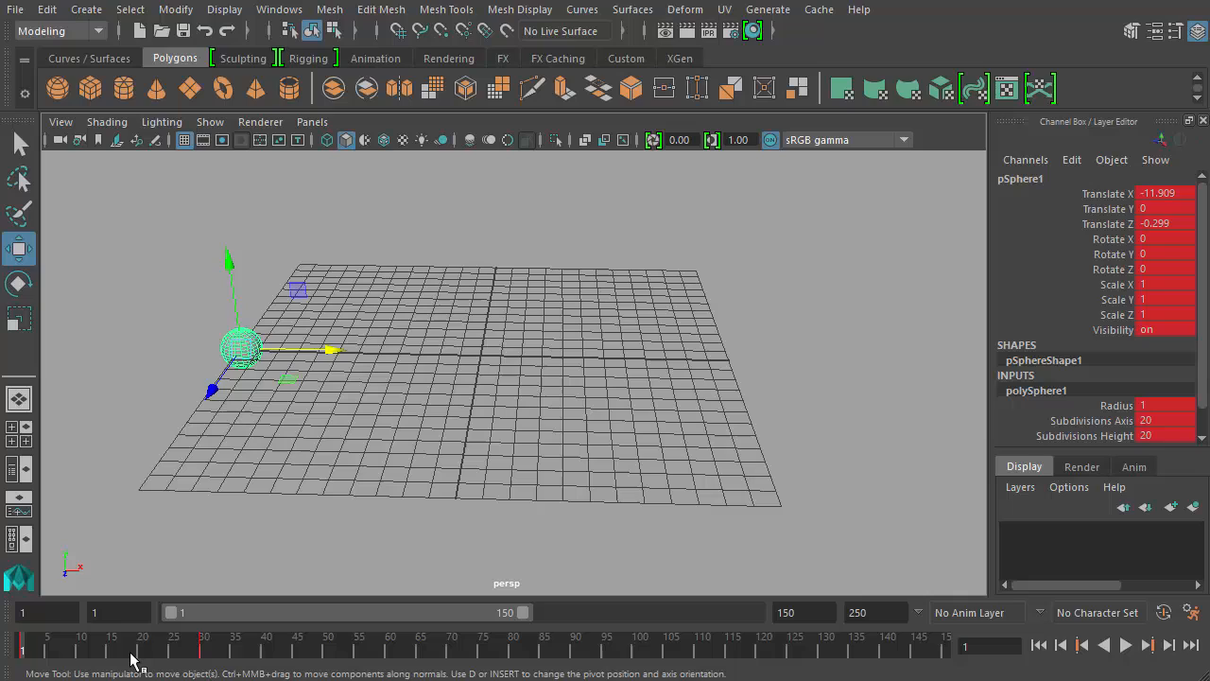
pyautogui.moveTo(325, 411)
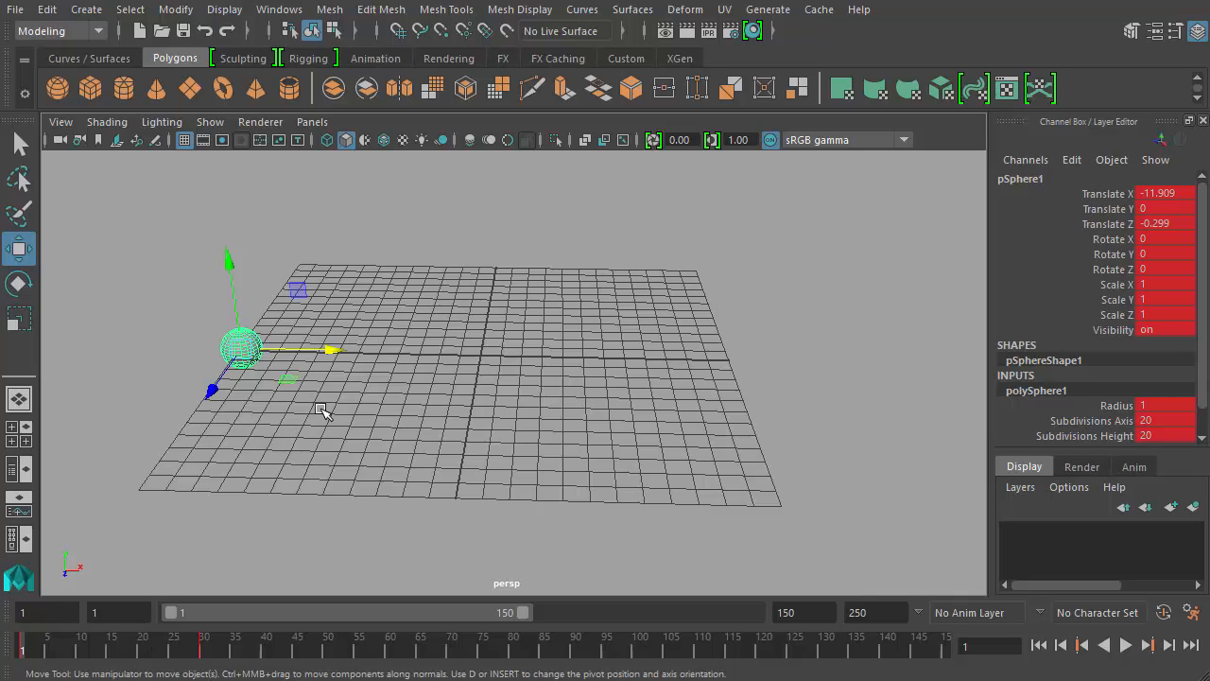
pyautogui.moveTo(742, 443)
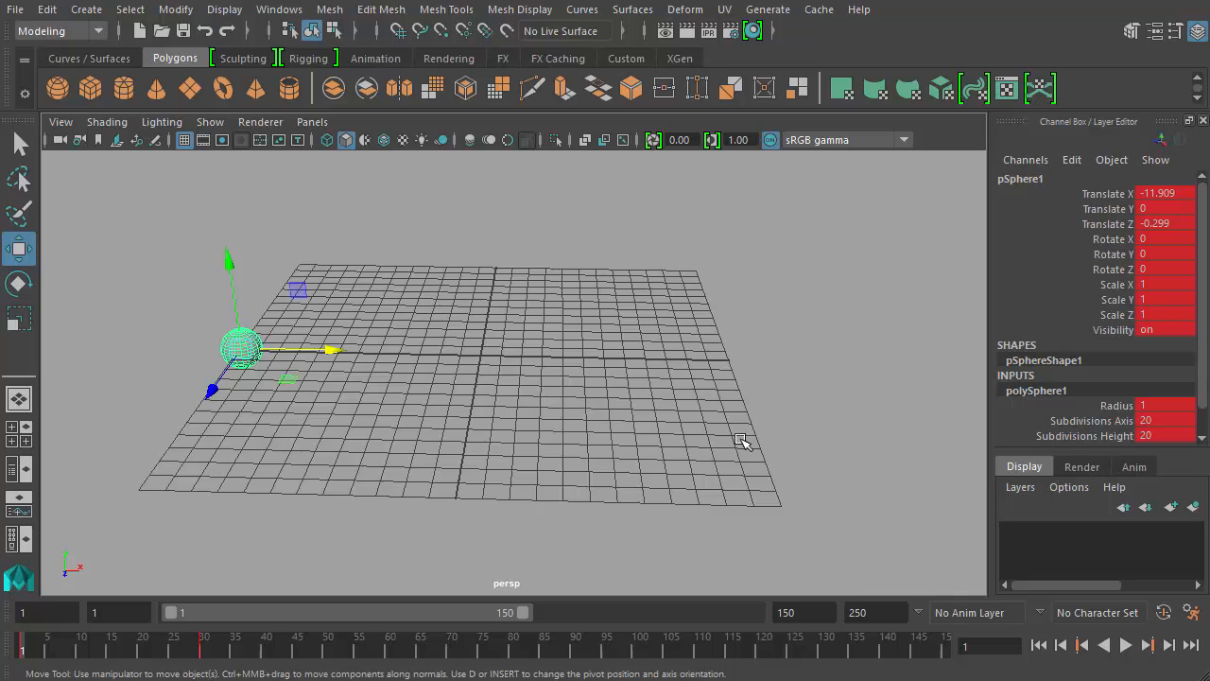
pyautogui.moveTo(627, 286)
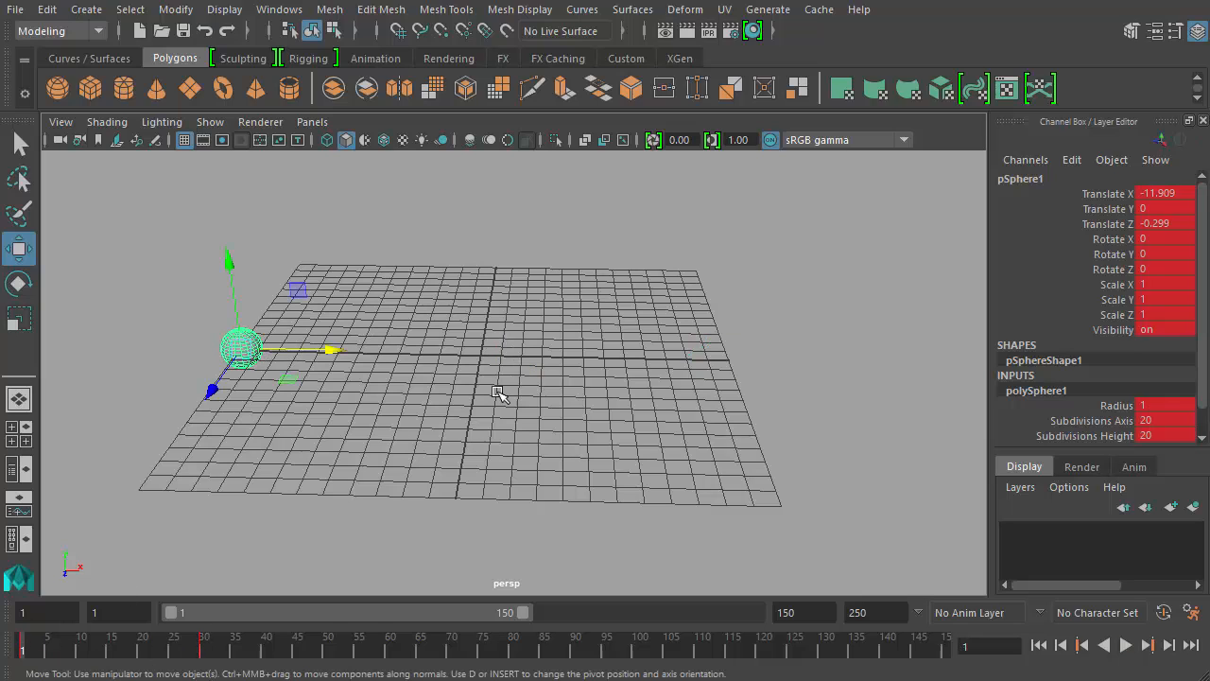
pyautogui.moveTo(556, 371)
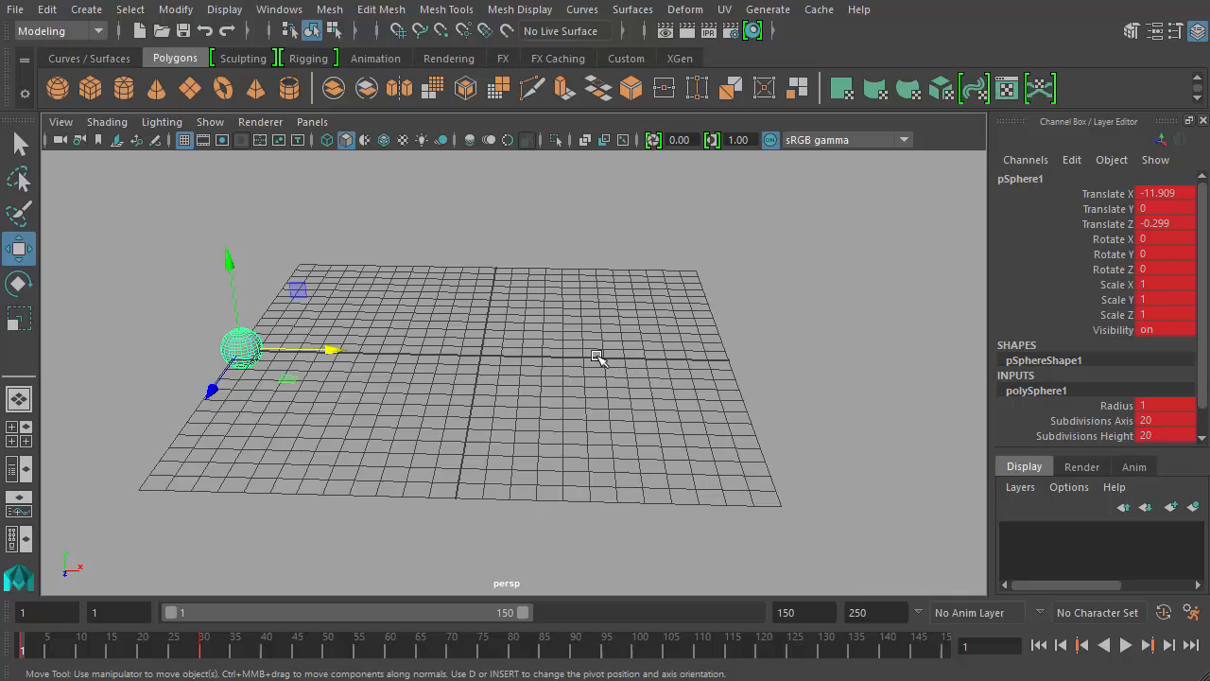
pyautogui.moveTo(595, 357)
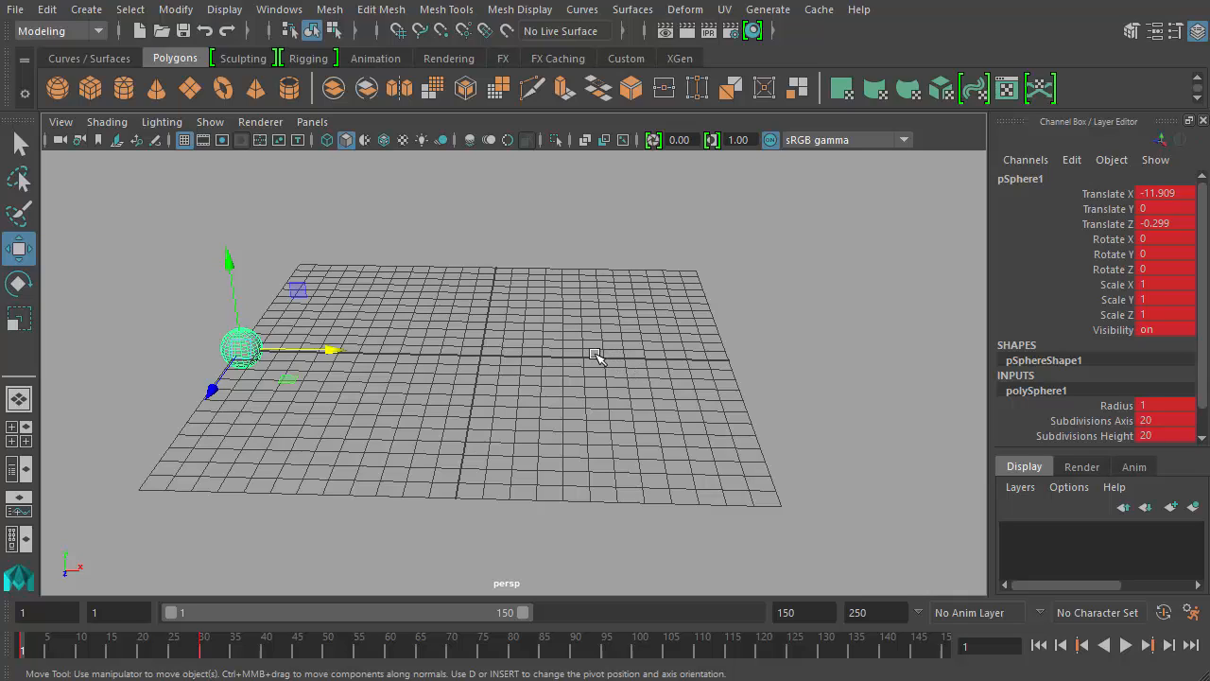
pyautogui.moveTo(498, 390)
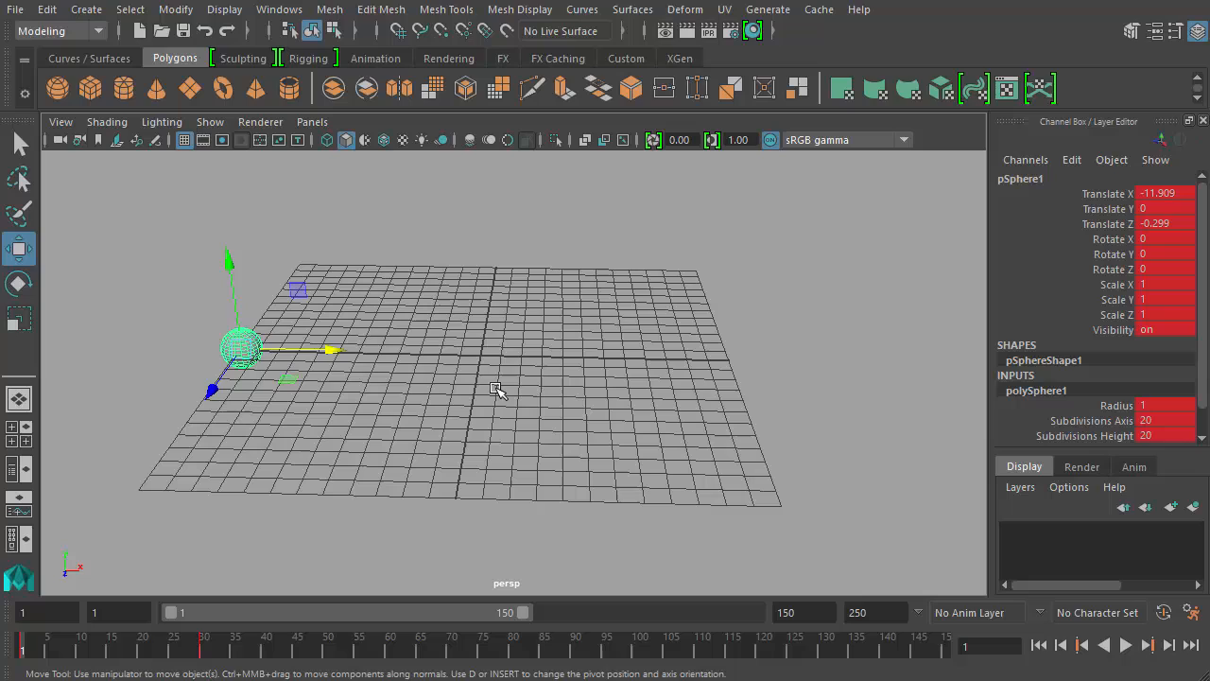
pyautogui.moveTo(466, 396)
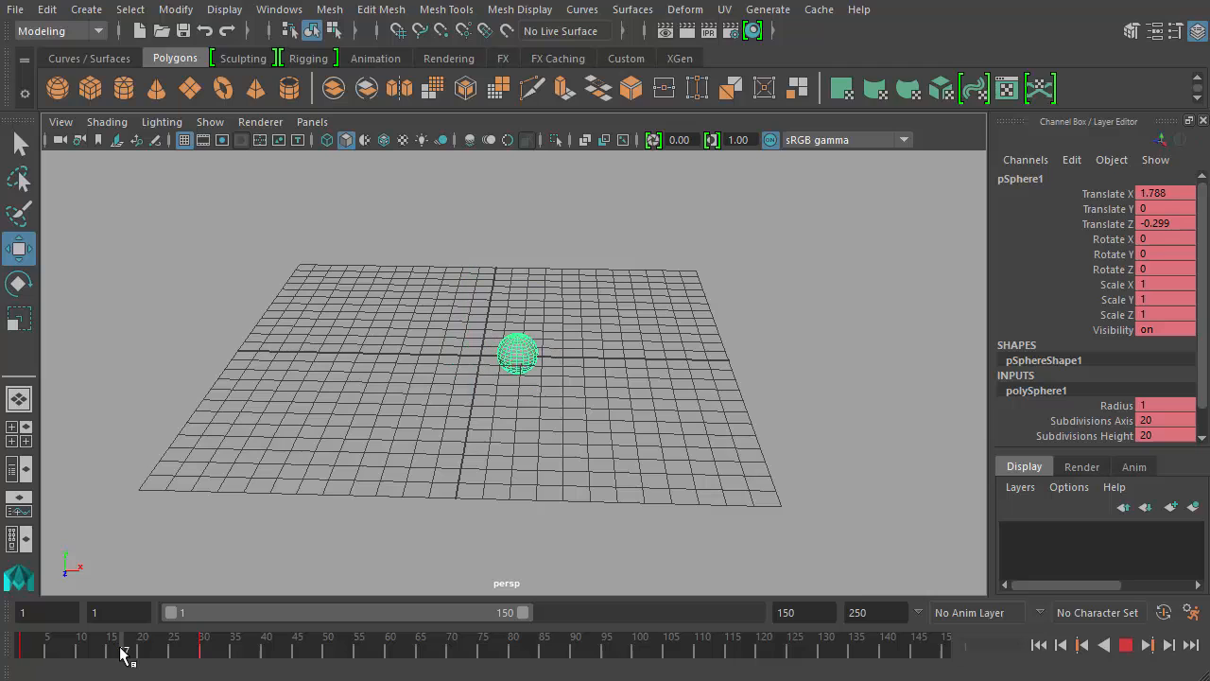
# Step: Raise the sphere to about Y 7.65 at frame 15, then return to frame 1
pyautogui.moveTo(517, 352); pyautogui.dragTo(242, 348)
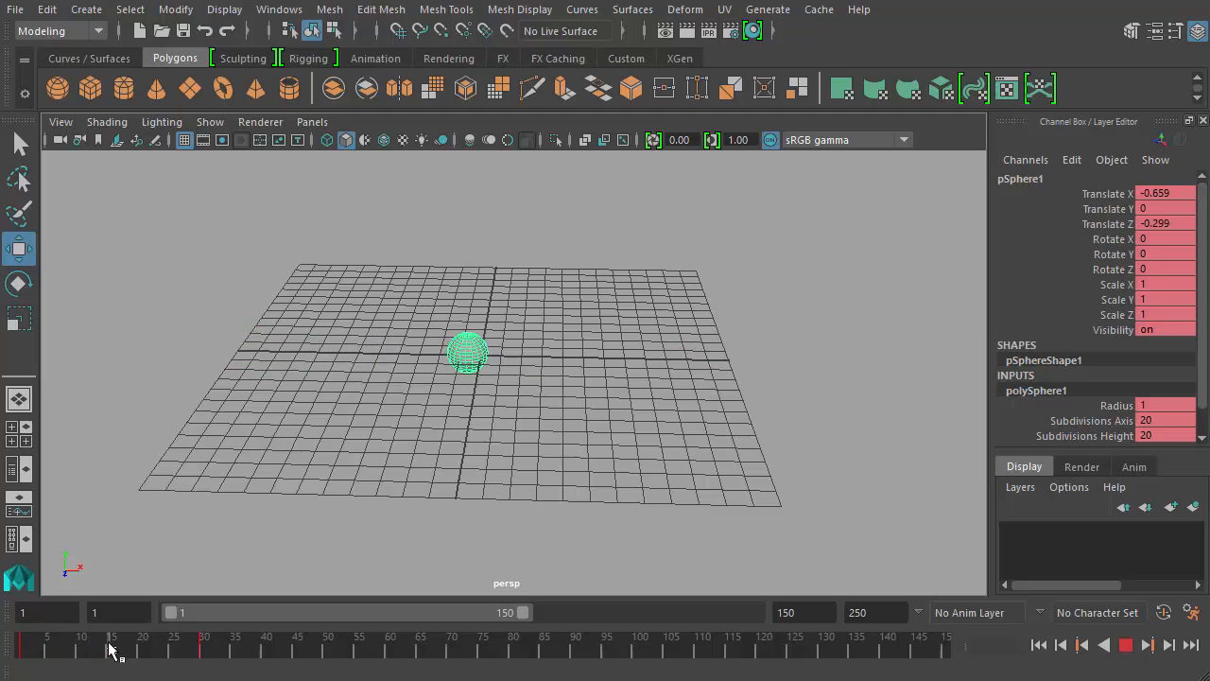
pyautogui.moveTo(467, 354); pyautogui.dragTo(241, 350)
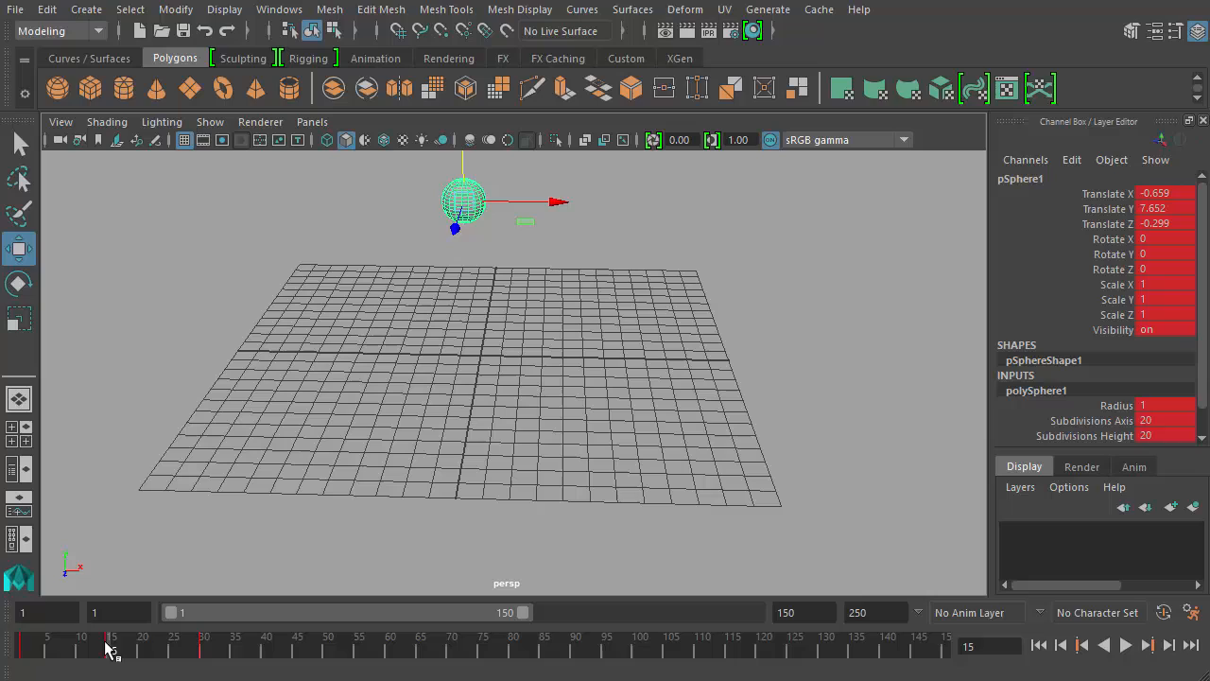
pyautogui.moveTo(464, 200); pyautogui.dragTo(241, 350)
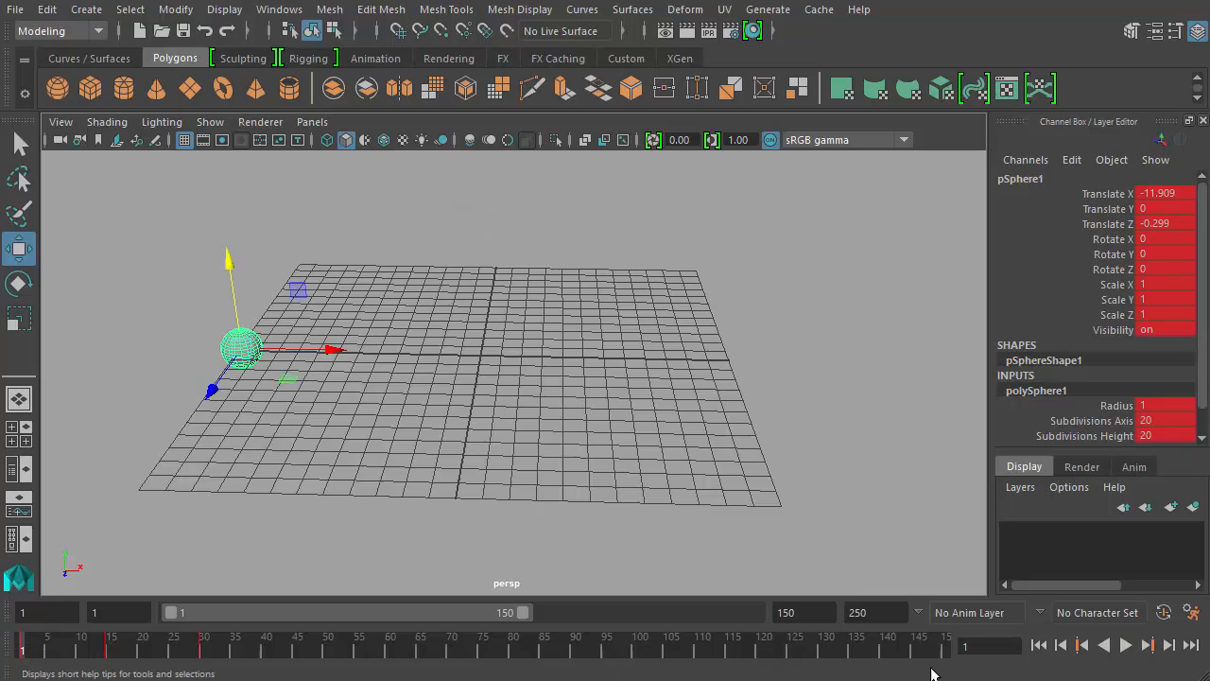
pyautogui.moveTo(23, 650)
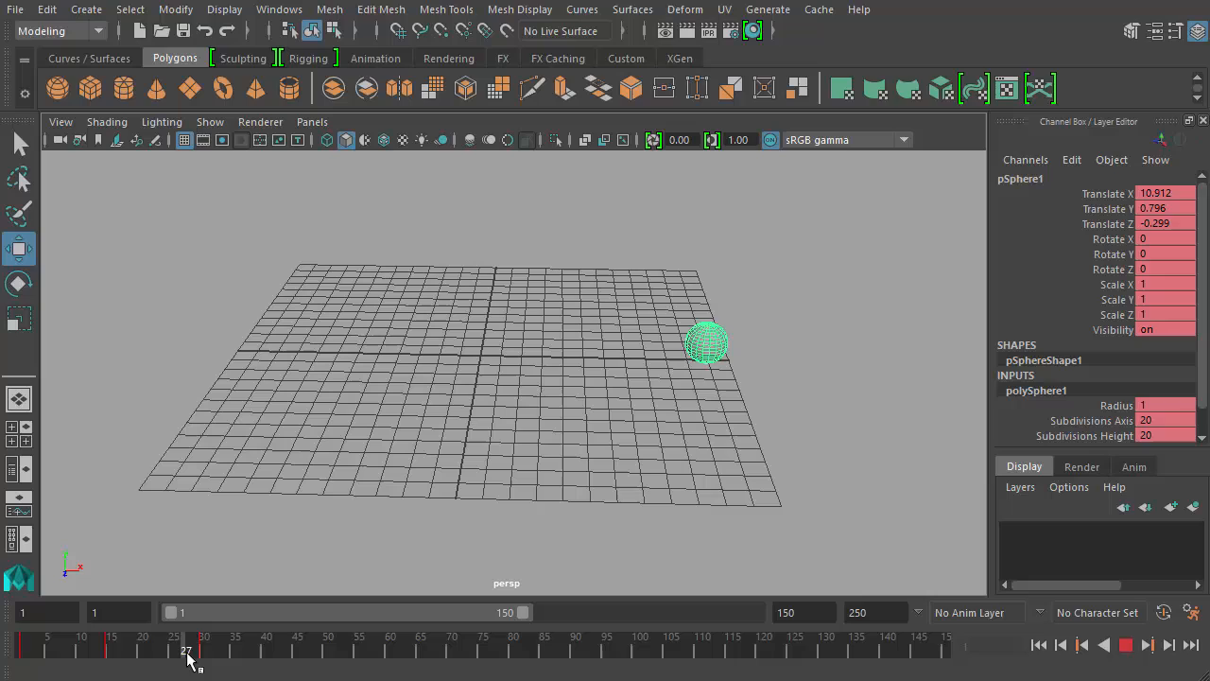
# Step: Jump to frame 30 and review the sphere rising to its frame-15 peak
pyautogui.click(204, 645)
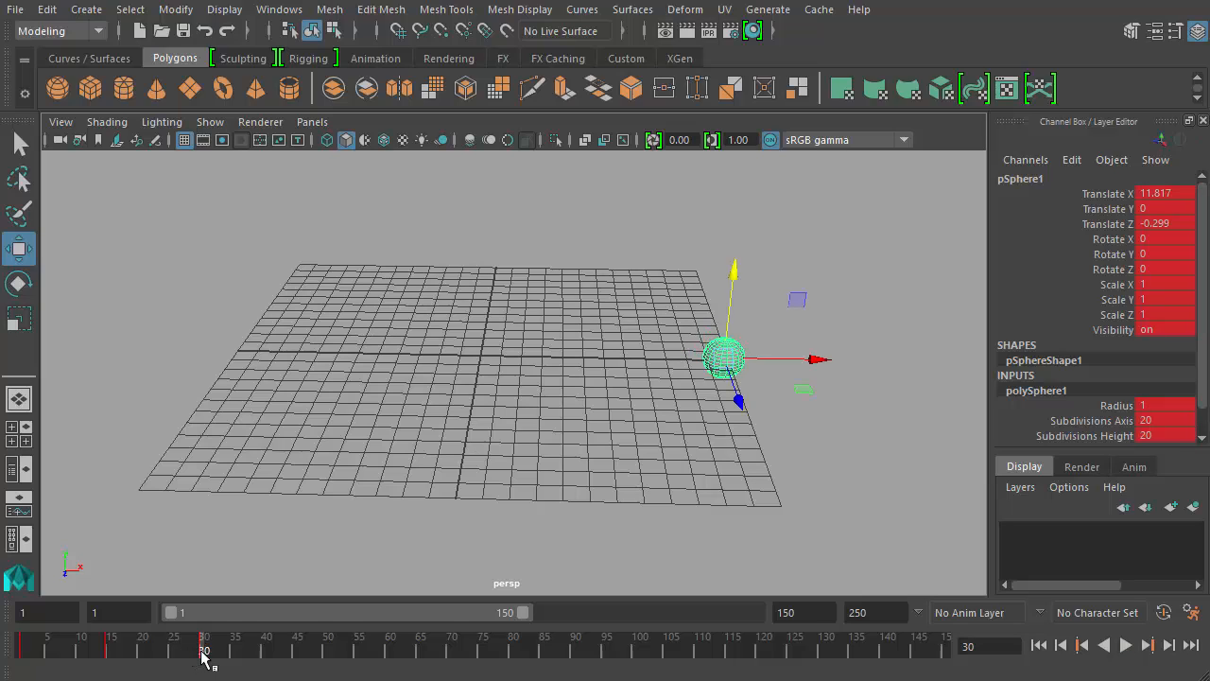
pyautogui.moveTo(274, 501)
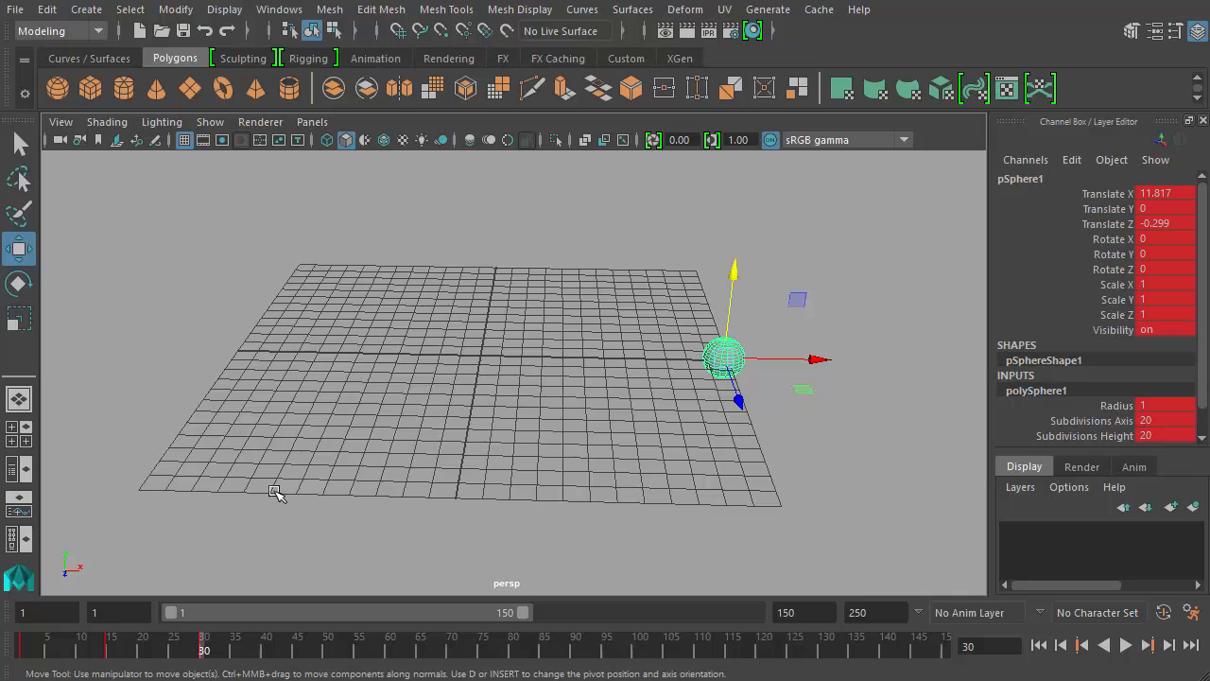
pyautogui.moveTo(277, 475)
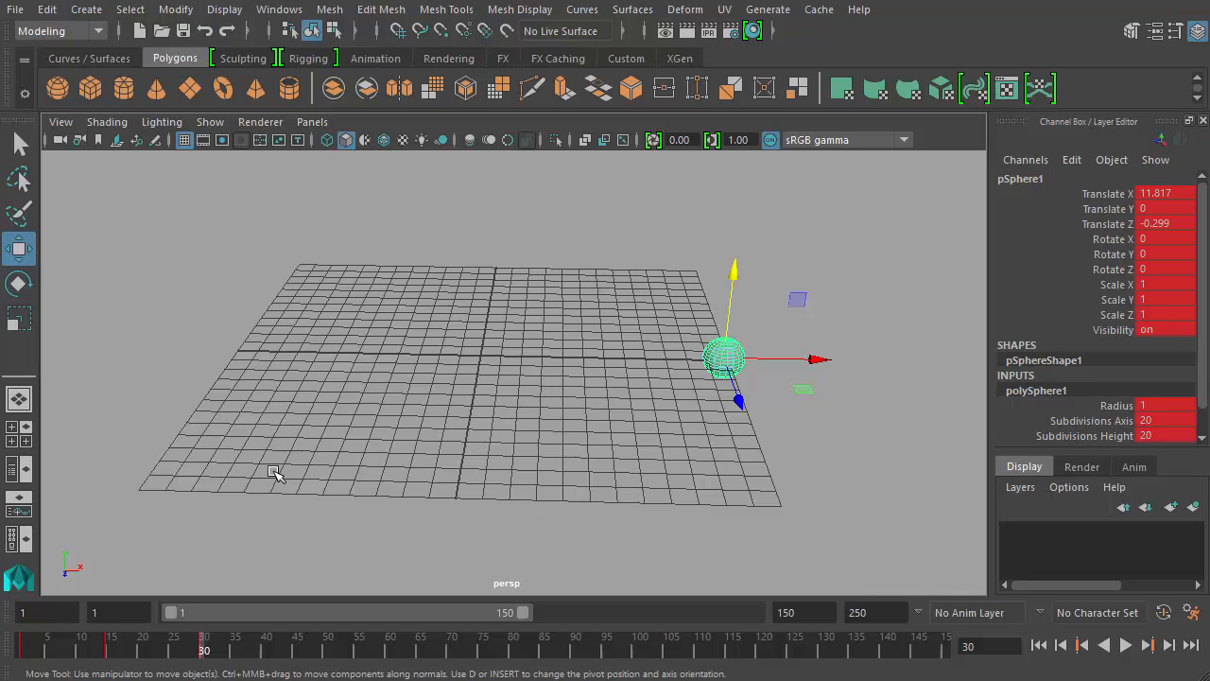
pyautogui.moveTo(364, 476)
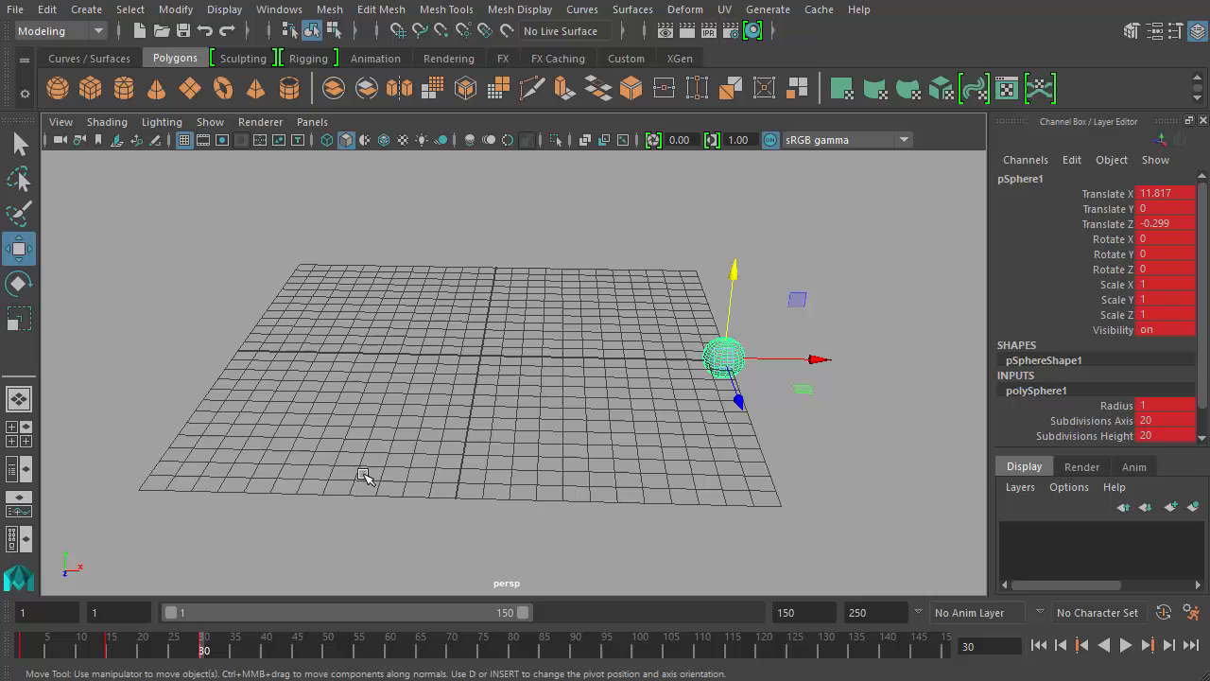
pyautogui.moveTo(340, 409)
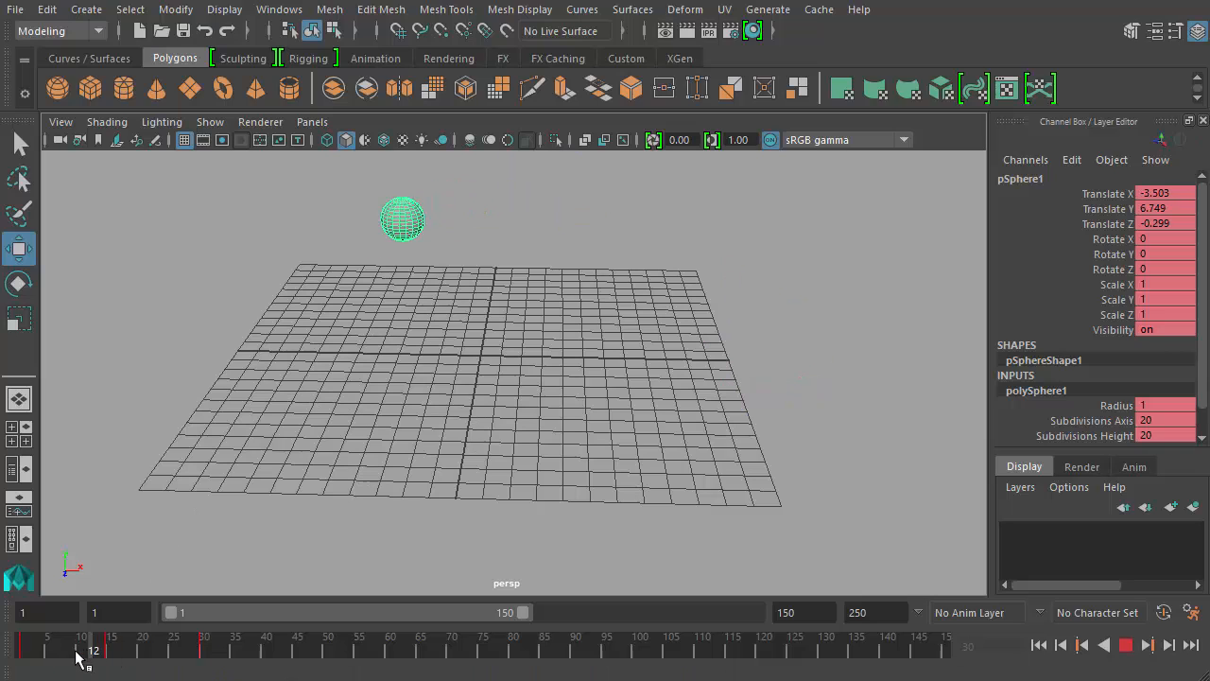
pyautogui.moveTo(402, 219); pyautogui.dragTo(338, 262)
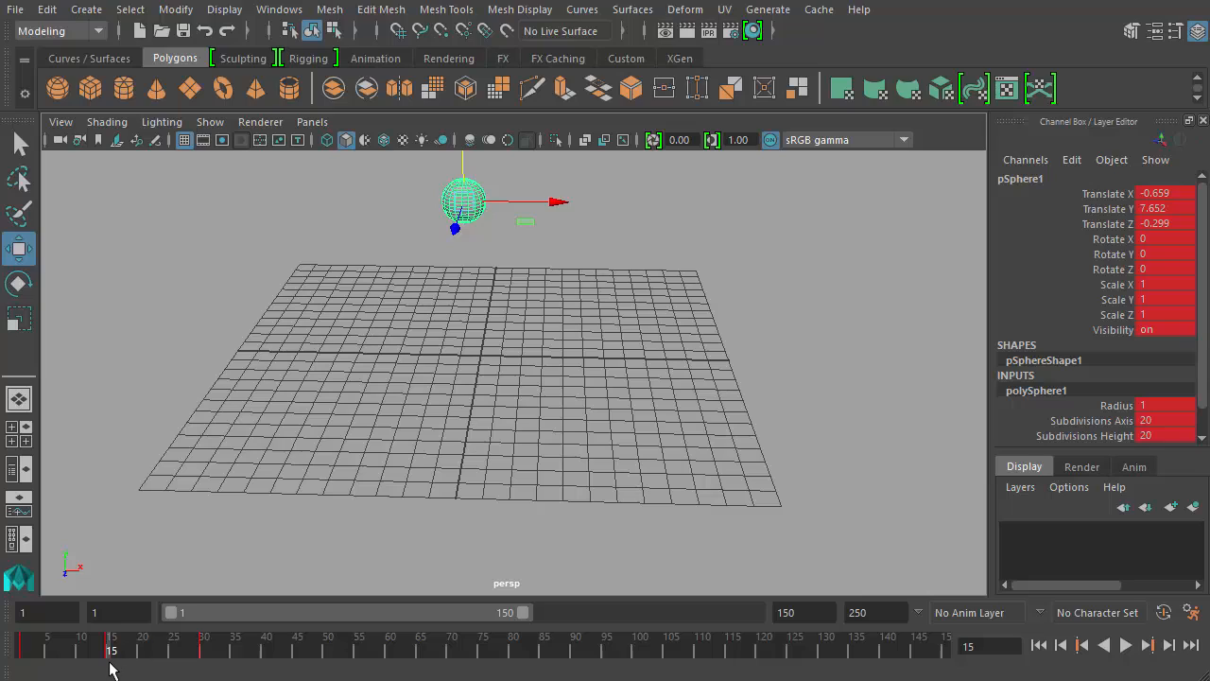
pyautogui.moveTo(116, 652)
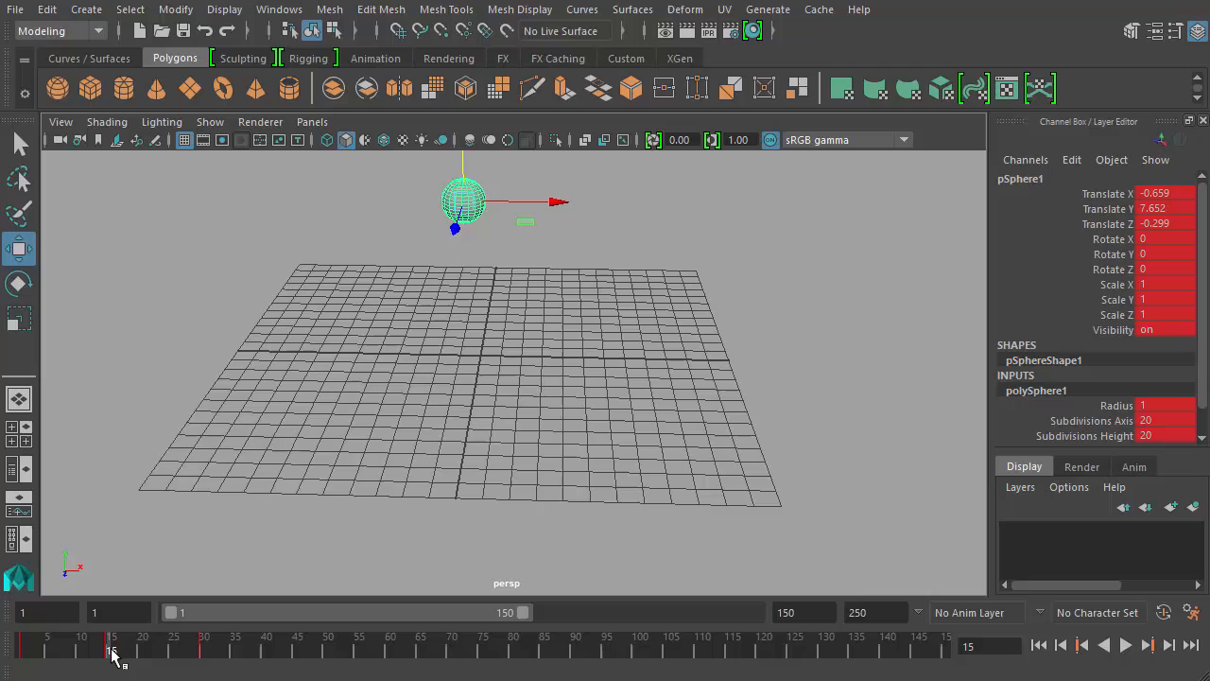
# Step: Delete the frame-15 key and scrub the sphere's flat slide back to frame 1
pyautogui.rightClick(114, 652)
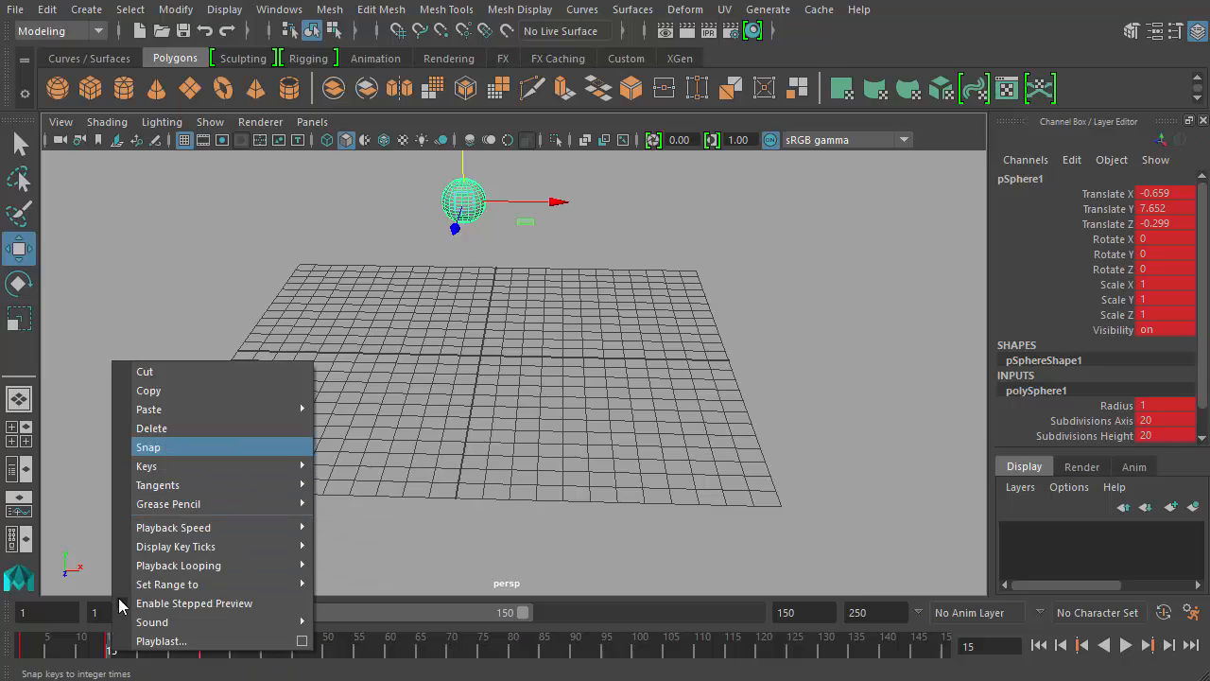
pyautogui.moveTo(169, 428)
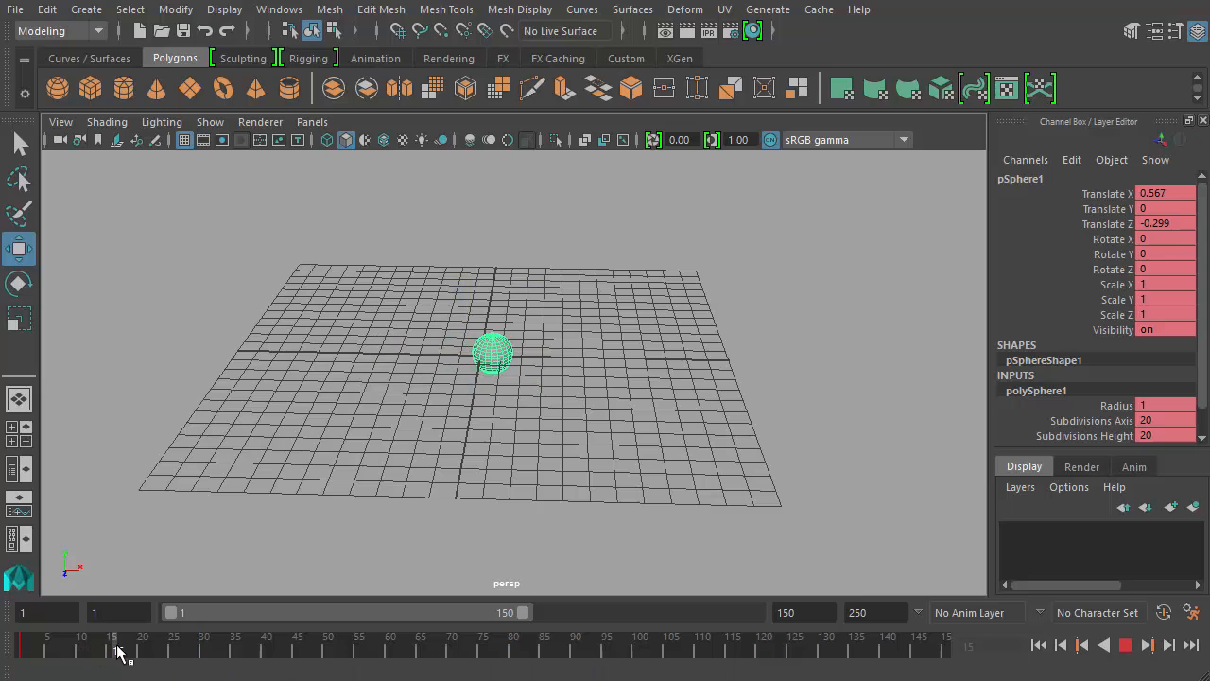
pyautogui.moveTo(491, 354); pyautogui.dragTo(241, 350)
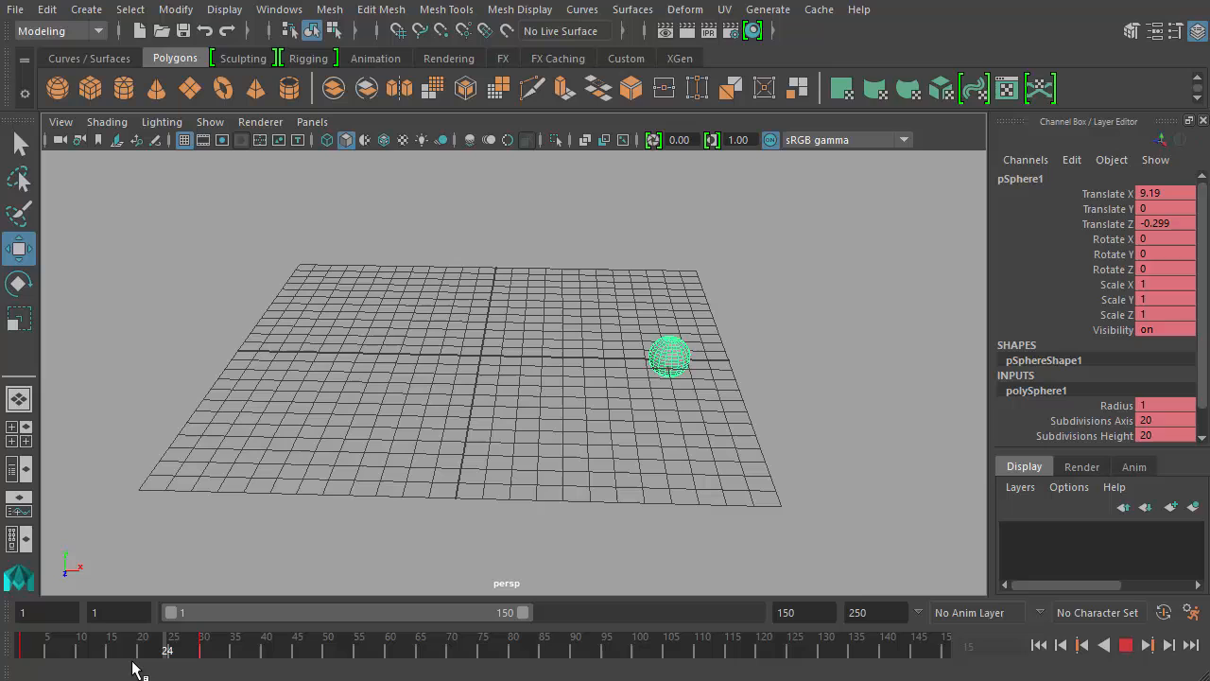
pyautogui.moveTo(671, 357); pyautogui.dragTo(241, 350)
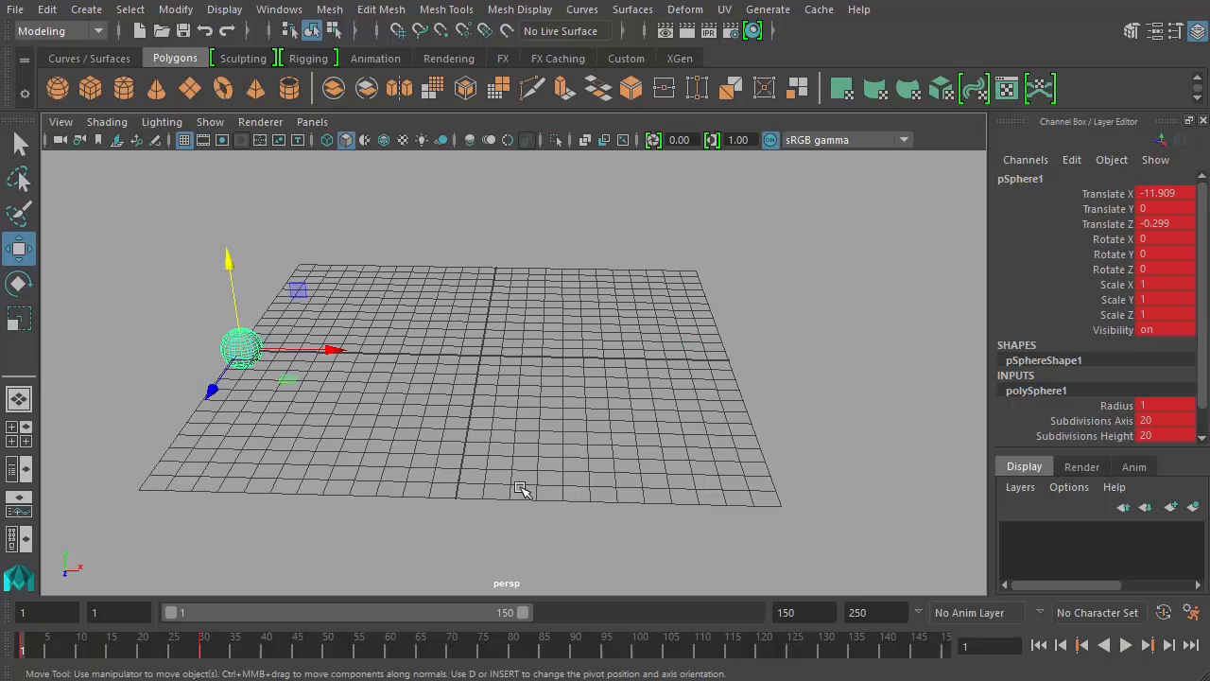
pyautogui.click(278, 9)
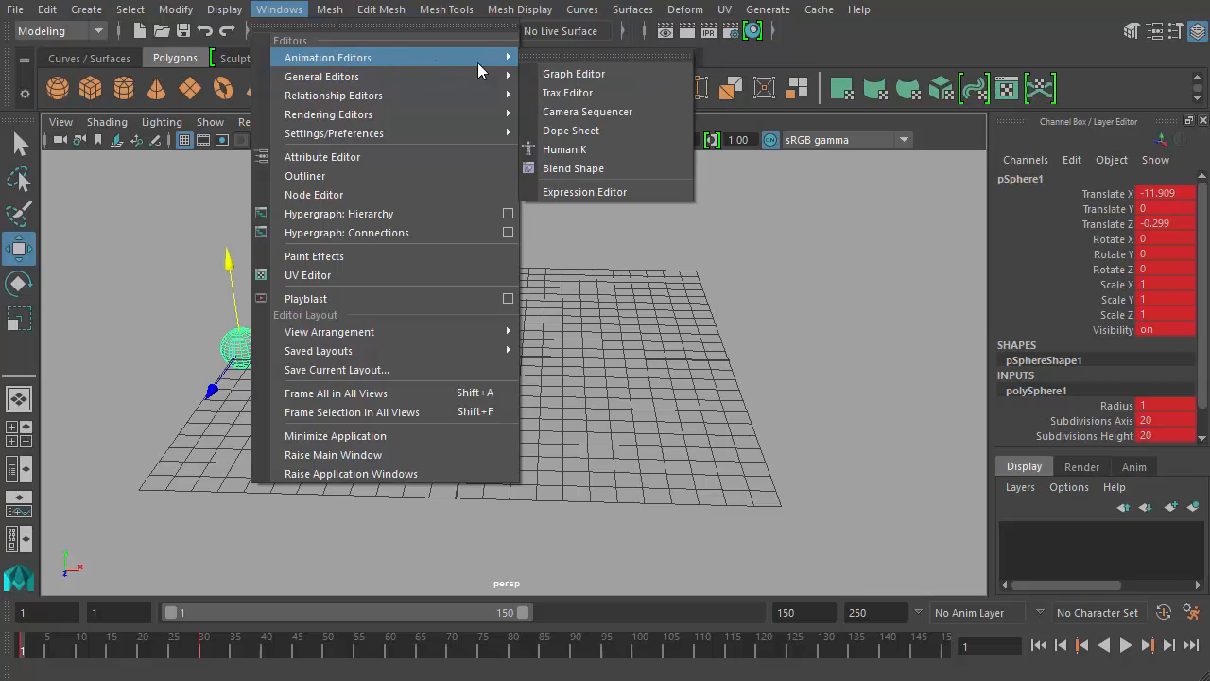
# Step: Open the Graph Editor from Windows > Animation Editors
pyautogui.click(574, 73)
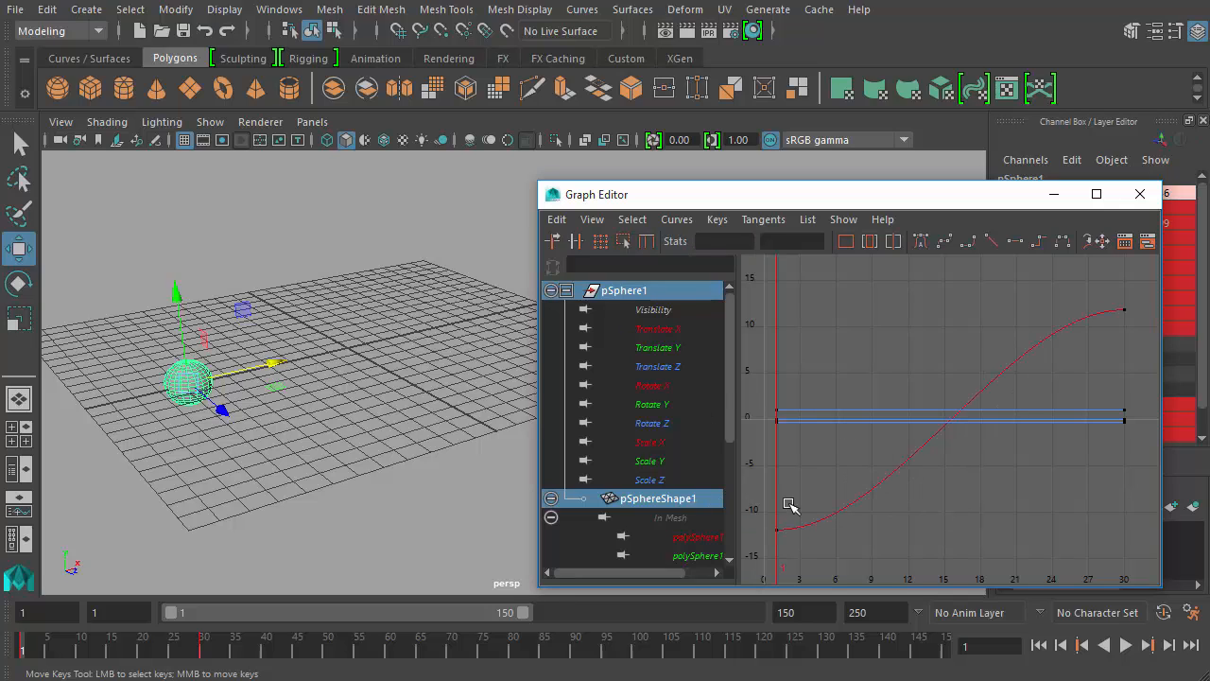
# Step: Isolate pSphere1's Translate X curve in the Graph Editor
pyautogui.click(657, 328)
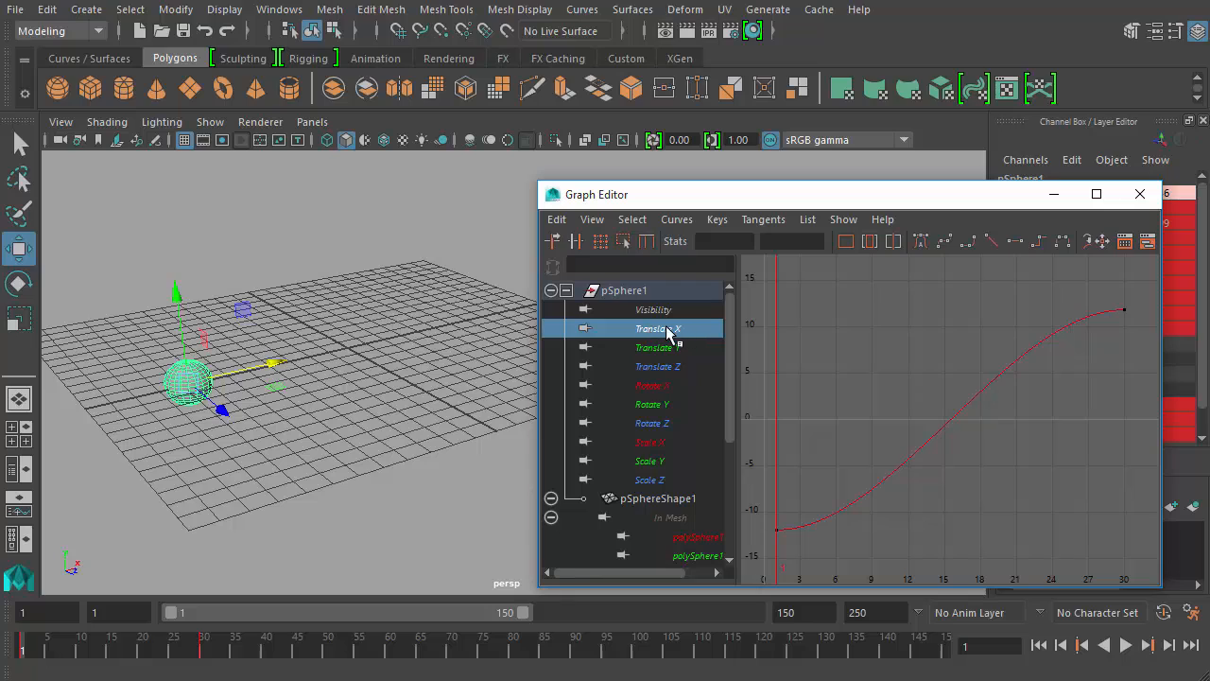
pyautogui.moveTo(671, 421)
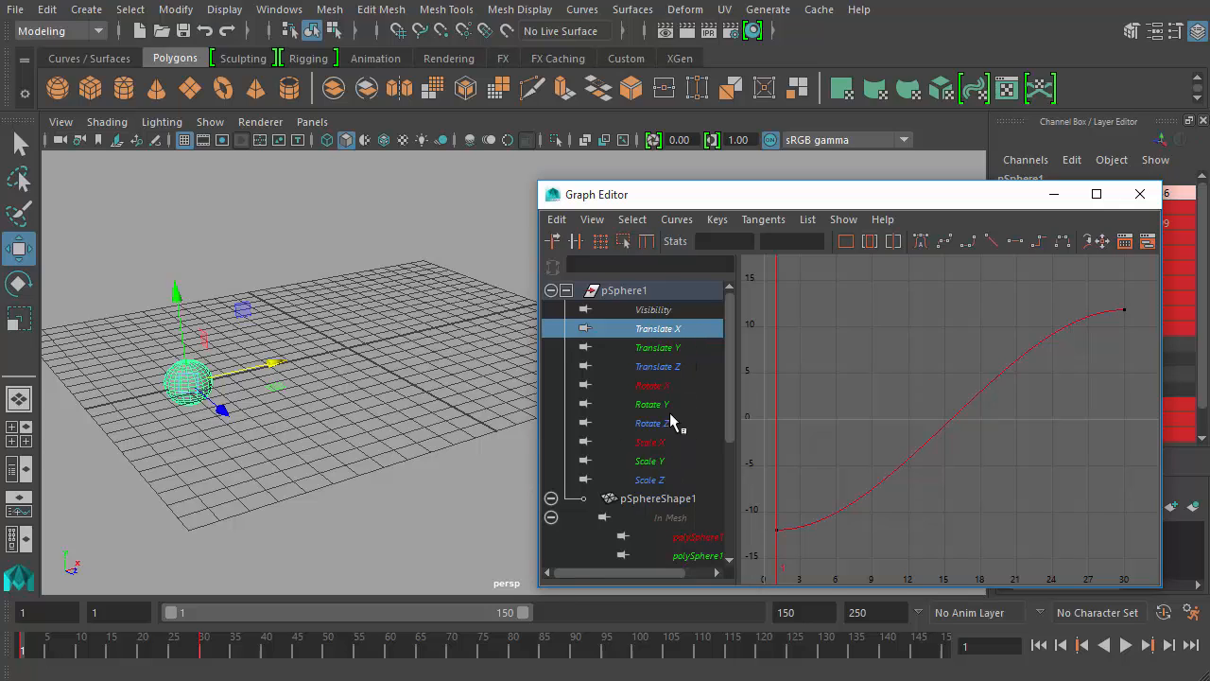
pyautogui.moveTo(652, 430)
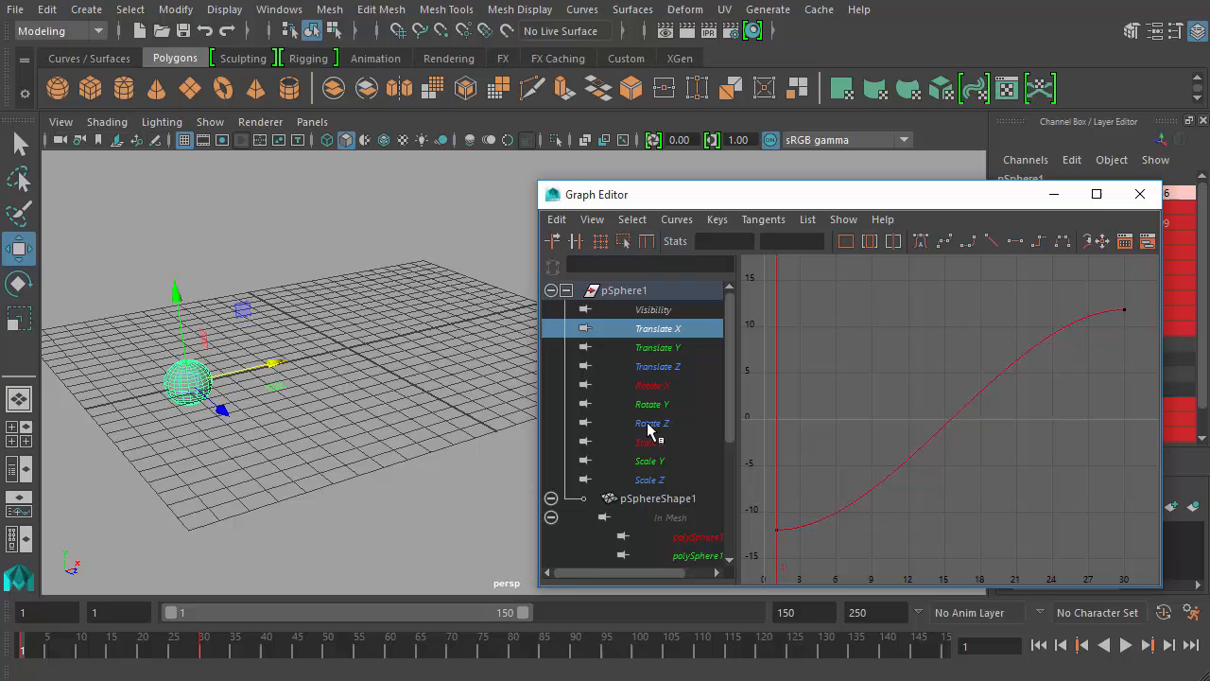
pyautogui.moveTo(1047, 337)
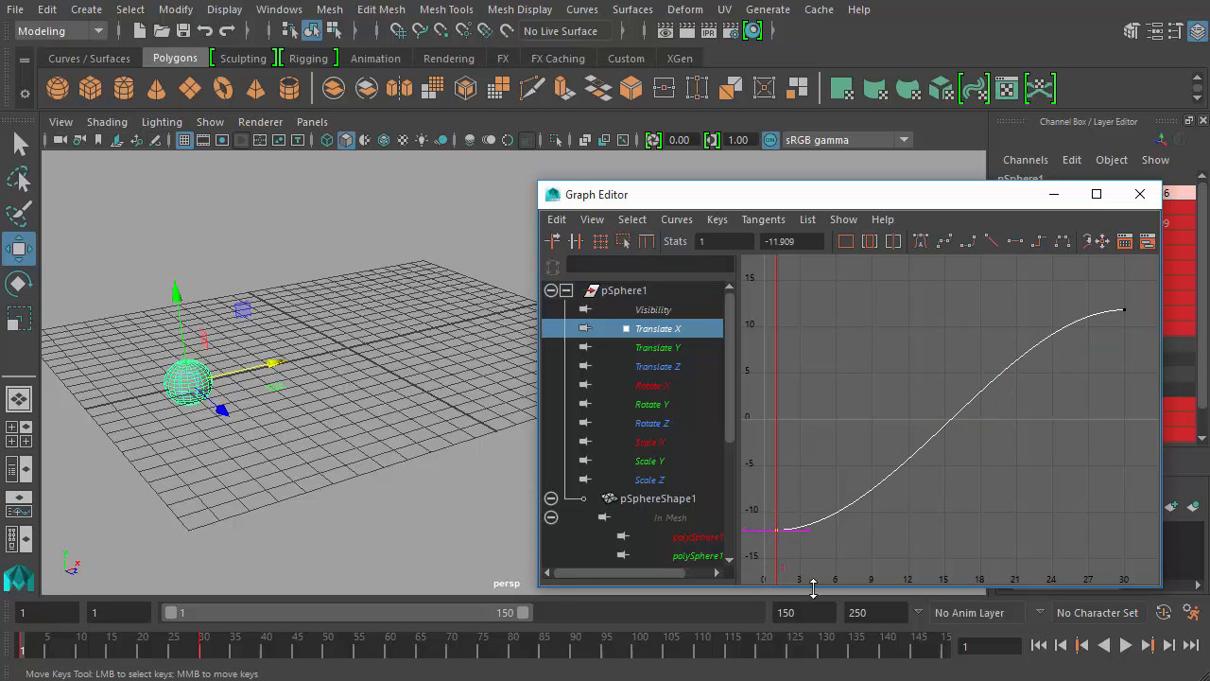
pyautogui.moveTo(1172, 331)
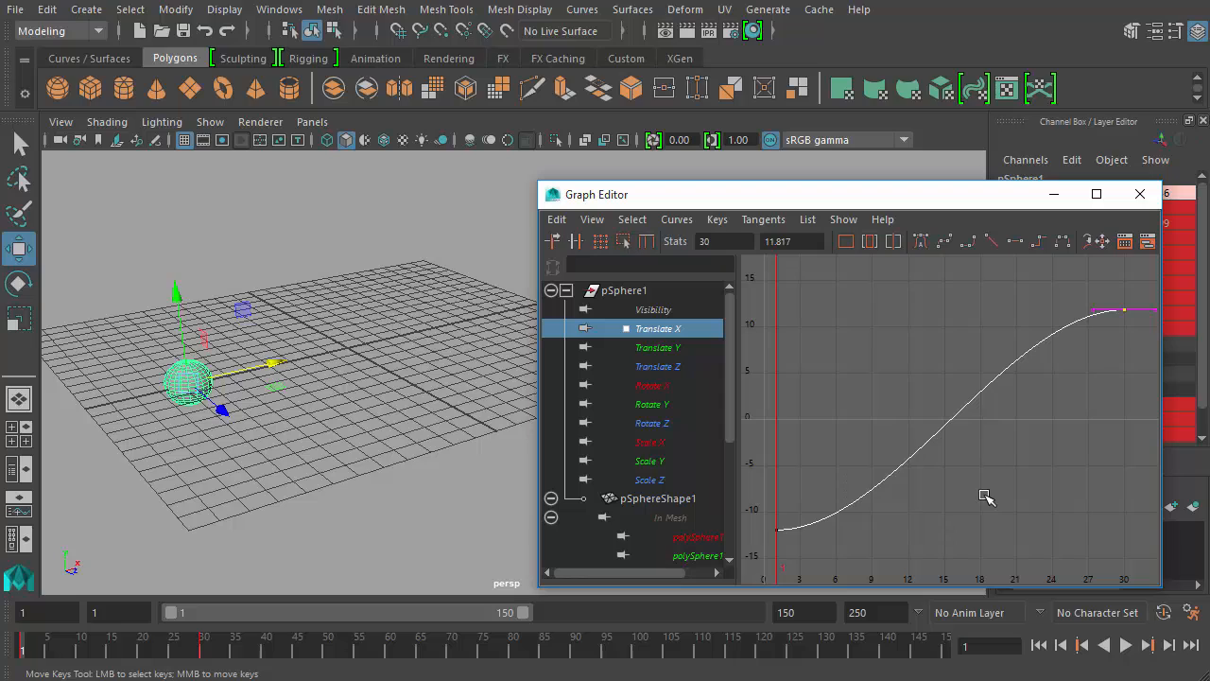
pyautogui.moveTo(1021, 438)
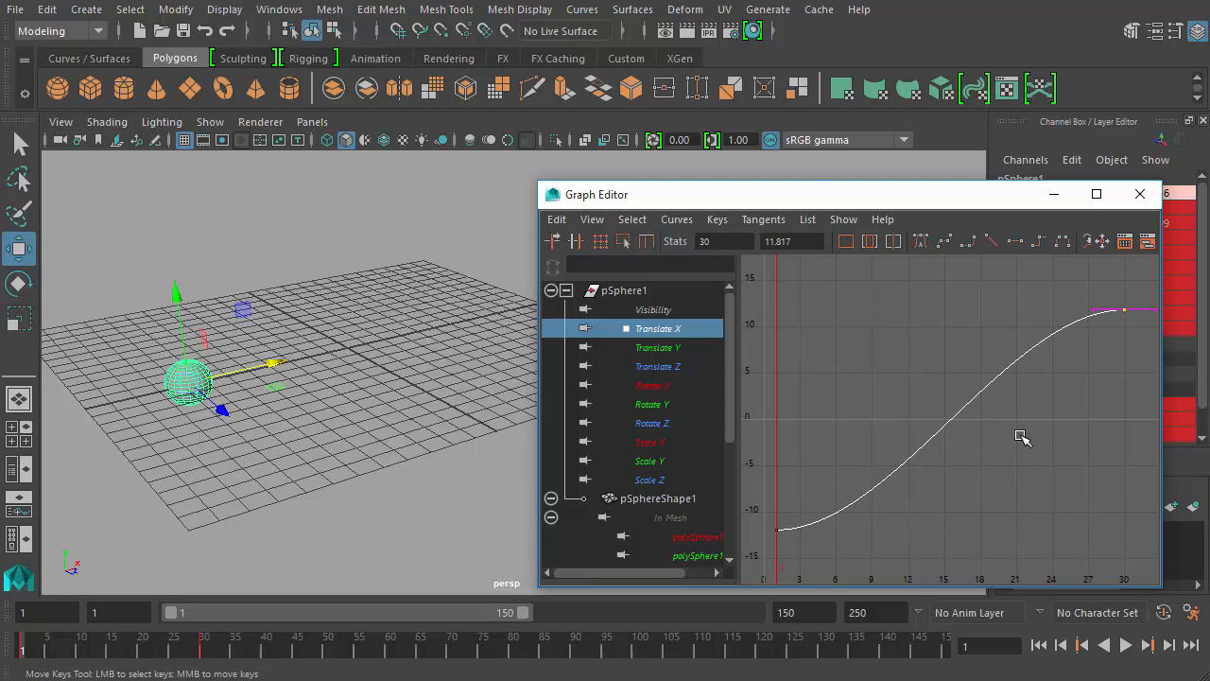
pyautogui.moveTo(1038, 445)
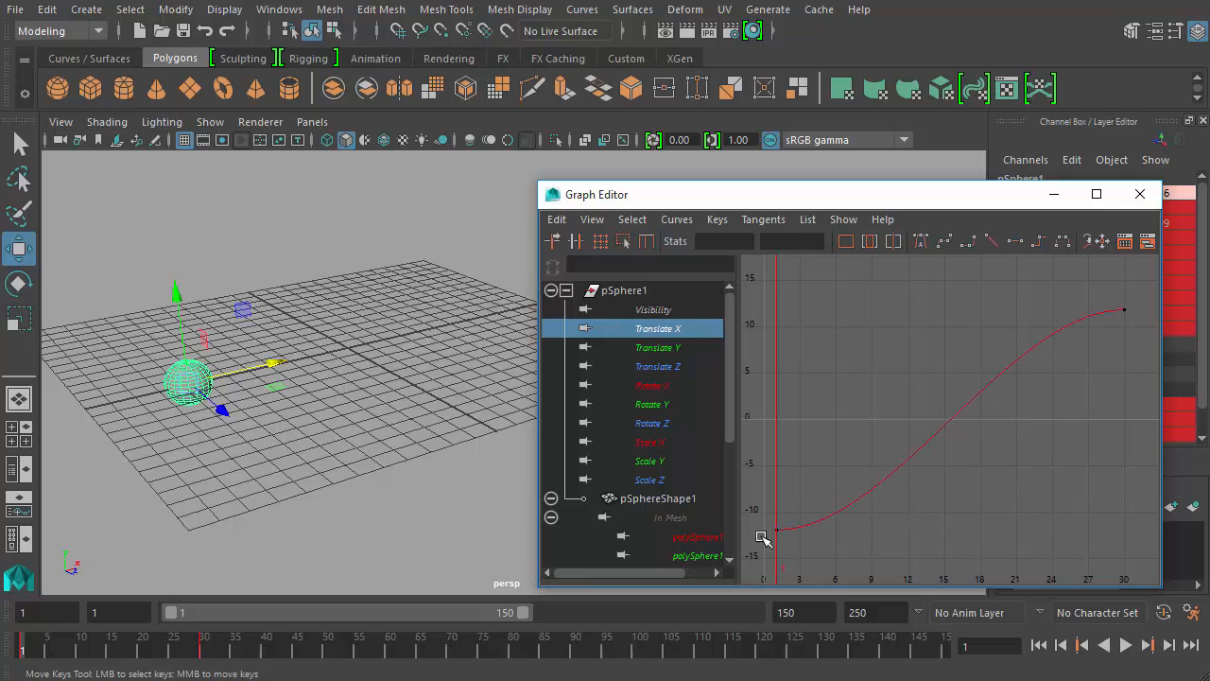
pyautogui.moveTo(1066, 333)
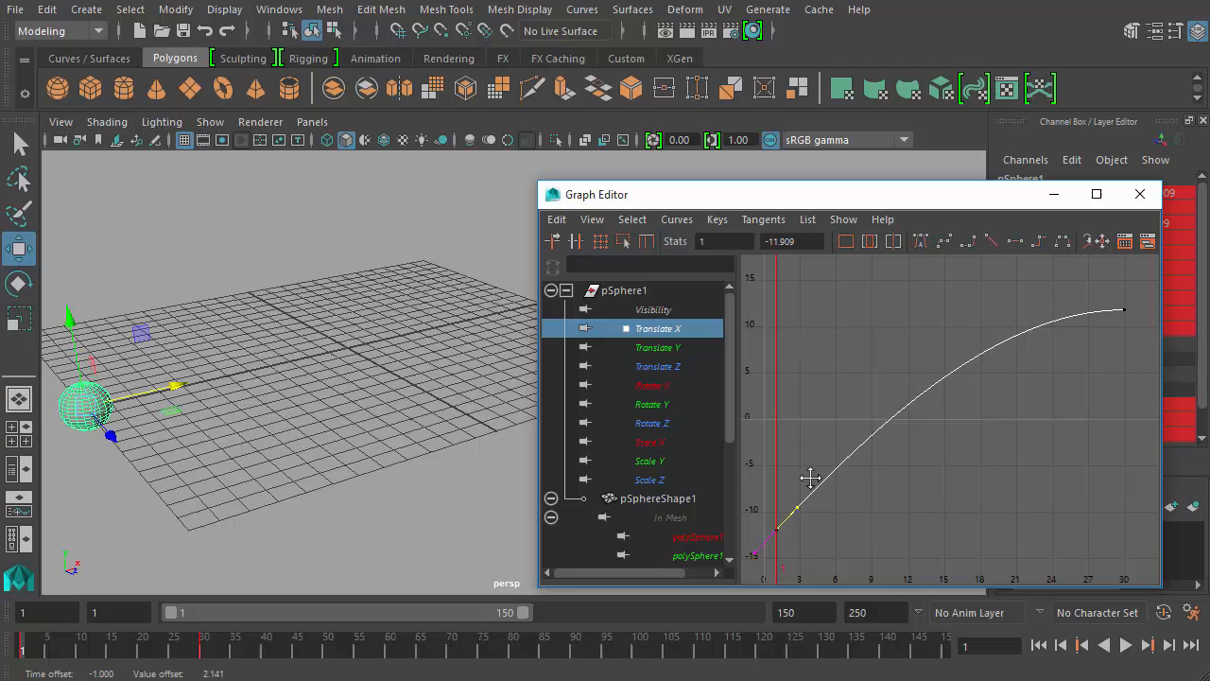
# Step: Drag a tangent handle so Translate X dips near -14 around frame 10
pyautogui.moveTo(811, 477); pyautogui.dragTo(839, 456)
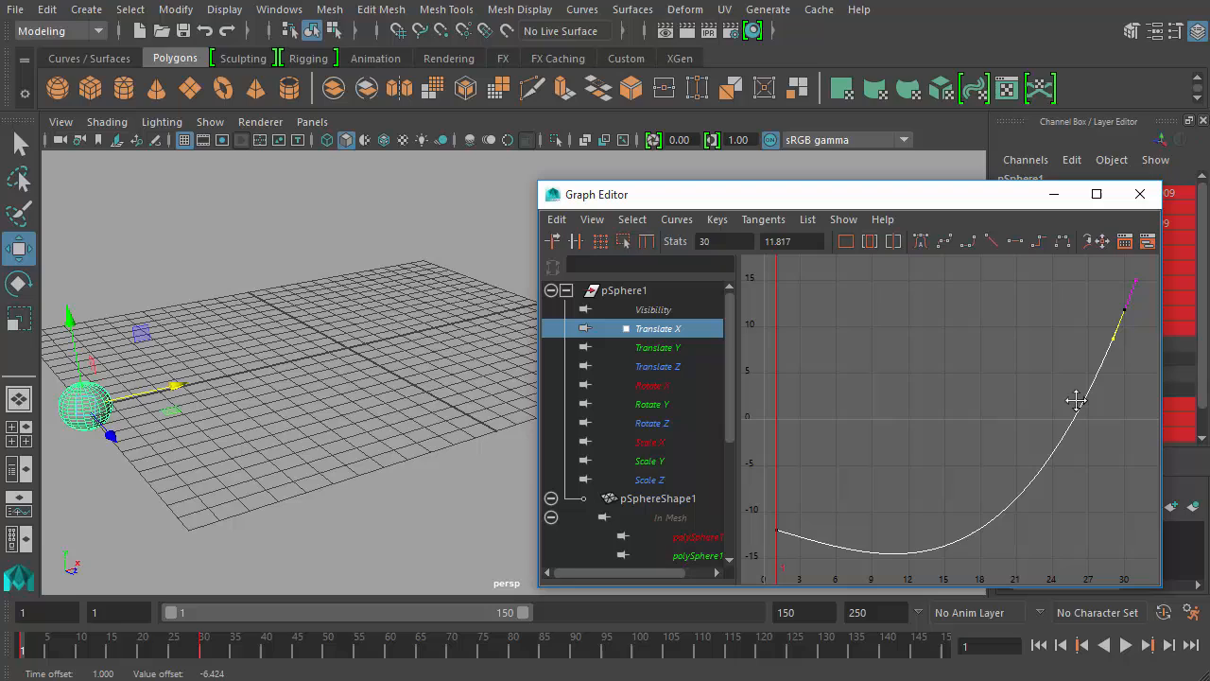
pyautogui.moveTo(1016, 407)
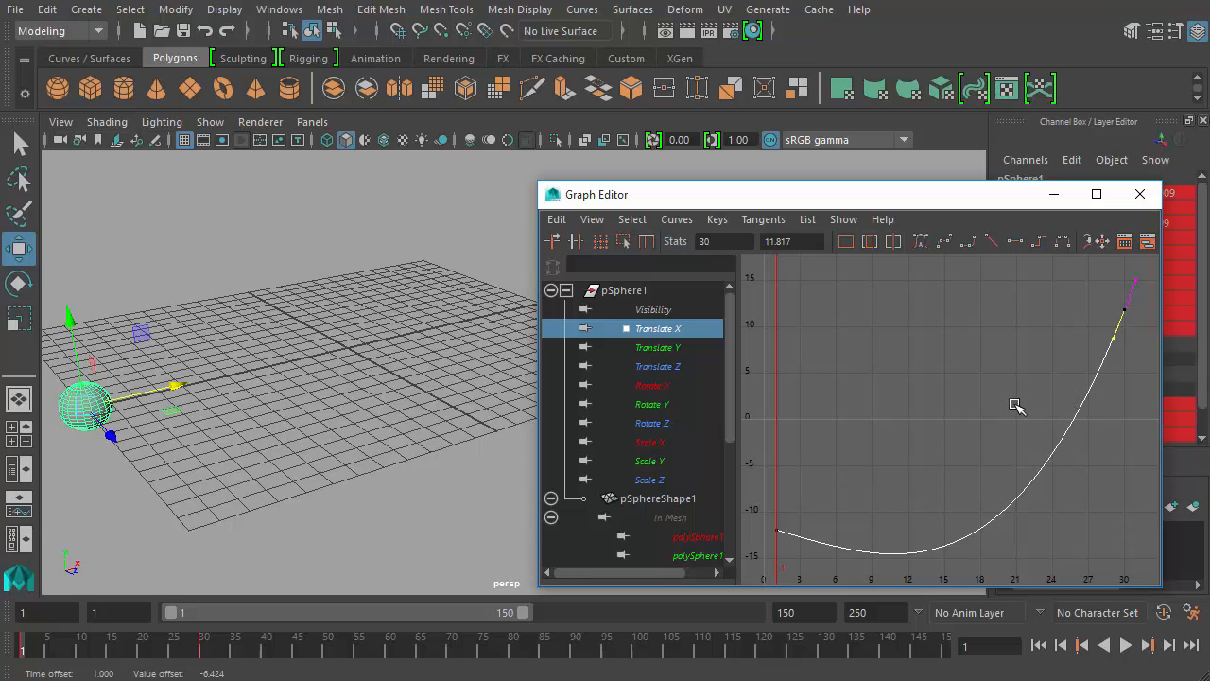
pyautogui.moveTo(943, 448)
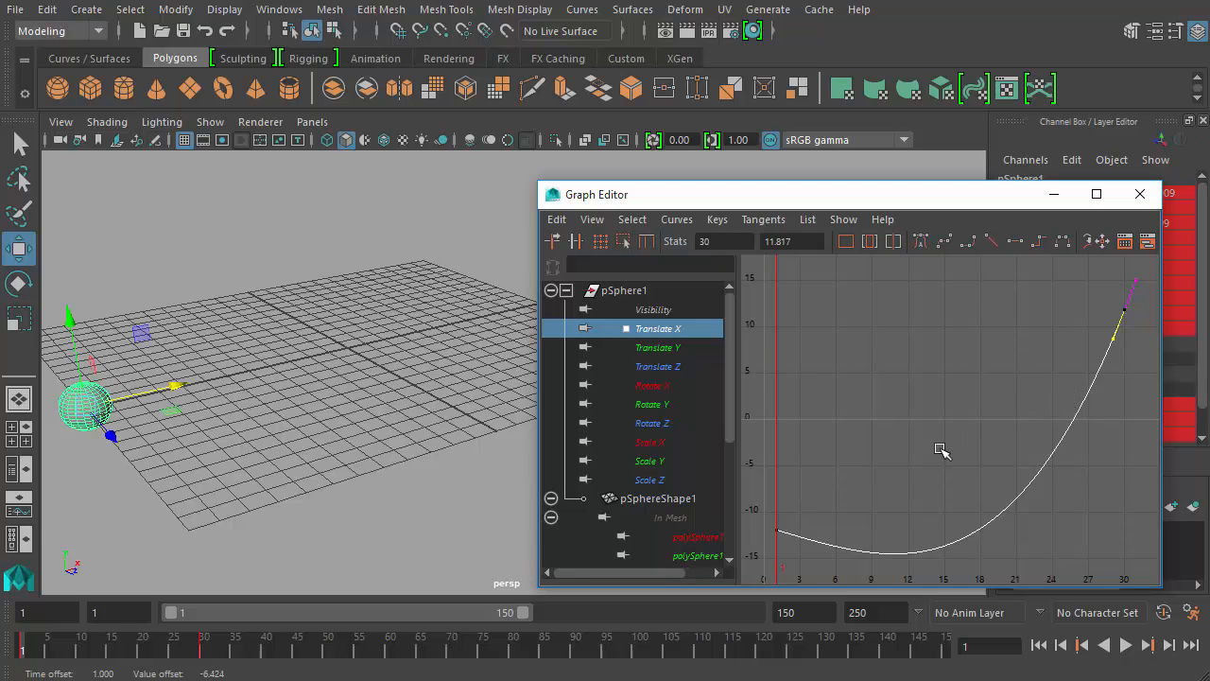
pyautogui.moveTo(1022, 555)
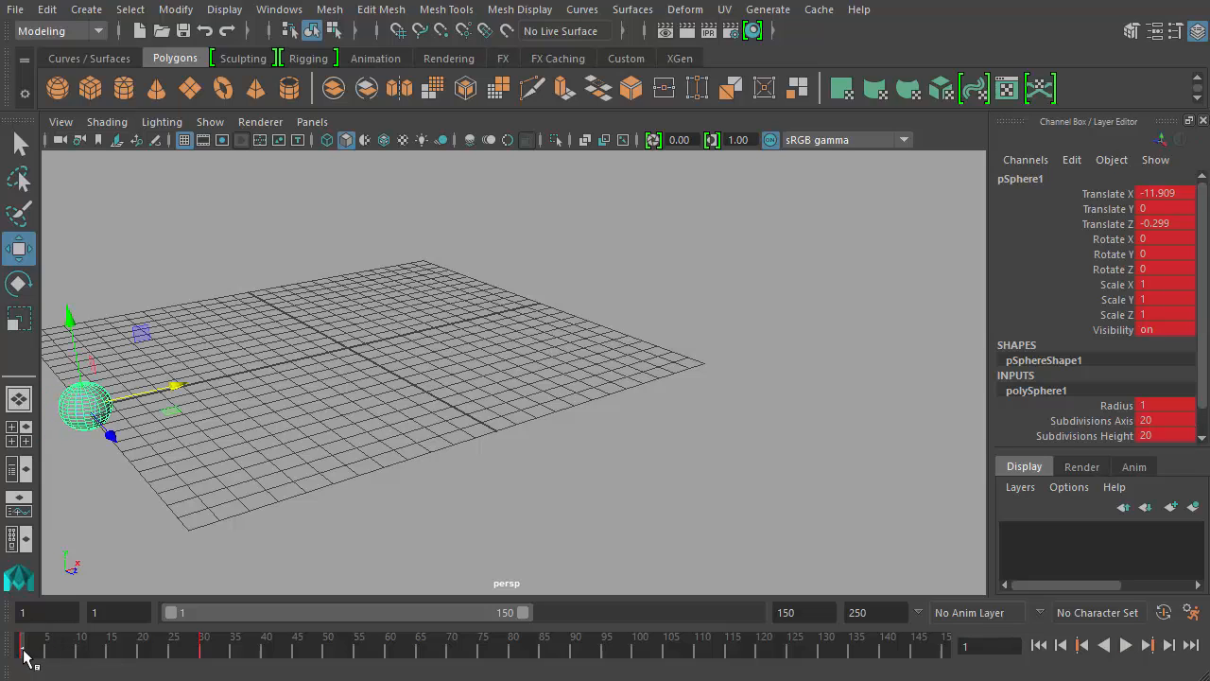
# Step: Play the reshaped animation from frame 1 and stop at frame 30
pyautogui.click(1124, 645)
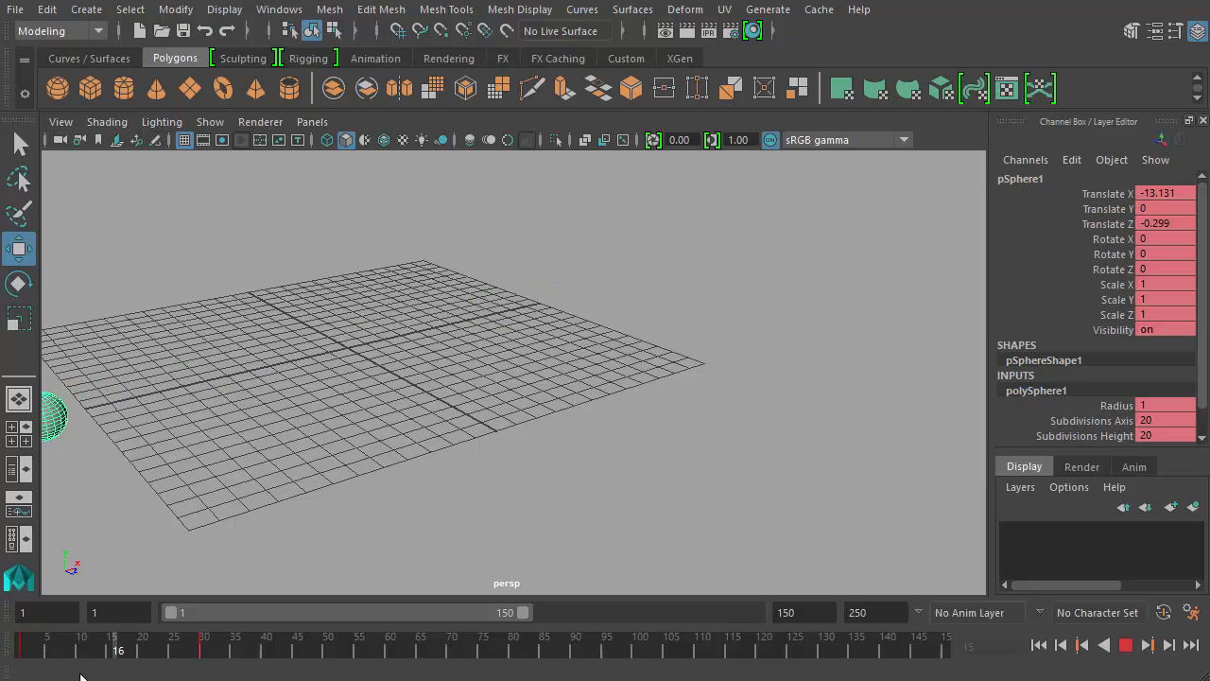
pyautogui.click(204, 646)
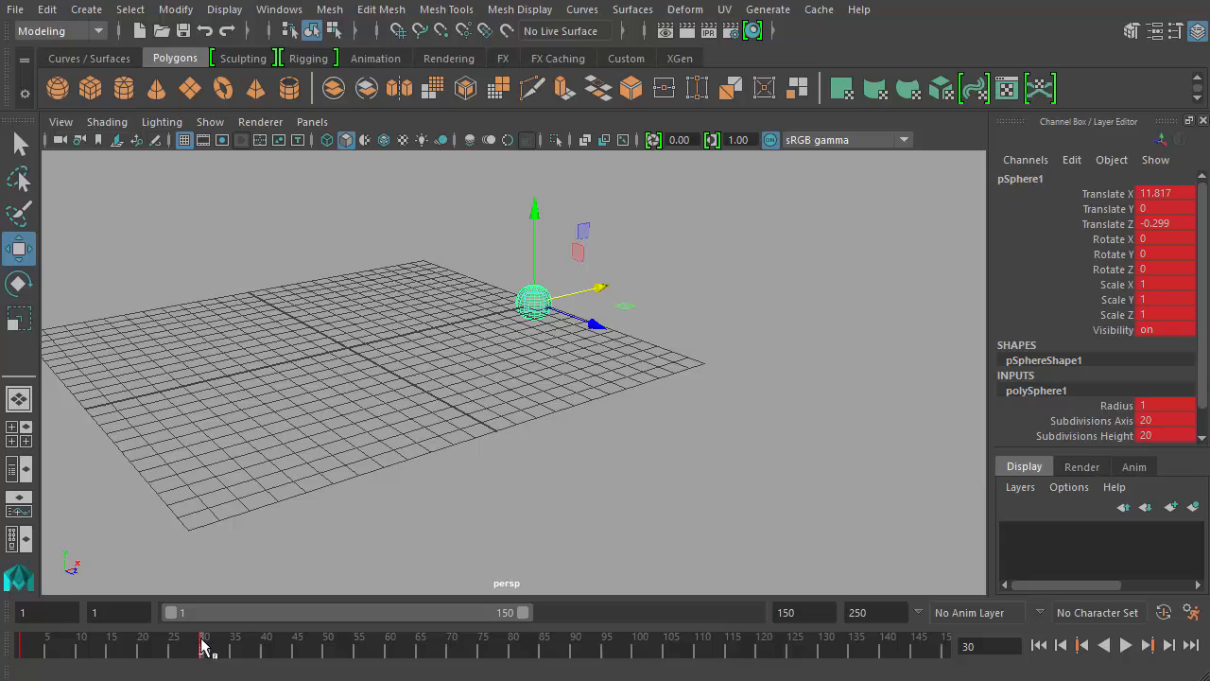
pyautogui.click(204, 646)
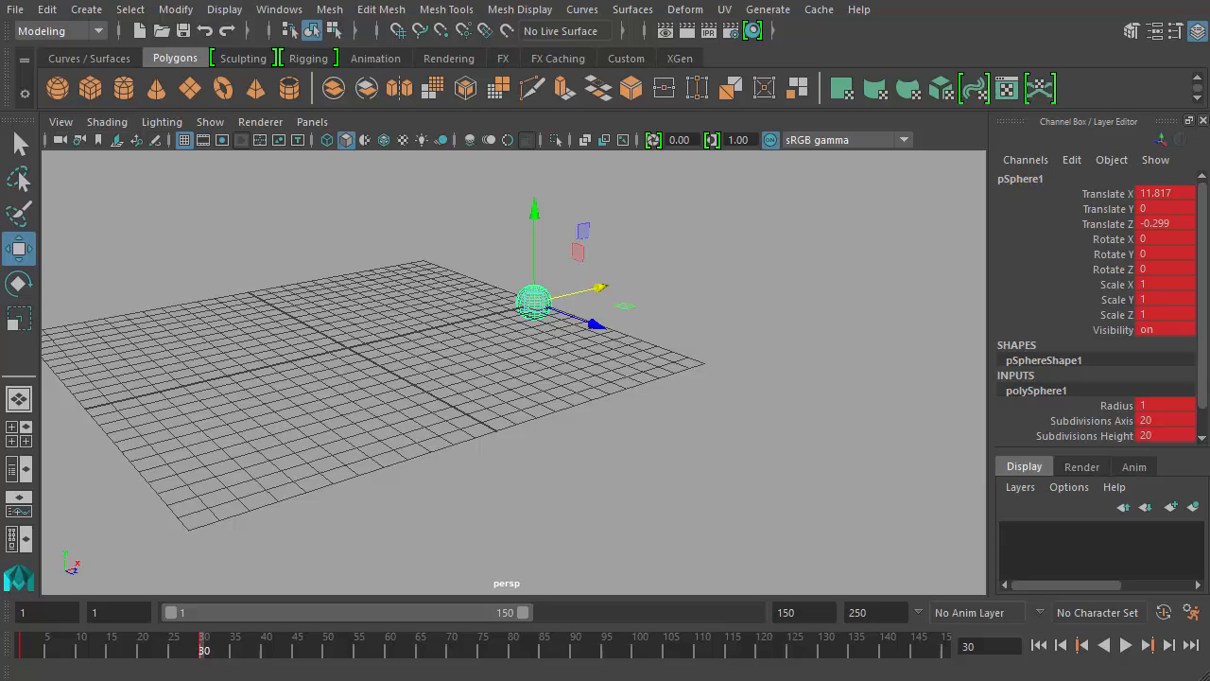
pyautogui.moveTo(431, 332)
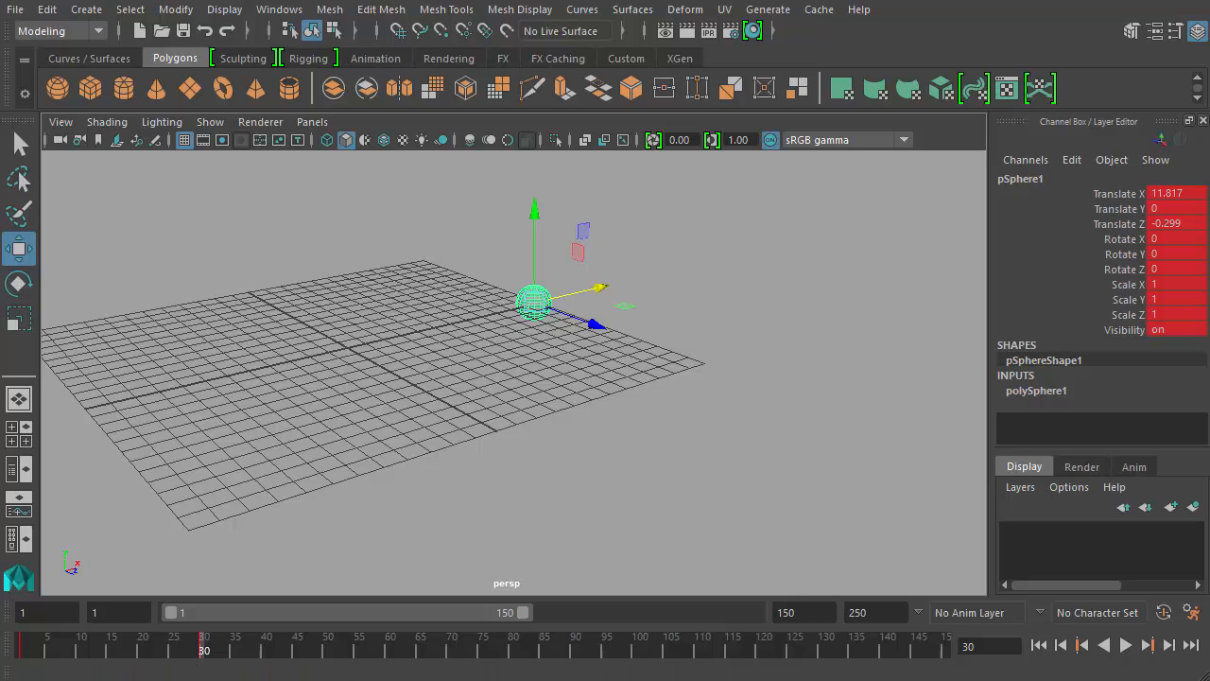
# Step: Reselect the sphere and raise the first key's tangent so the curve levels near -9
pyautogui.click(530, 472)
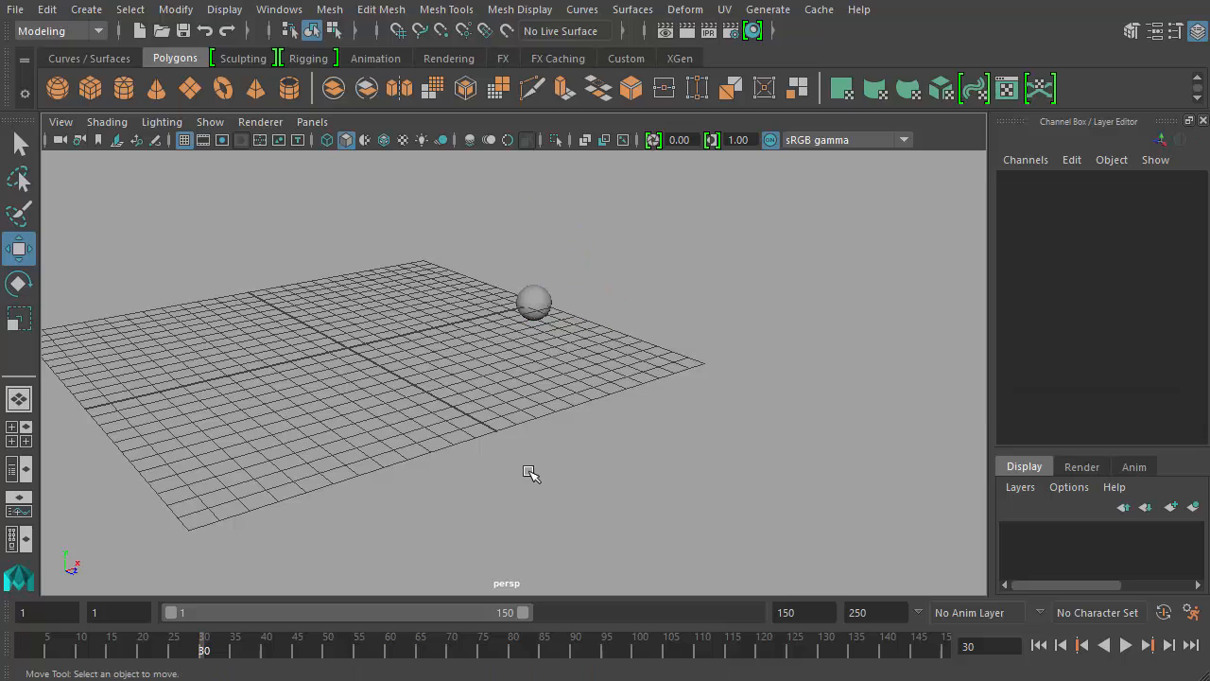
pyautogui.moveTo(539, 397)
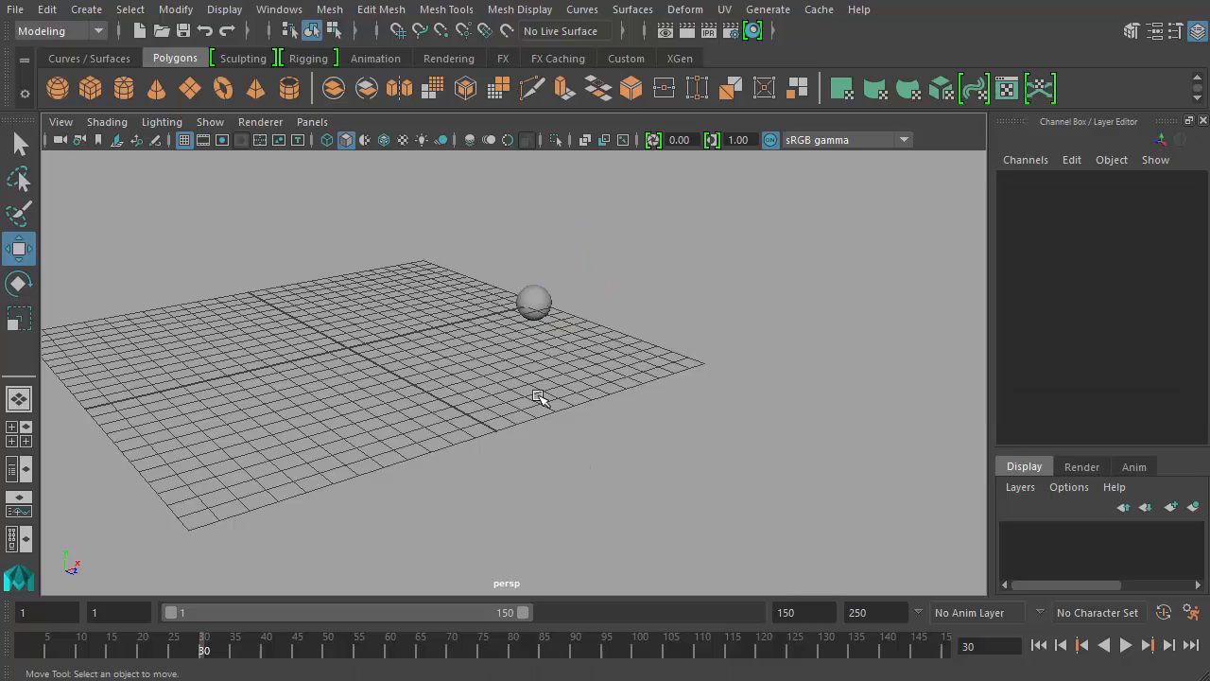
pyautogui.click(534, 301)
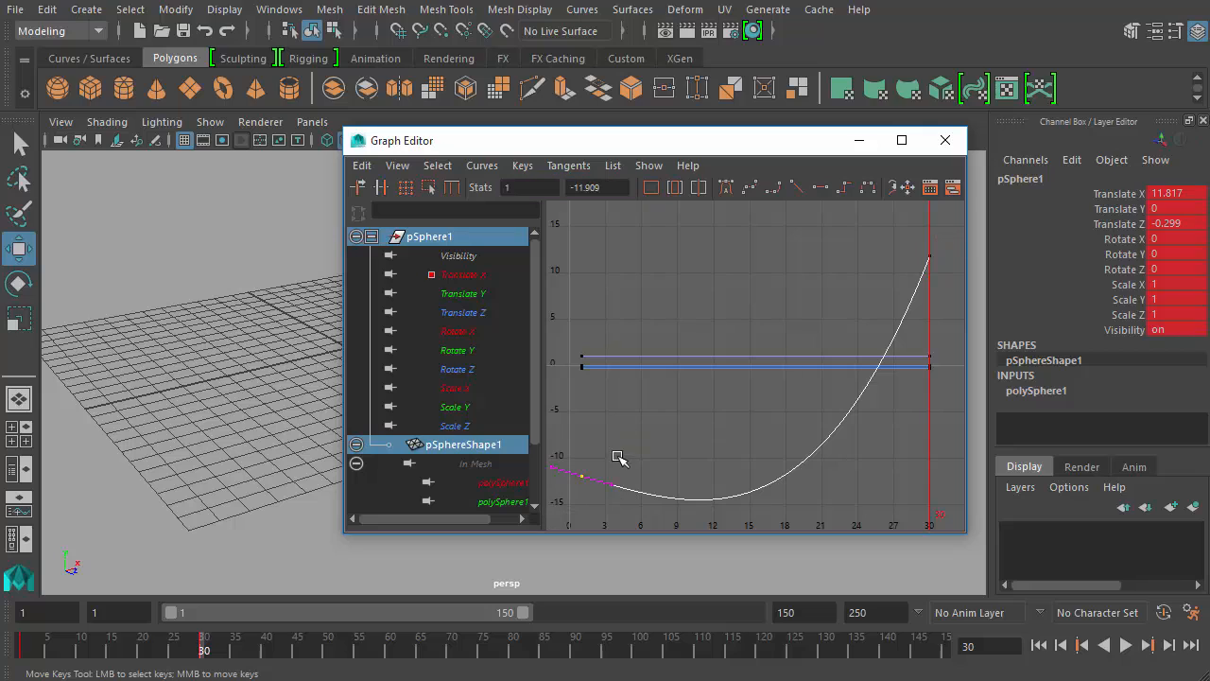
pyautogui.moveTo(619, 459); pyautogui.dragTo(723, 513)
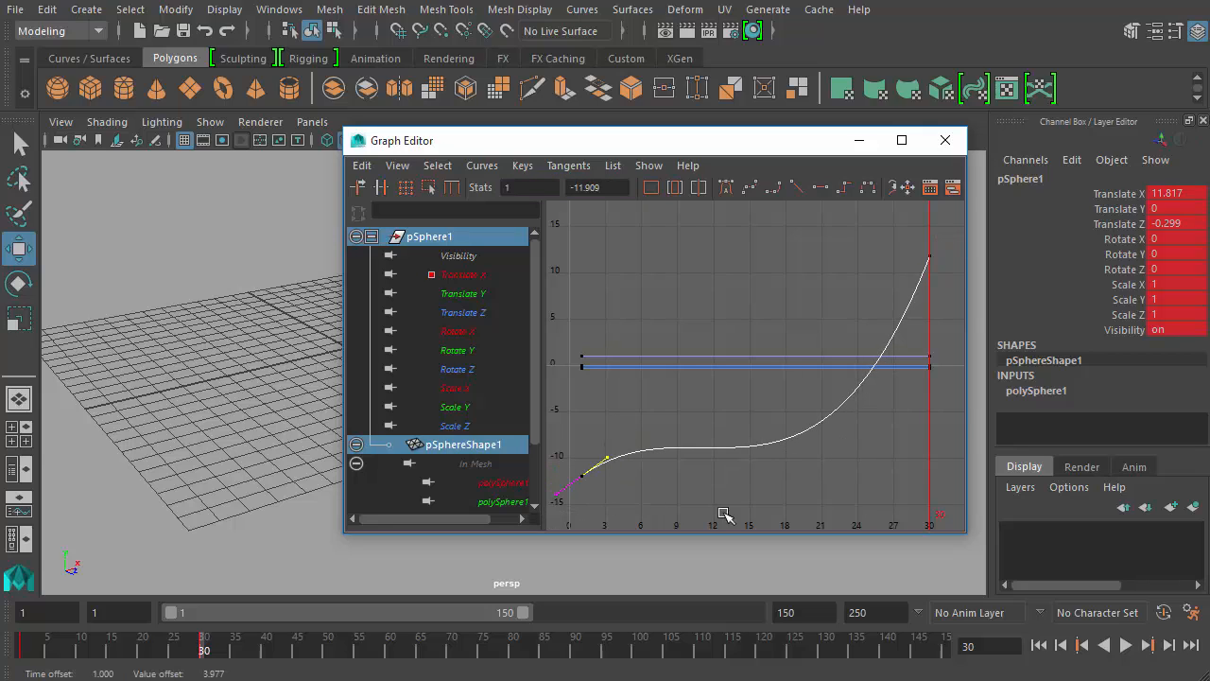